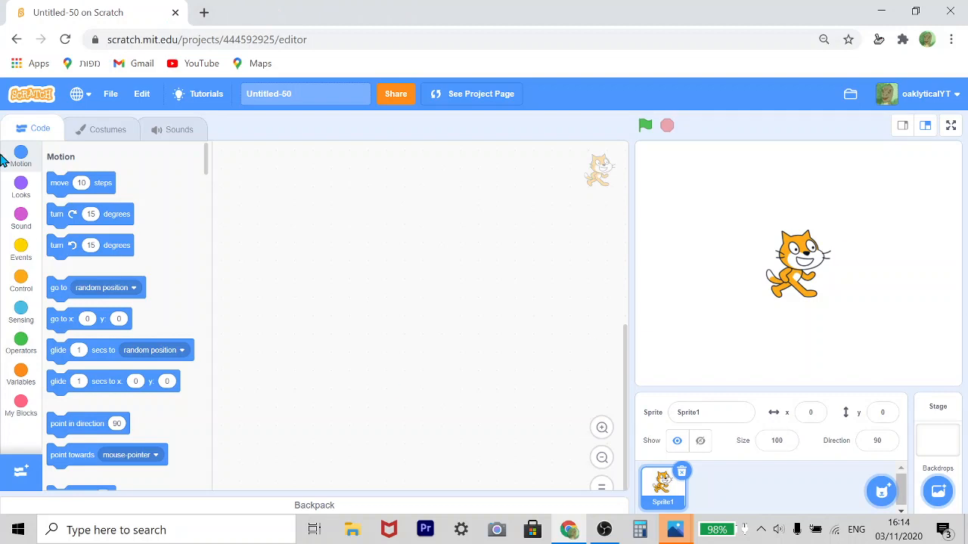
{"action": "mouse_move", "coordinate": [784, 191]}
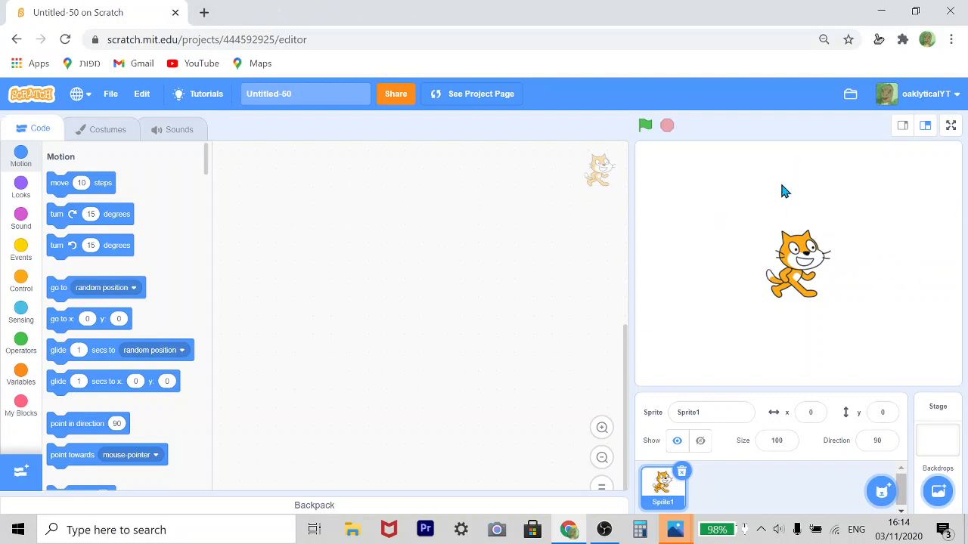
{"action": "mouse_move", "coordinate": [737, 207]}
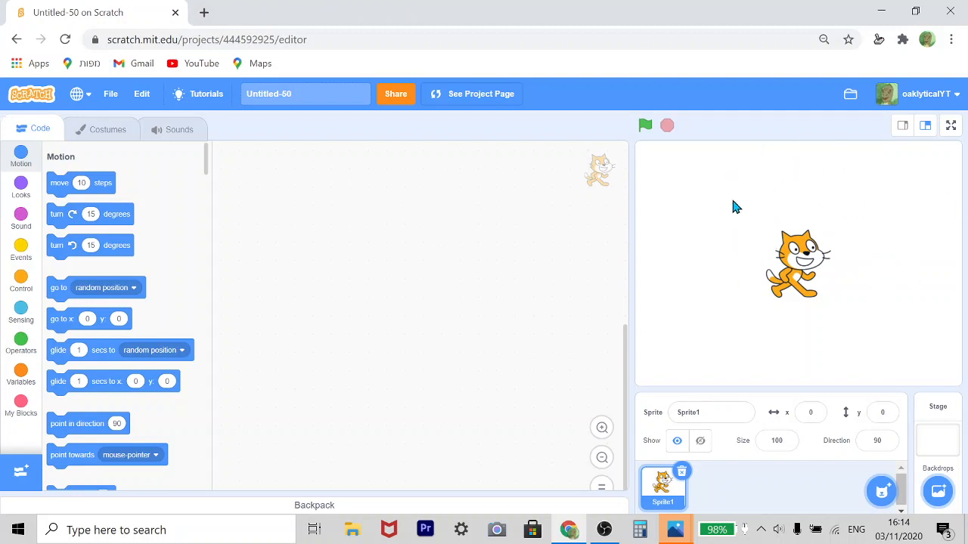
{"action": "mouse_move", "coordinate": [689, 178]}
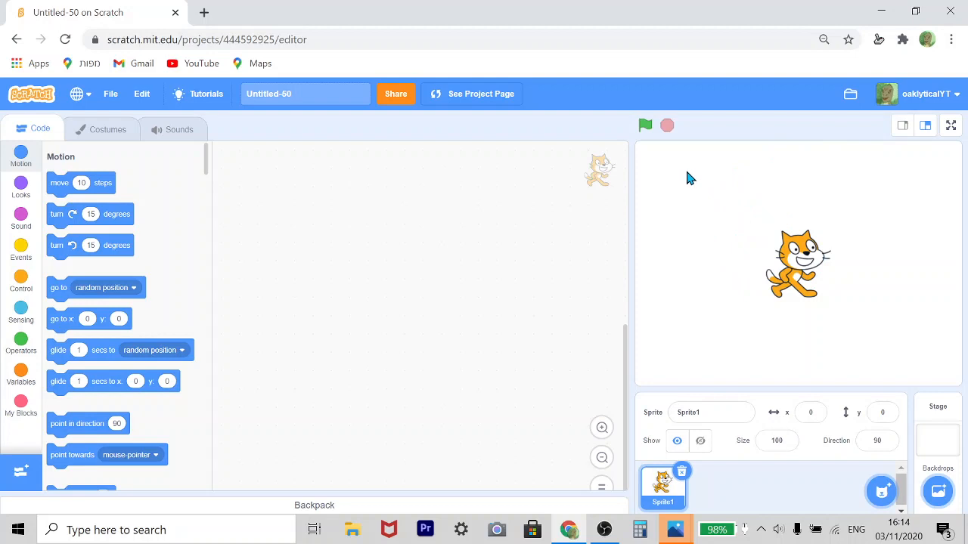
{"action": "mouse_move", "coordinate": [677, 177]}
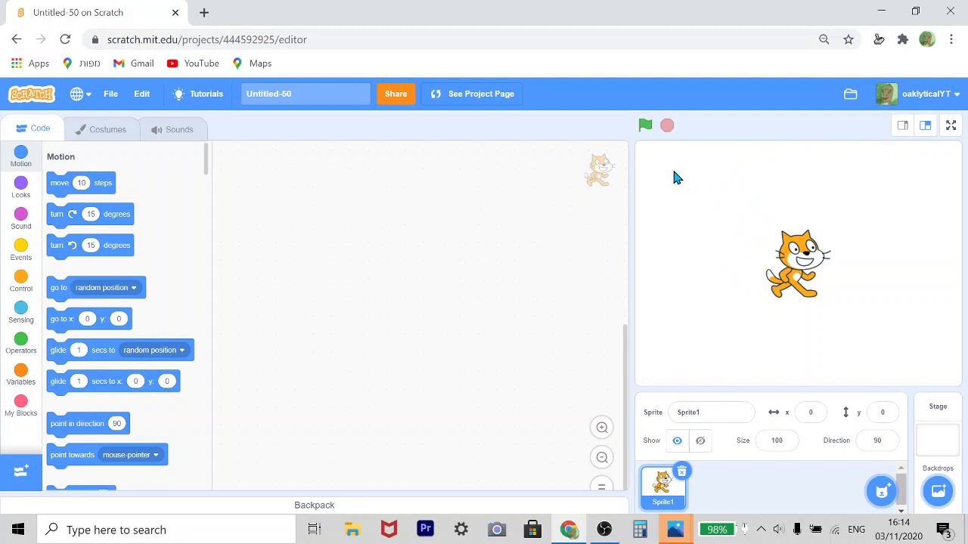
{"action": "mouse_move", "coordinate": [673, 206]}
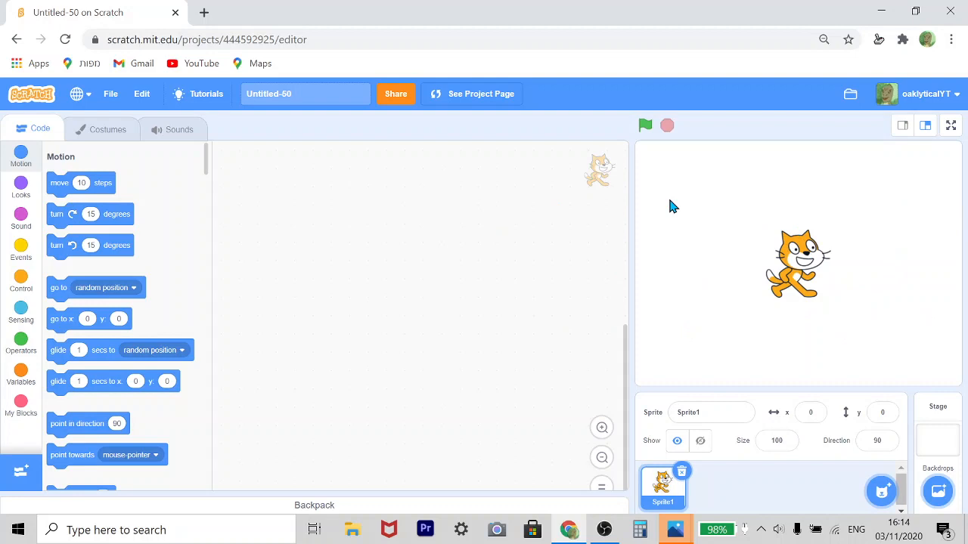
{"action": "mouse_move", "coordinate": [571, 206]}
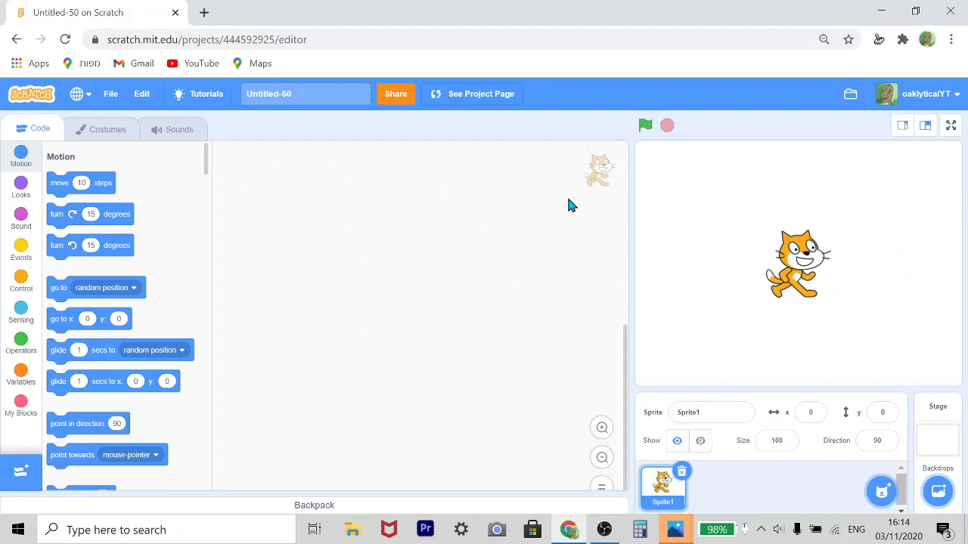
{"action": "mouse_move", "coordinate": [810, 221]}
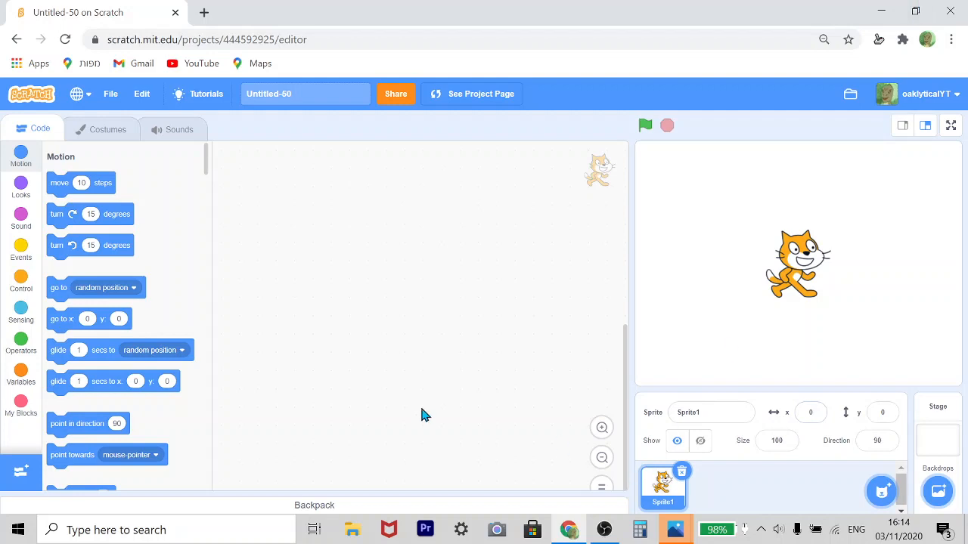
{"action": "mouse_move", "coordinate": [195, 9]}
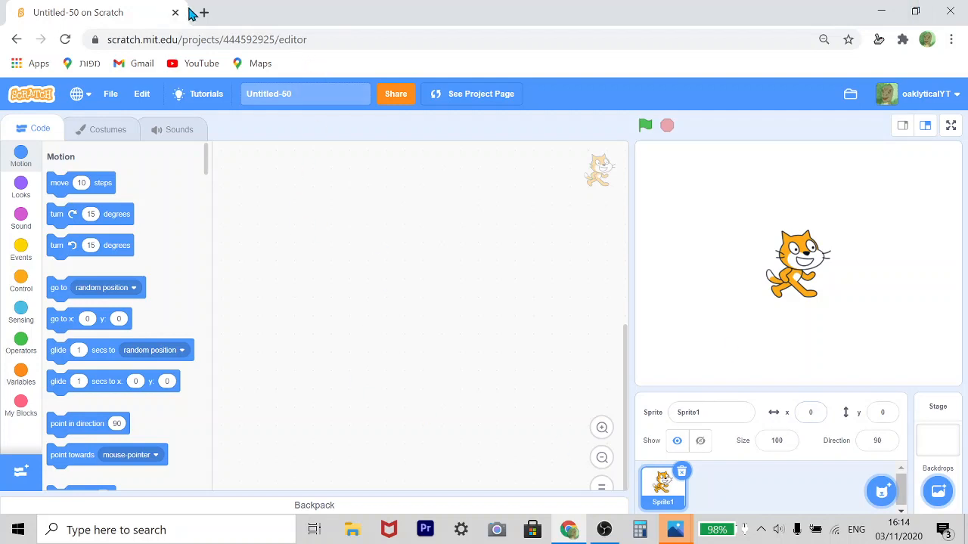
{"action": "mouse_move", "coordinate": [202, 12]}
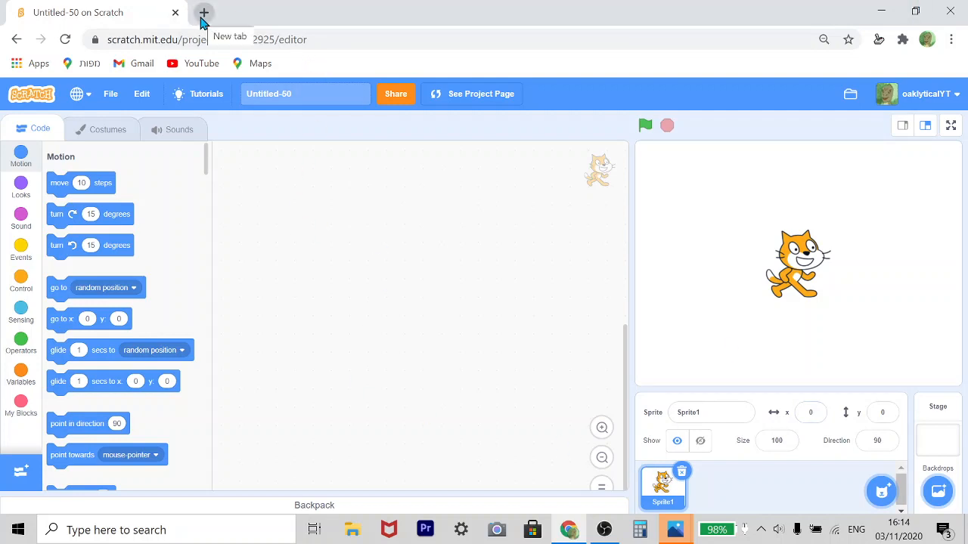
Search Google for a gun crosshair image filtered to transparent results and preview candidates
{"action": "left_click", "coordinate": [201, 12]}
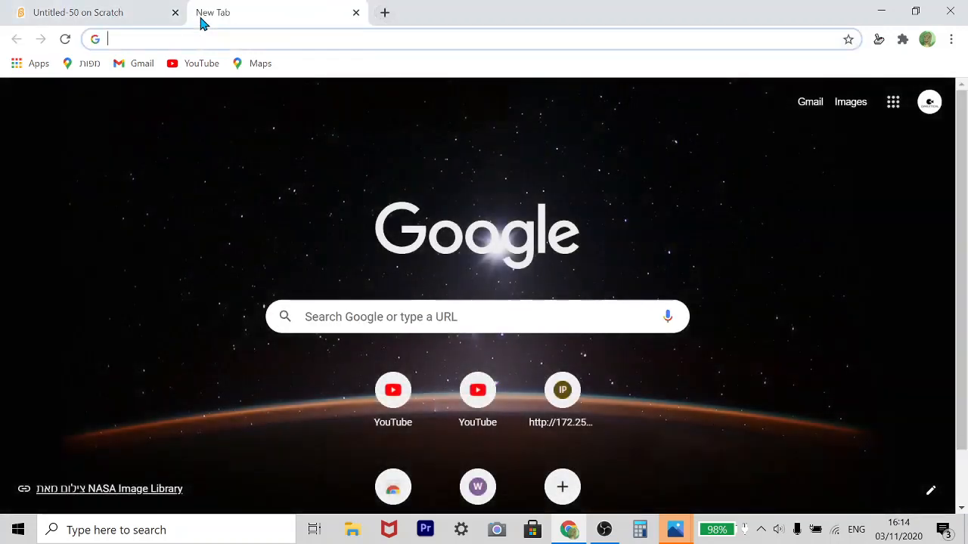
{"action": "type", "text": "gun crossword clue"}
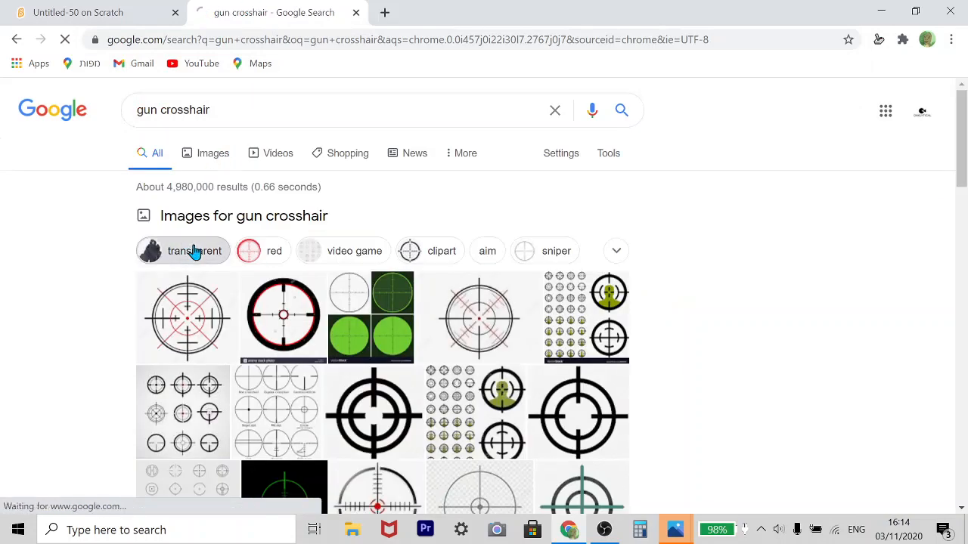
{"action": "left_click", "coordinate": [193, 251]}
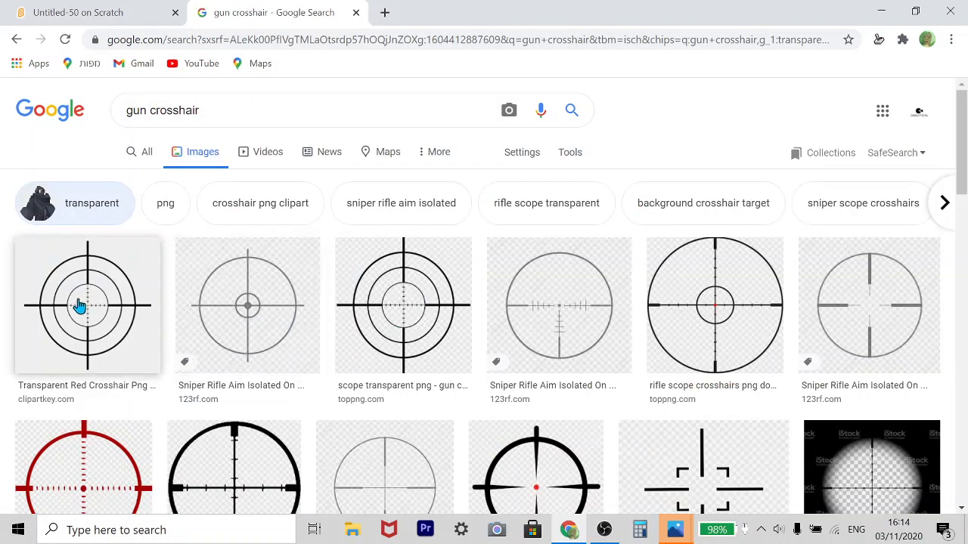
{"action": "left_click", "coordinate": [80, 305]}
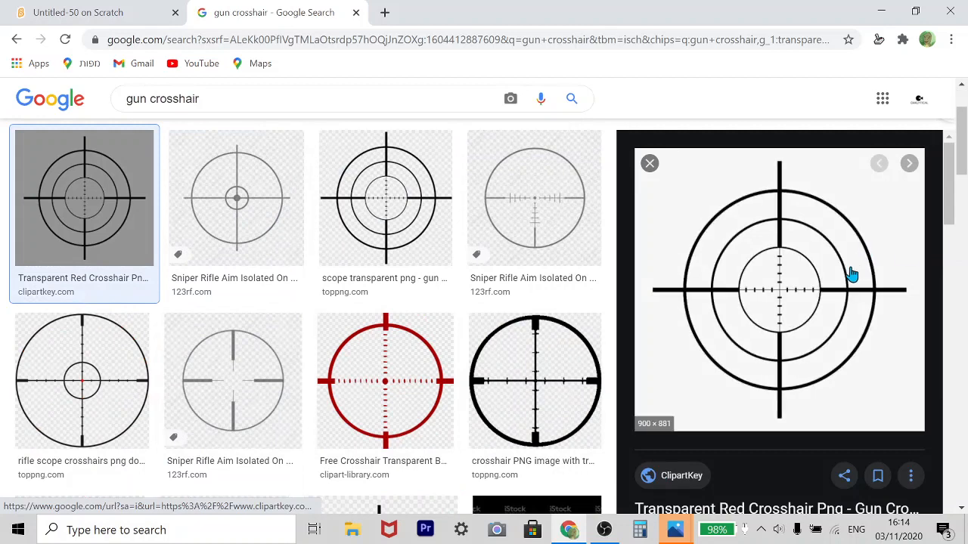
{"action": "scroll", "scroll_direction": "down", "scroll_amount": 3}
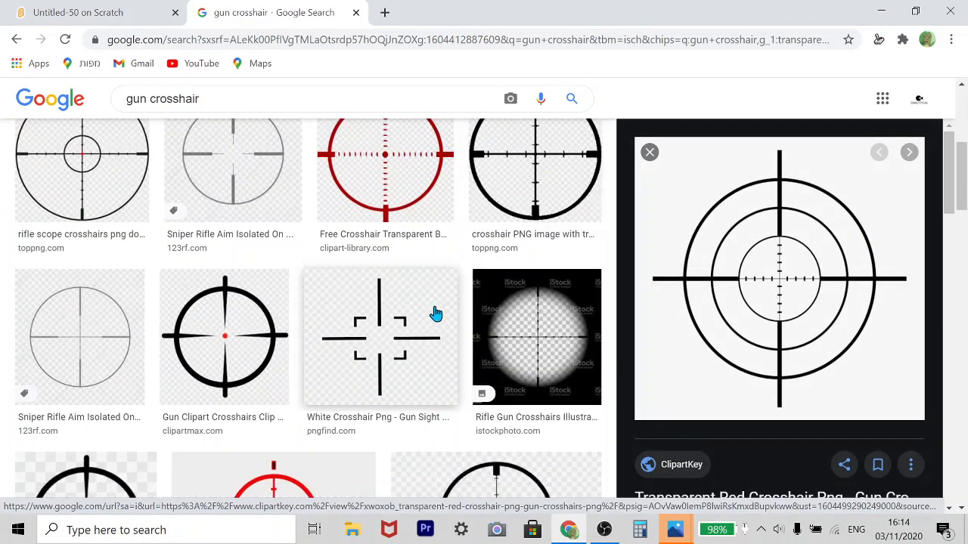
{"action": "scroll", "scroll_direction": "down", "scroll_amount": 3}
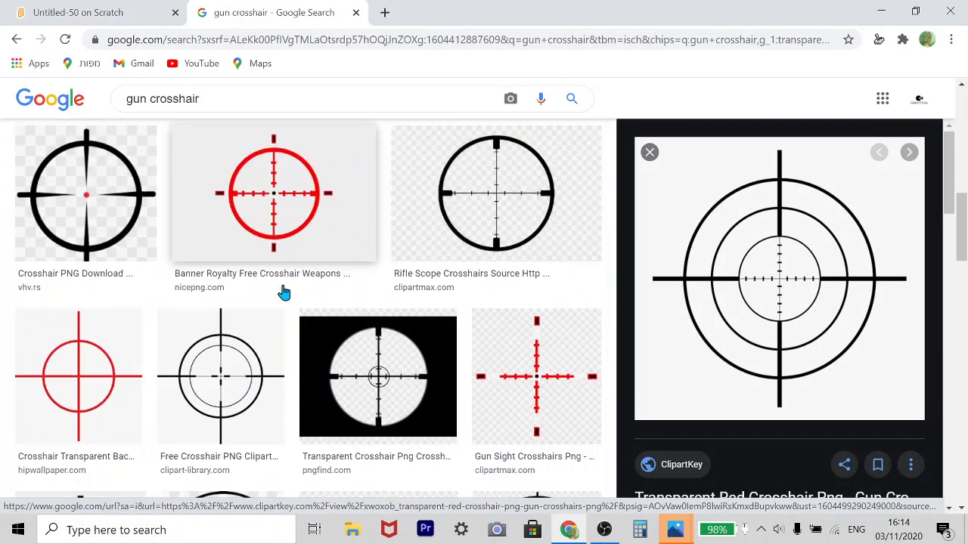
{"action": "left_click", "coordinate": [272, 194]}
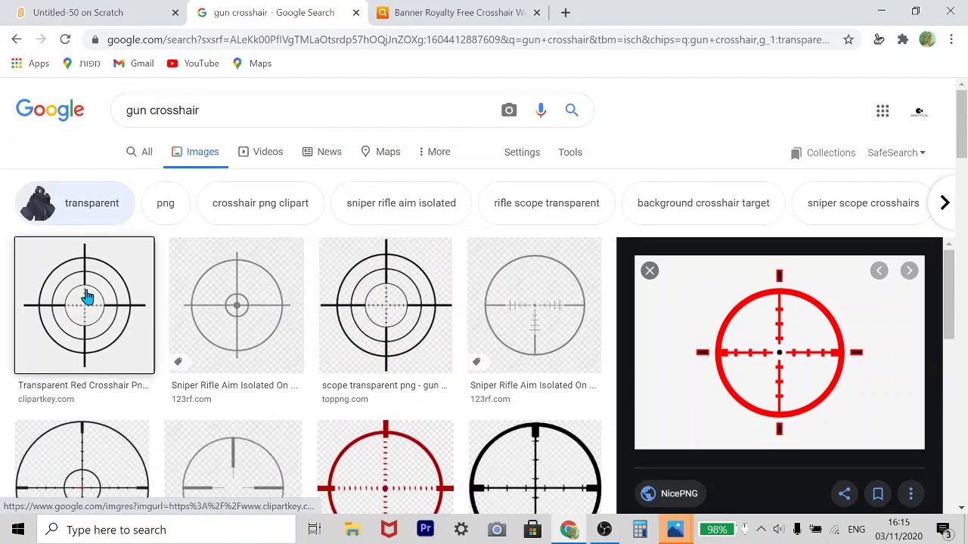
Download the transparent crosshair PNG from ClipartKey and close the finished download tab
{"action": "scroll", "scroll_direction": "down", "scroll_amount": 3}
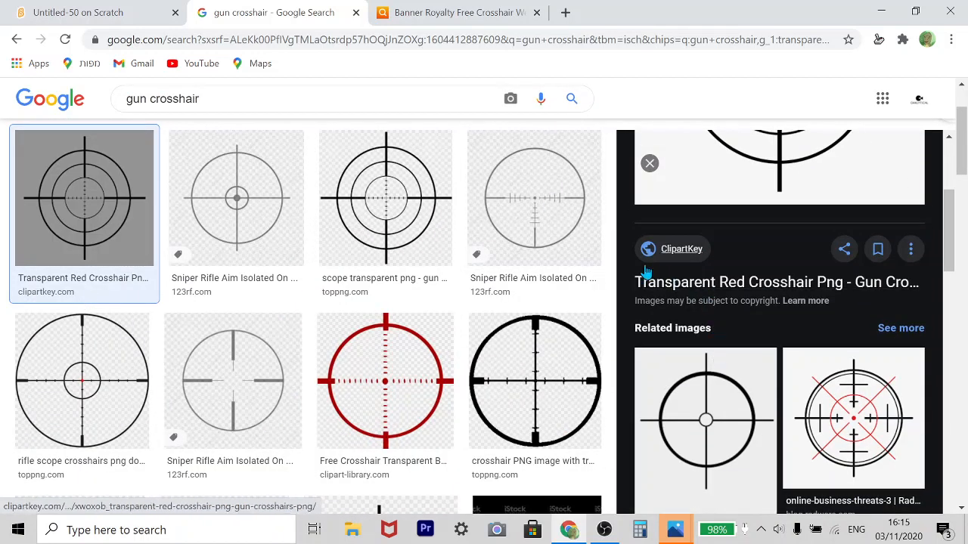
{"action": "mouse_move", "coordinate": [602, 269]}
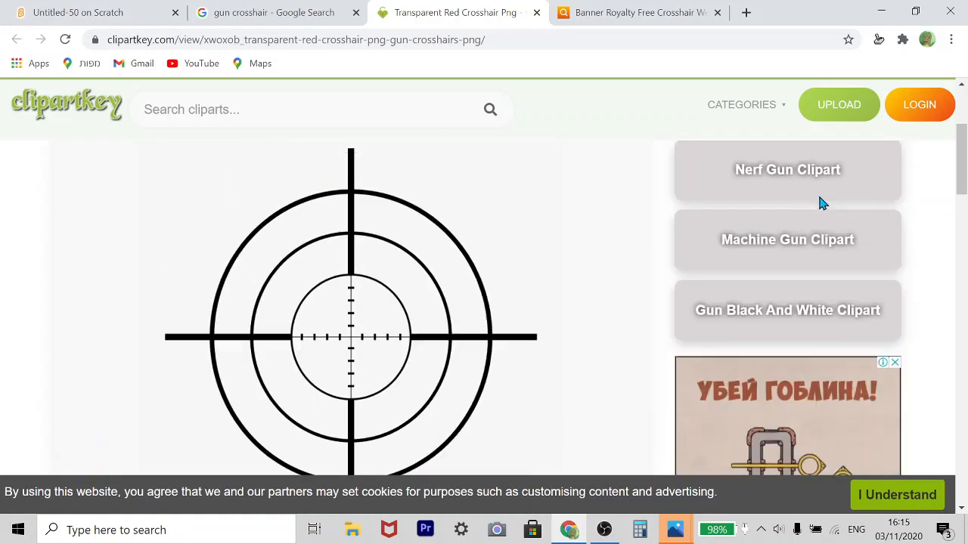
{"action": "scroll", "scroll_direction": "down", "scroll_amount": 3}
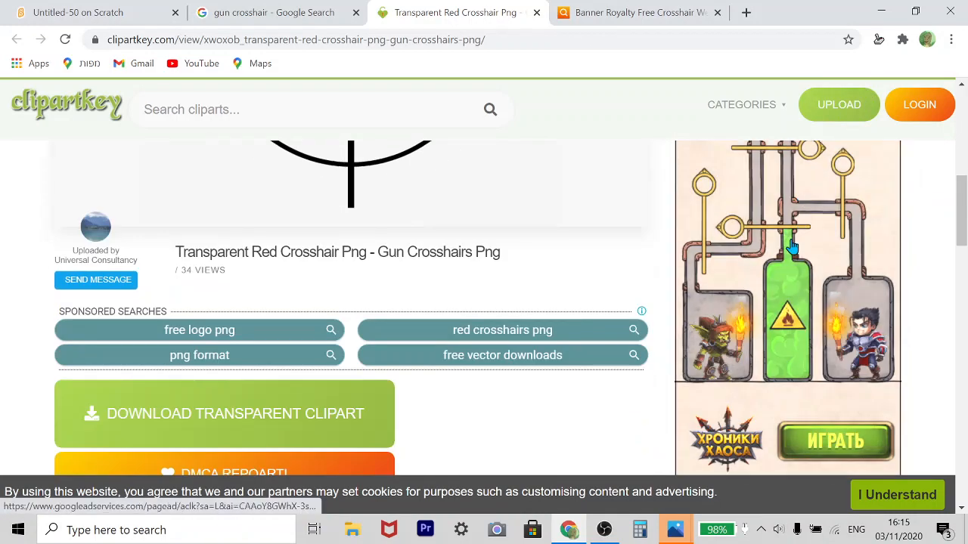
{"action": "left_click", "coordinate": [224, 414]}
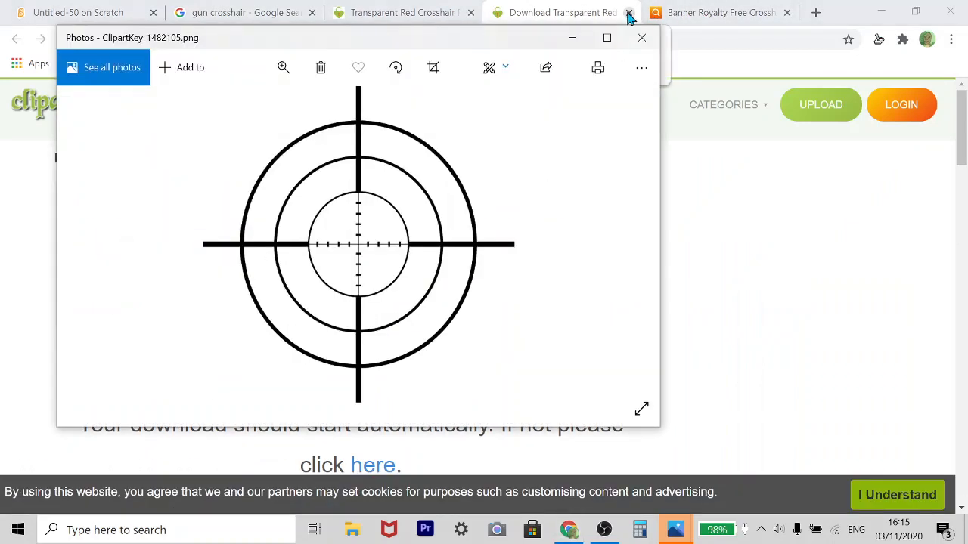
{"action": "left_click", "coordinate": [627, 12]}
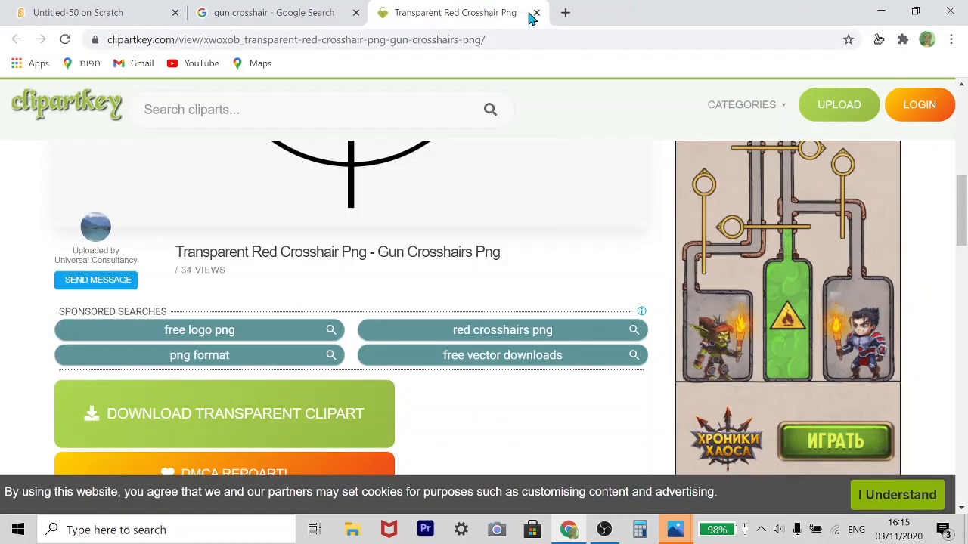
Shrink the crosshair sprite's costume to about half size and centre it in the editor
{"action": "left_click", "coordinate": [535, 12]}
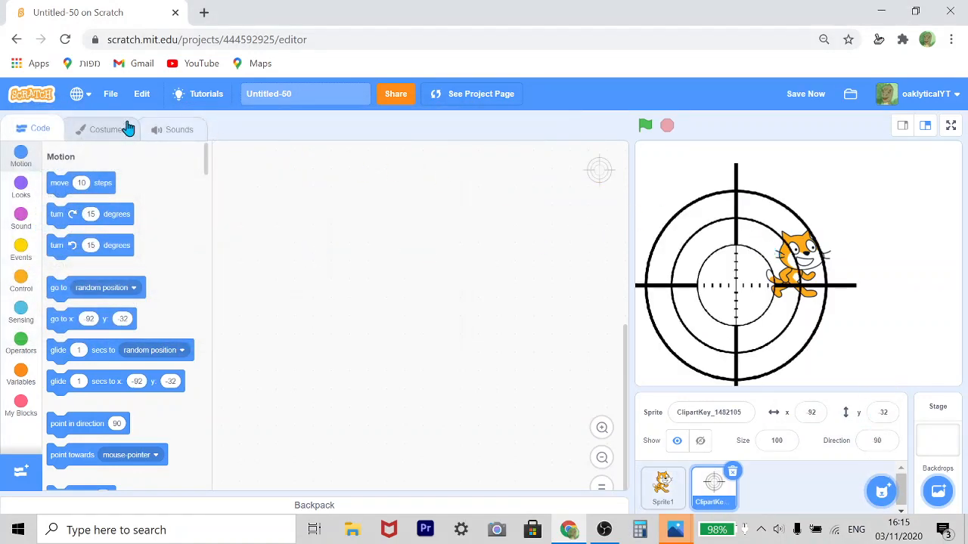
{"action": "left_click", "coordinate": [106, 130]}
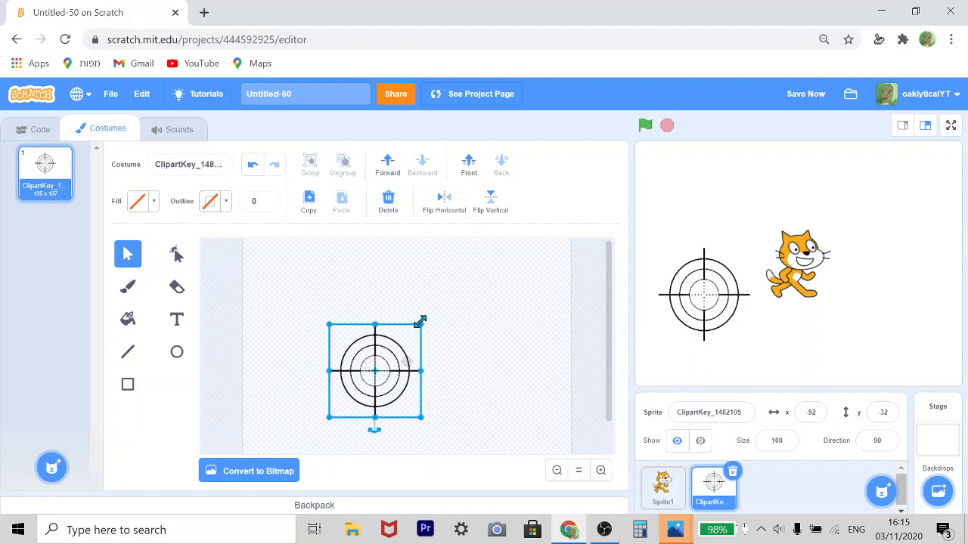
{"action": "left_click_drag", "start_coordinate": [420, 321], "coordinate": [387, 357]}
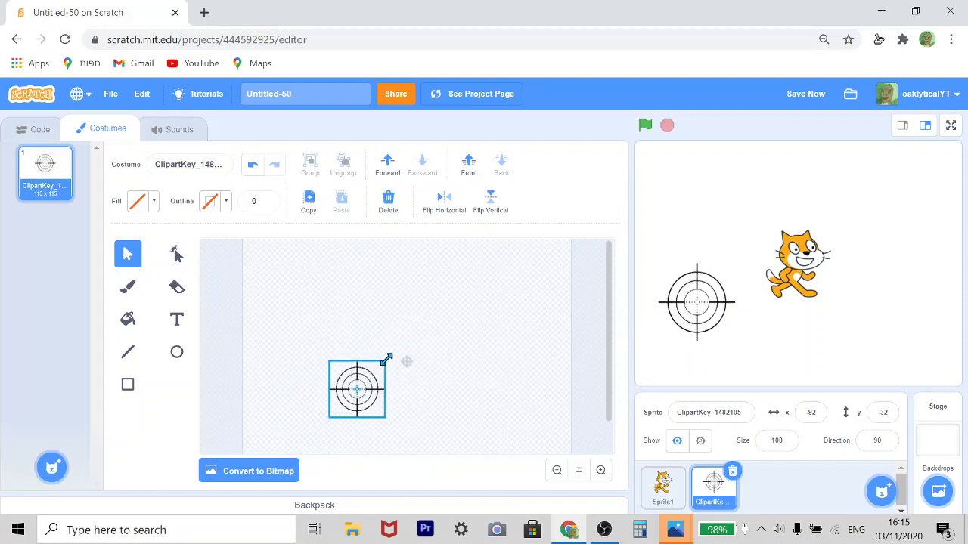
{"action": "left_click_drag", "start_coordinate": [387, 360], "coordinate": [411, 371]}
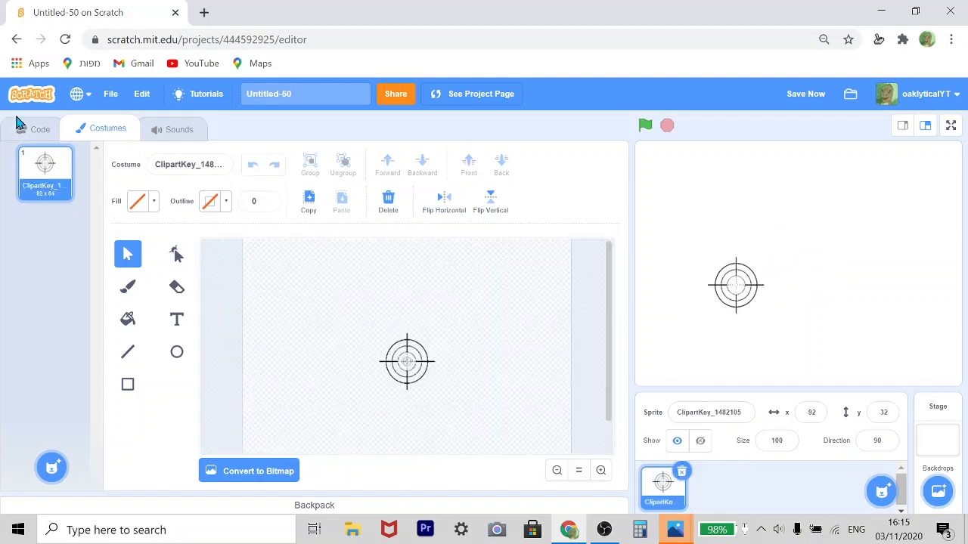
Run the project from the crosshair's scripts so it follows the mouse pointer
{"action": "left_click", "coordinate": [40, 129]}
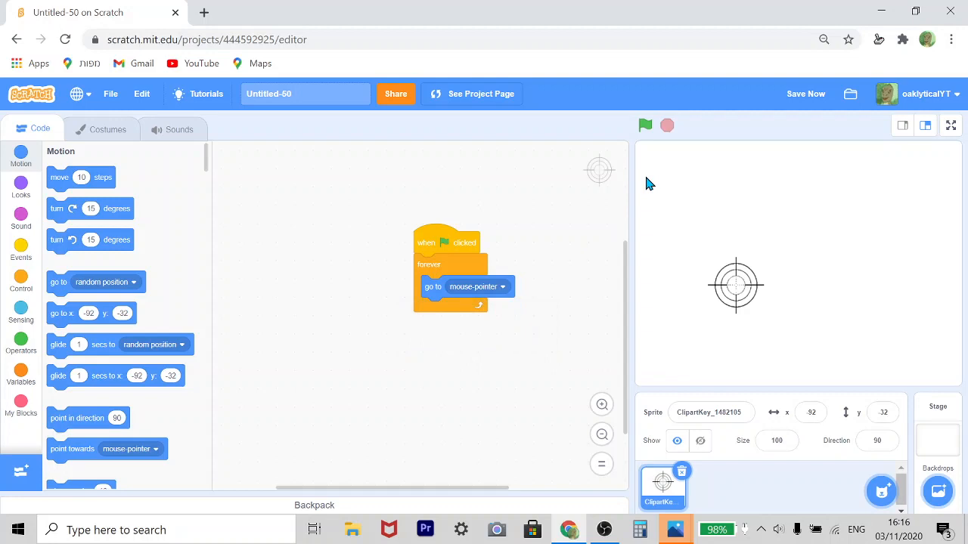
{"action": "left_click", "coordinate": [644, 124]}
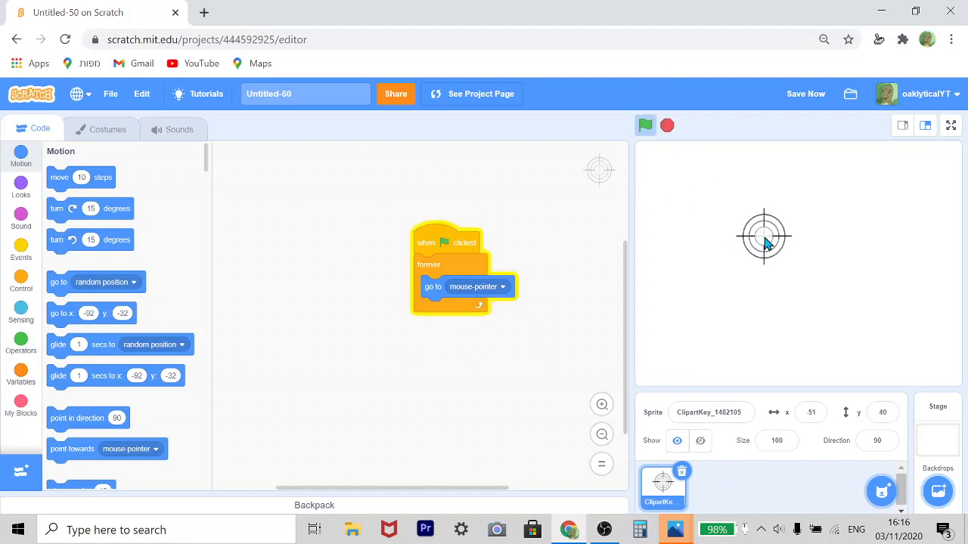
{"action": "mouse_move", "coordinate": [828, 269]}
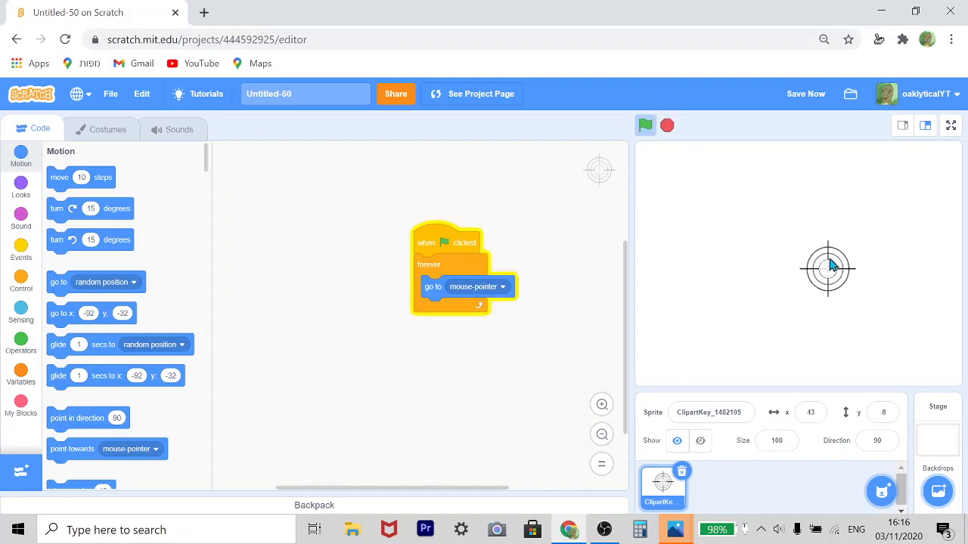
{"action": "mouse_move", "coordinate": [733, 209]}
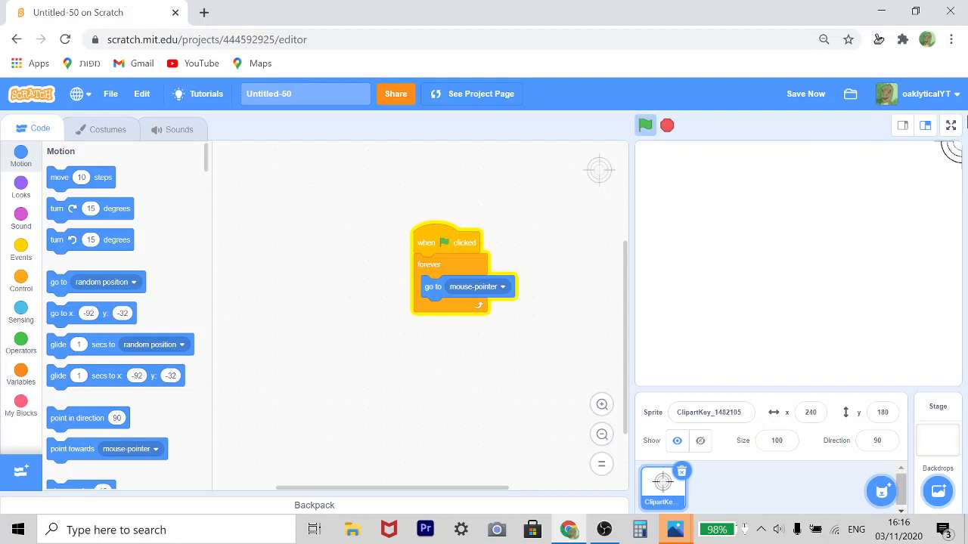
{"action": "mouse_move", "coordinate": [694, 215]}
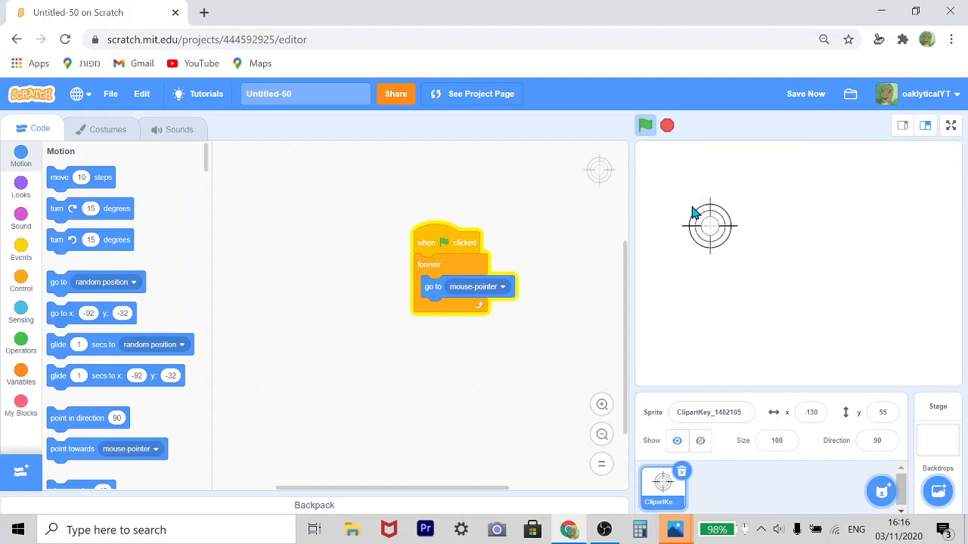
{"action": "mouse_move", "coordinate": [886, 195]}
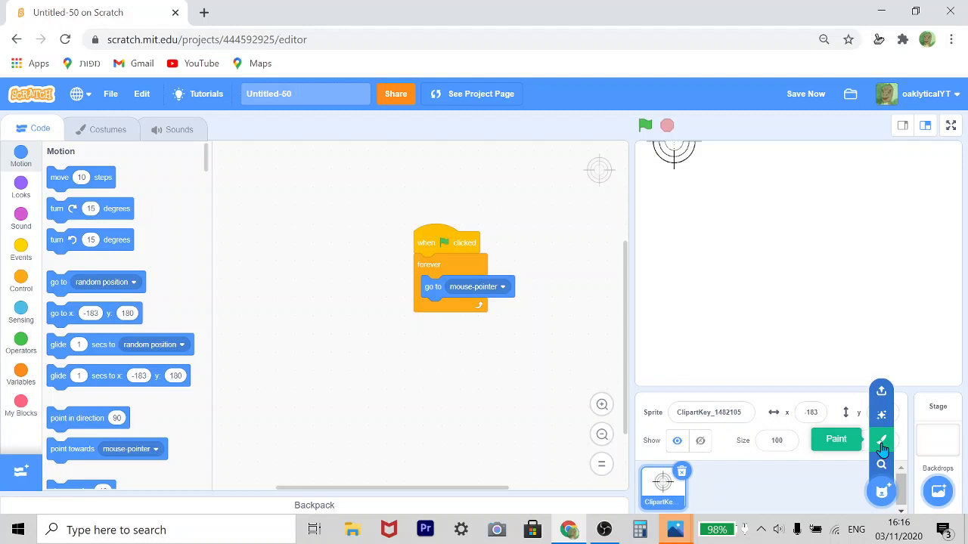
{"action": "mouse_move", "coordinate": [874, 447]}
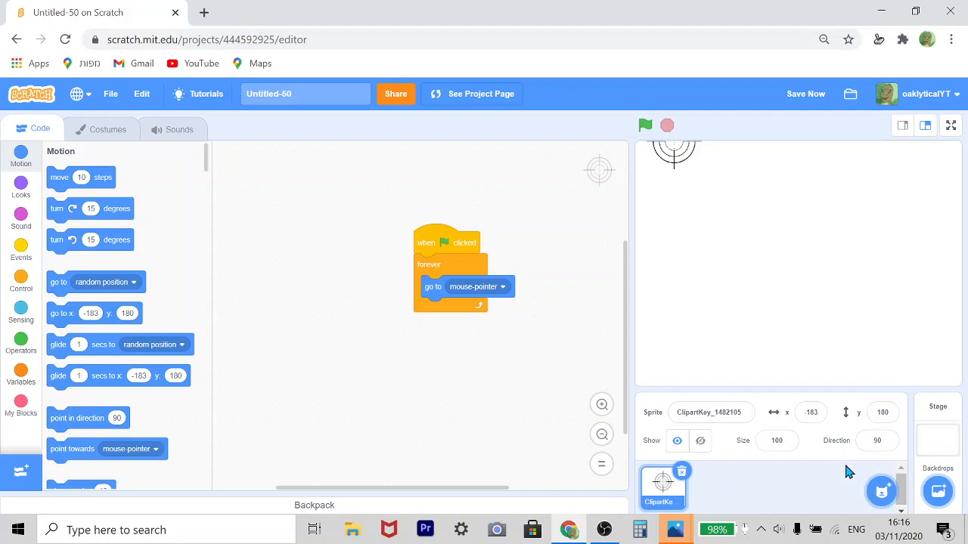
{"action": "mouse_move", "coordinate": [395, 57]}
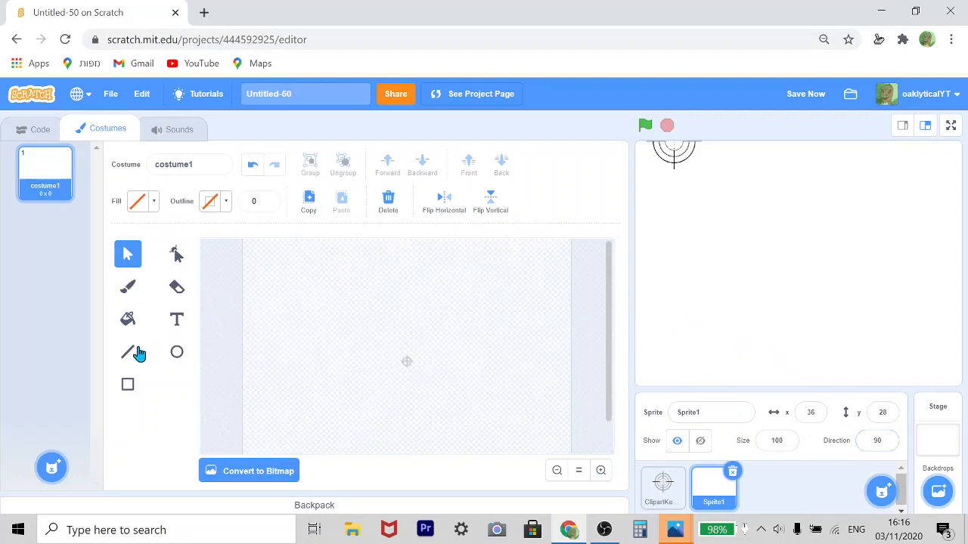
Draw a grey ellipse head and brush the ghost's wavy flared skirt outline beneath it
{"action": "left_click", "coordinate": [140, 201]}
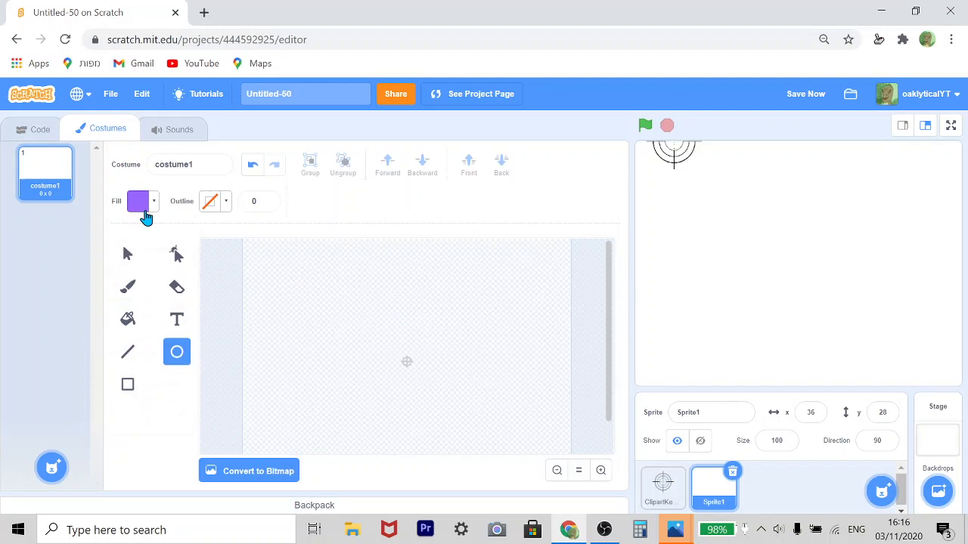
{"action": "left_click", "coordinate": [139, 201]}
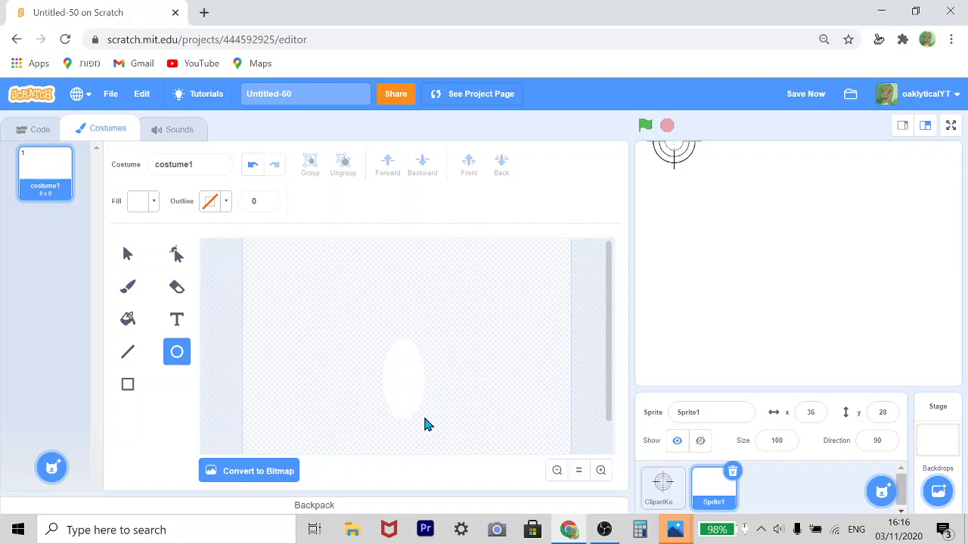
{"action": "left_click", "coordinate": [405, 378]}
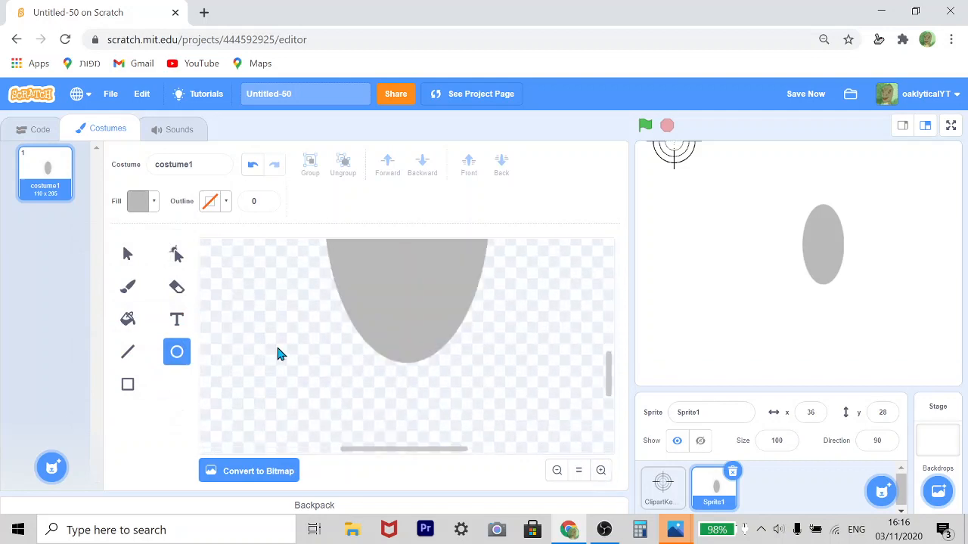
{"action": "left_click", "coordinate": [127, 287]}
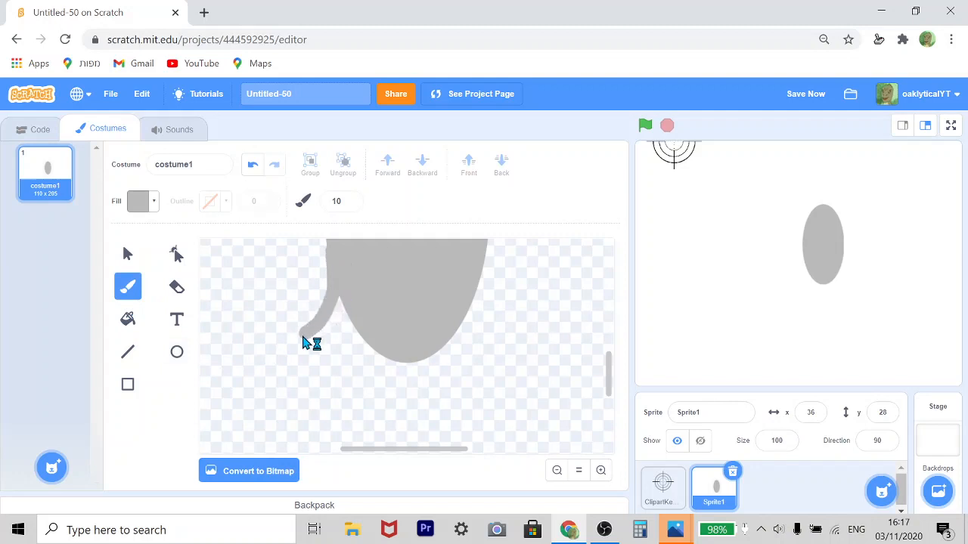
{"action": "left_click_drag", "start_coordinate": [302, 340], "coordinate": [466, 414]}
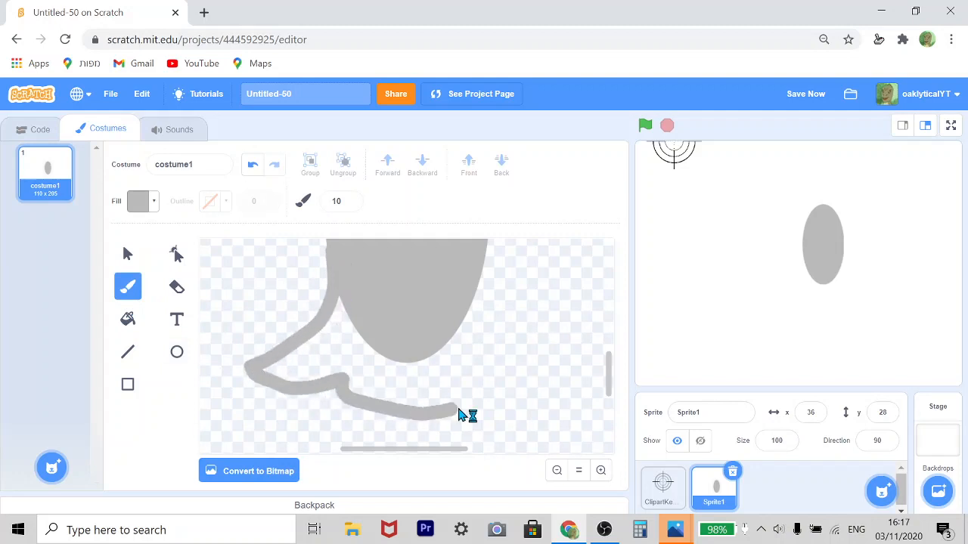
{"action": "left_click_drag", "start_coordinate": [466, 411], "coordinate": [514, 303]}
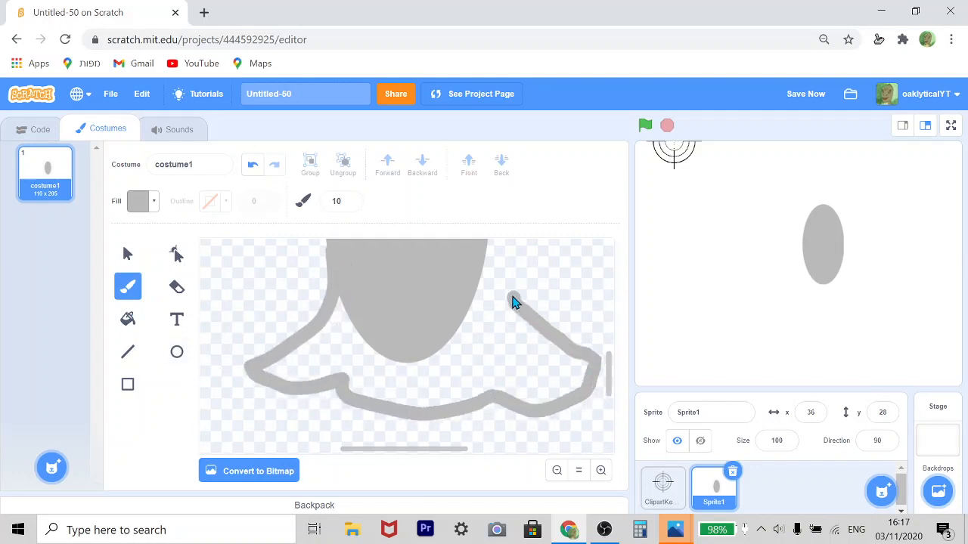
{"action": "left_click_drag", "start_coordinate": [511, 299], "coordinate": [601, 400]}
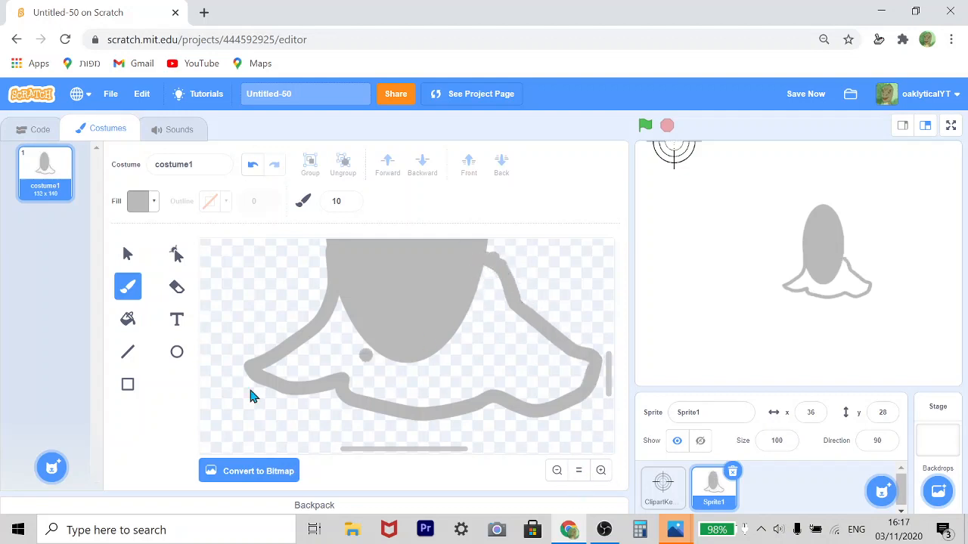
Fill the ghost body grey and paint over the remaining gap inside it
{"action": "left_click", "coordinate": [127, 319]}
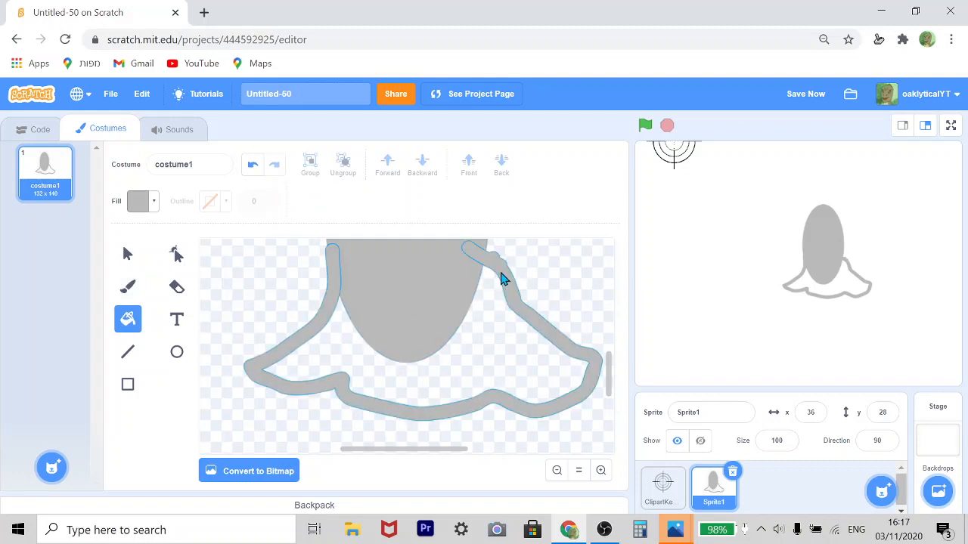
{"action": "left_click", "coordinate": [216, 263]}
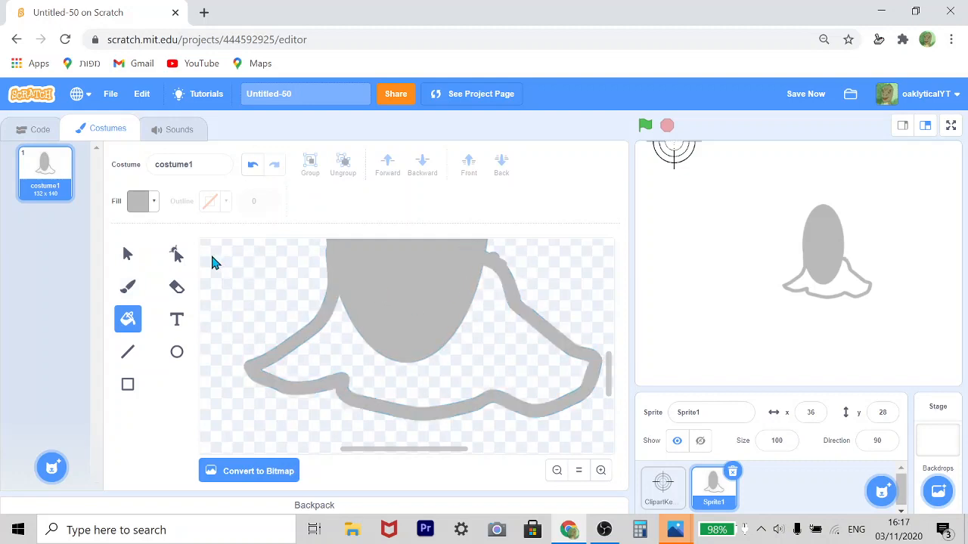
{"action": "left_click", "coordinate": [127, 254]}
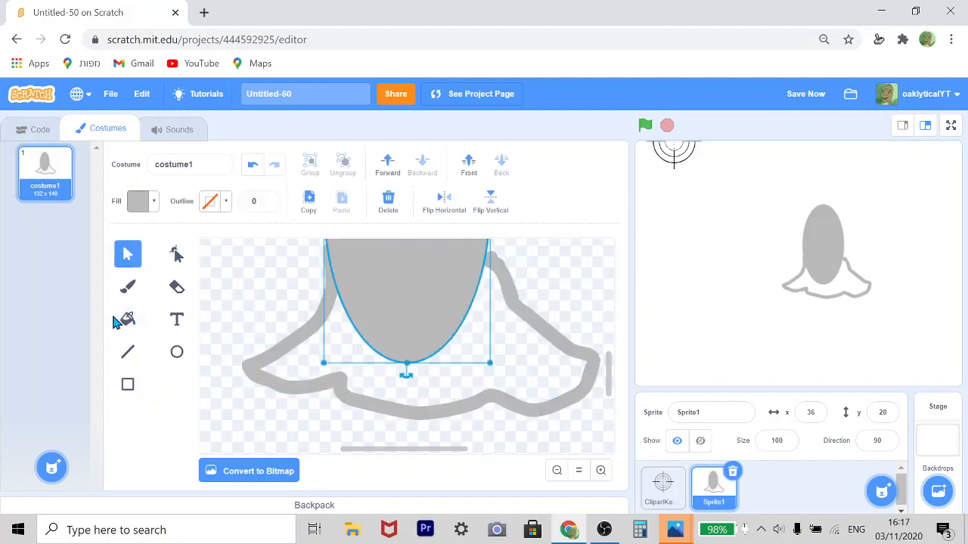
{"action": "left_click", "coordinate": [127, 319]}
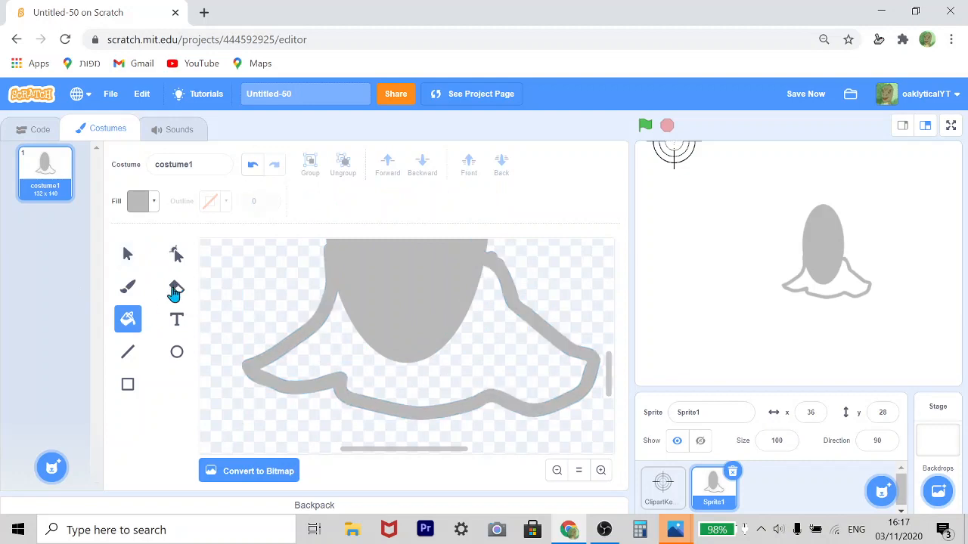
{"action": "left_click", "coordinate": [127, 288]}
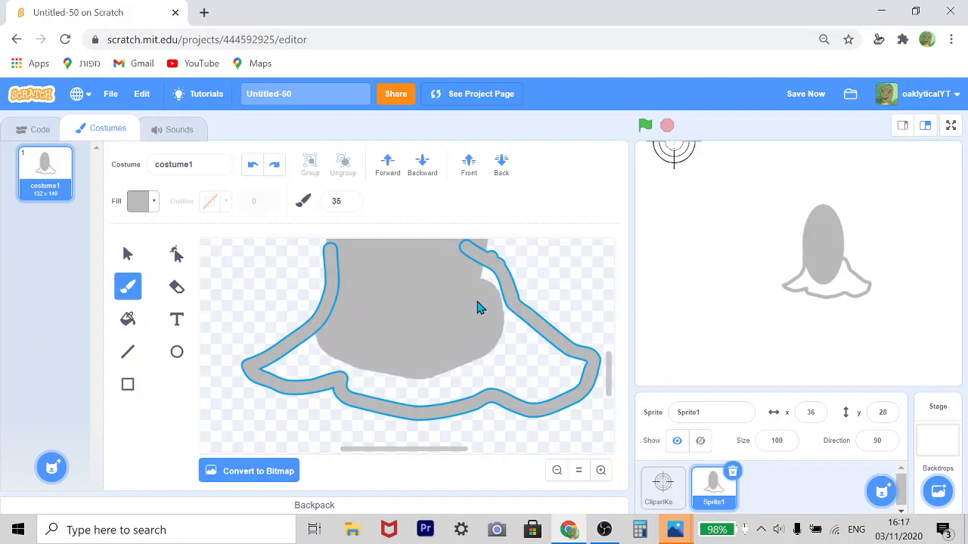
{"action": "left_click_drag", "start_coordinate": [480, 308], "coordinate": [511, 369]}
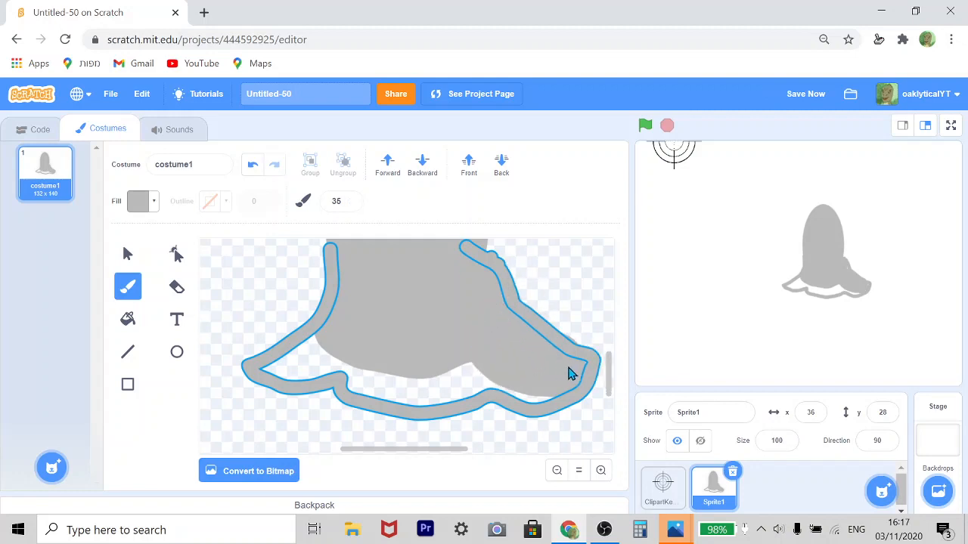
{"action": "mouse_move", "coordinate": [520, 387]}
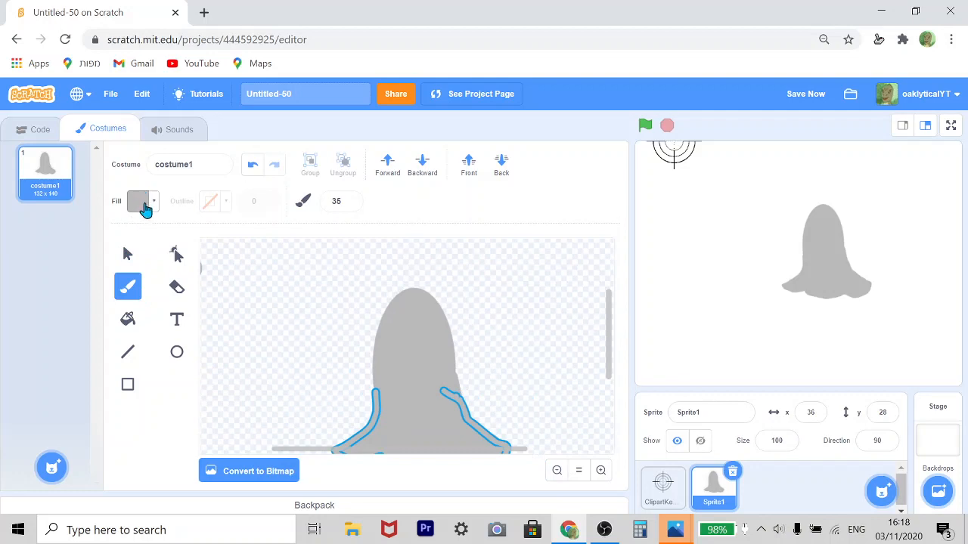
Paint two black eyes on the ghost and add red pupils with a thinner brush
{"action": "left_click", "coordinate": [139, 202]}
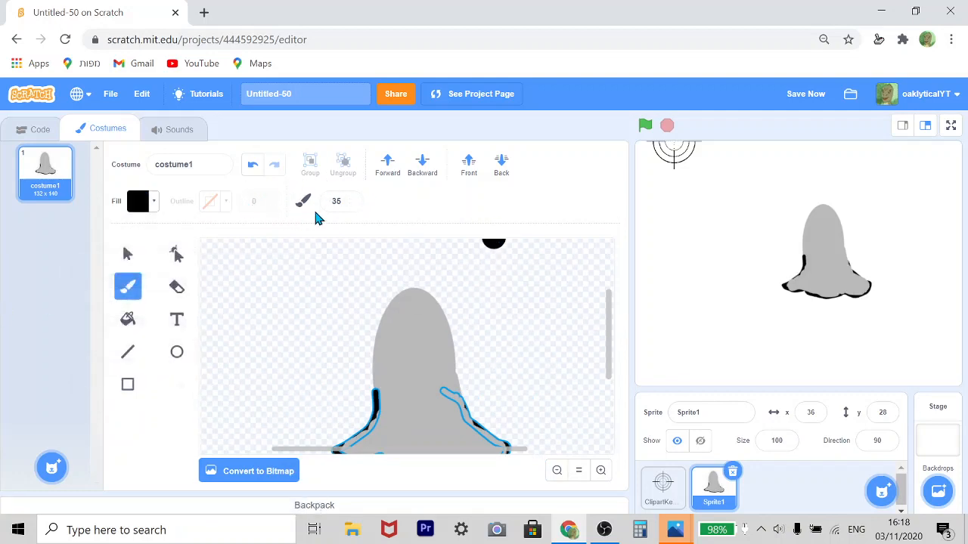
{"action": "left_click", "coordinate": [350, 206]}
{"action": "type", "text": "14"}
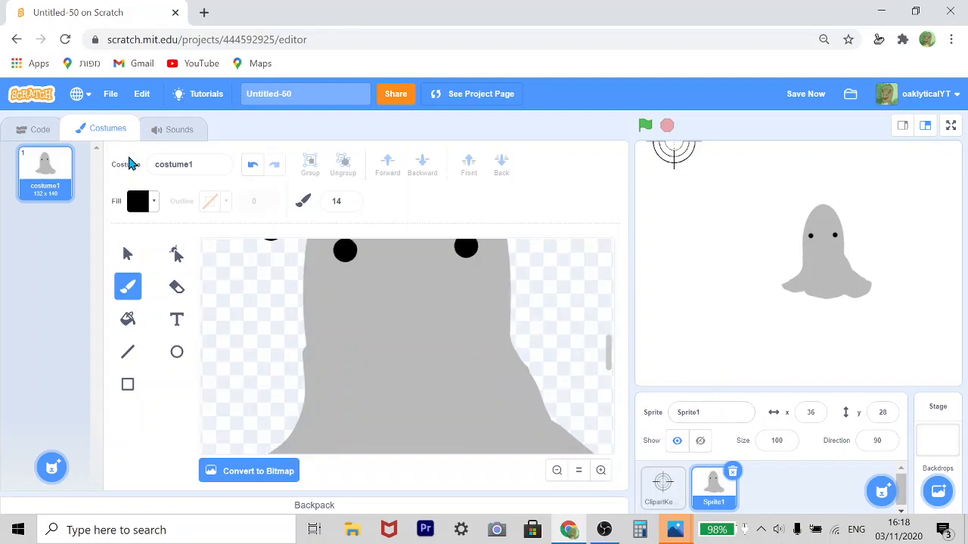
{"action": "left_click", "coordinate": [140, 201]}
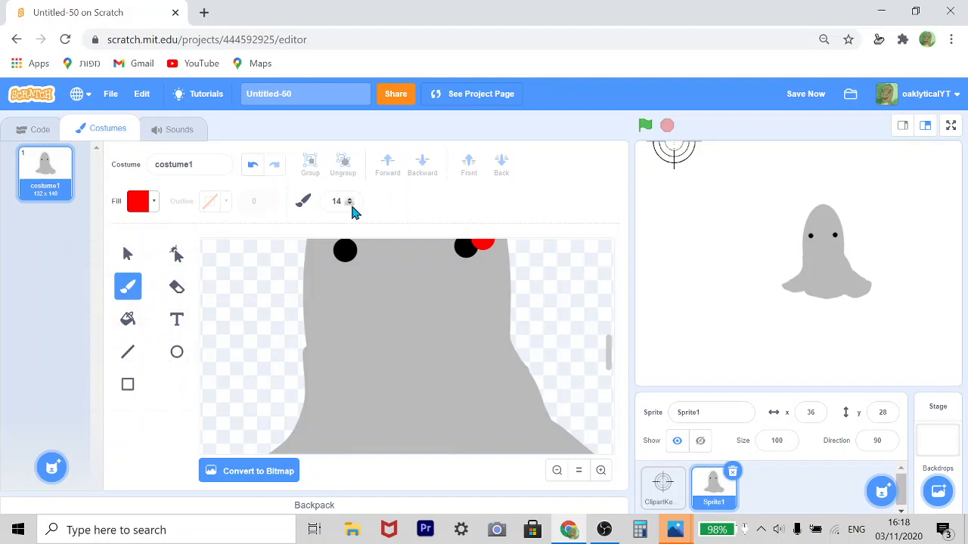
{"action": "left_click", "coordinate": [350, 206]}
{"action": "type", "text": "5"}
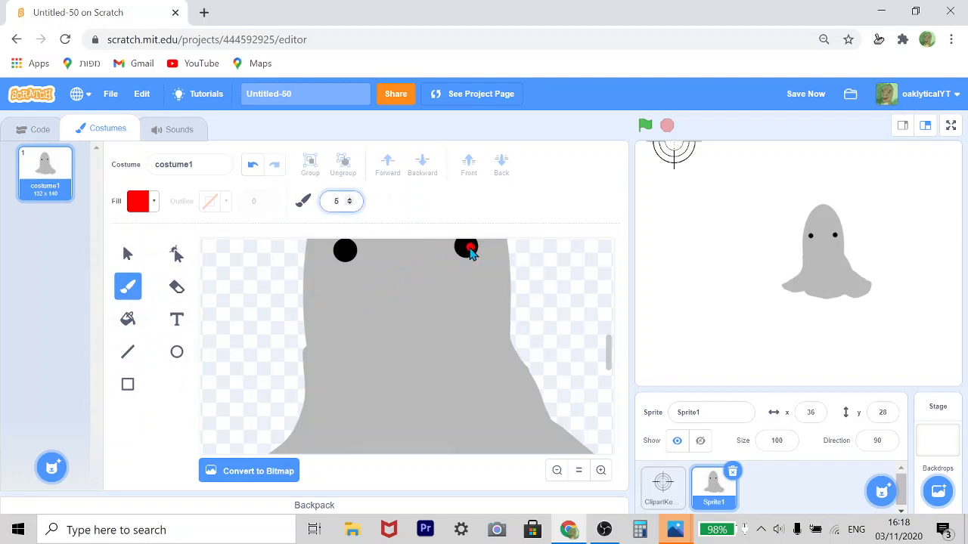
{"action": "left_click", "coordinate": [345, 251]}
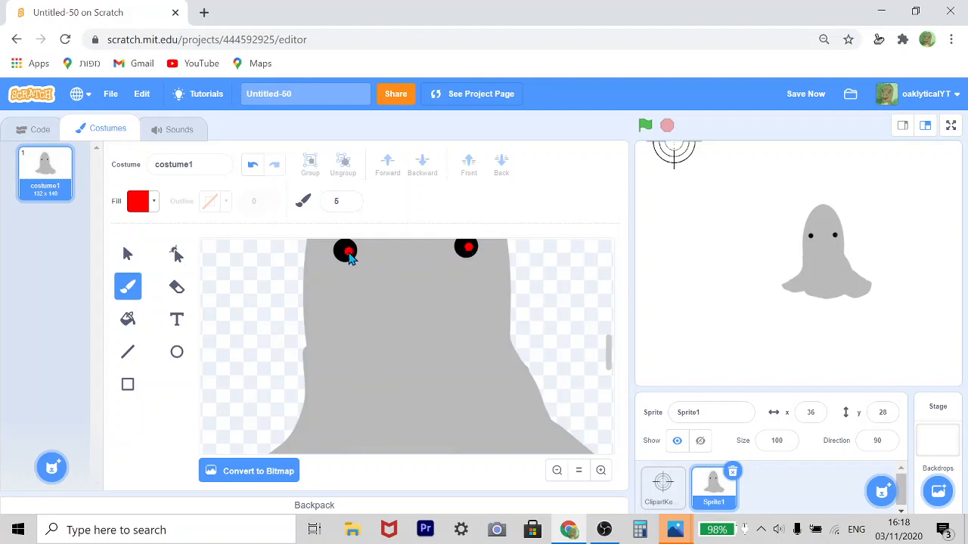
{"action": "left_click", "coordinate": [578, 316]}
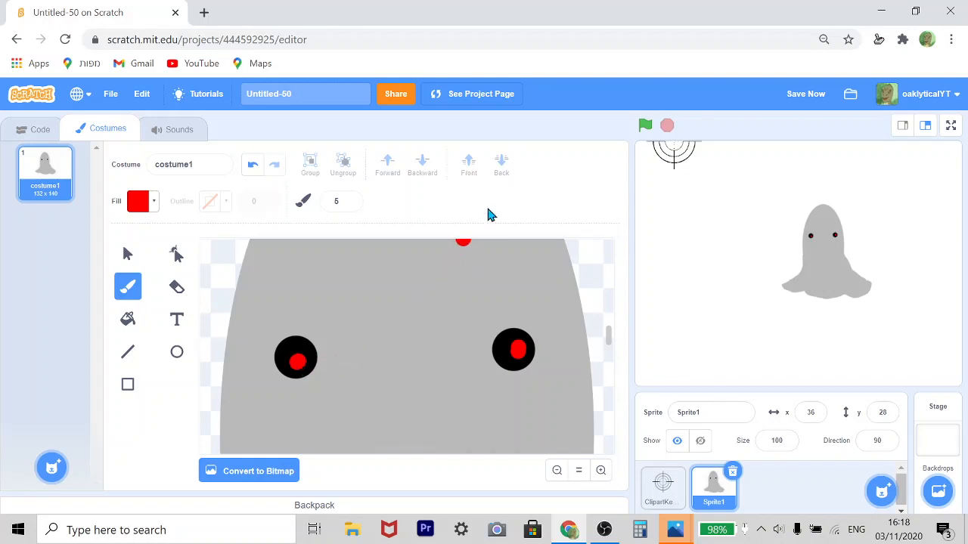
Zoom the costume canvas out to see the shrunk ghost artwork
{"action": "left_click", "coordinate": [369, 346]}
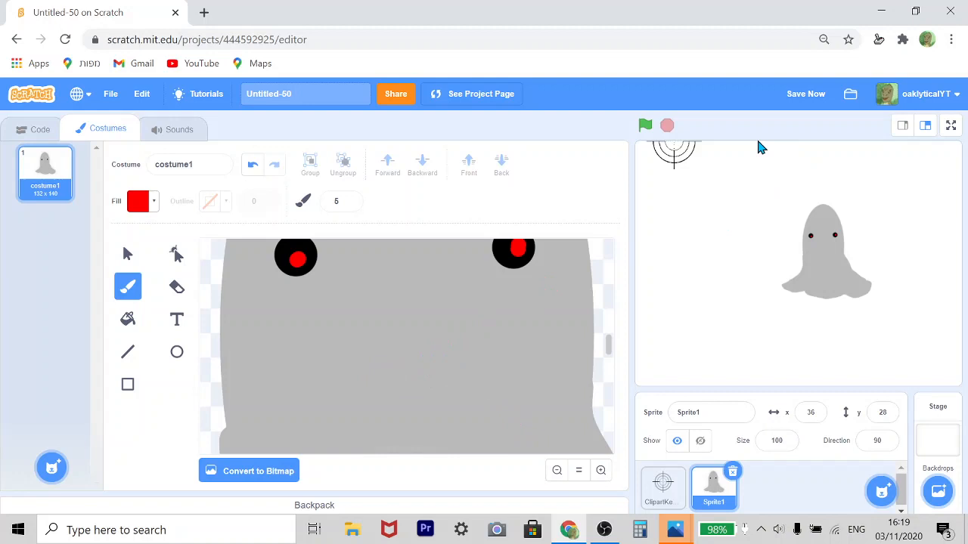
{"action": "mouse_move", "coordinate": [559, 491]}
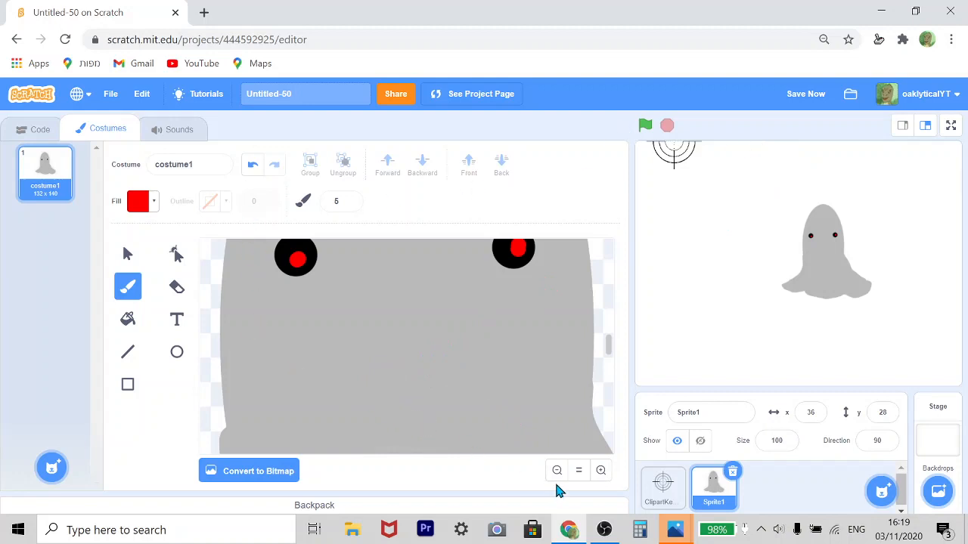
{"action": "left_click", "coordinate": [556, 471]}
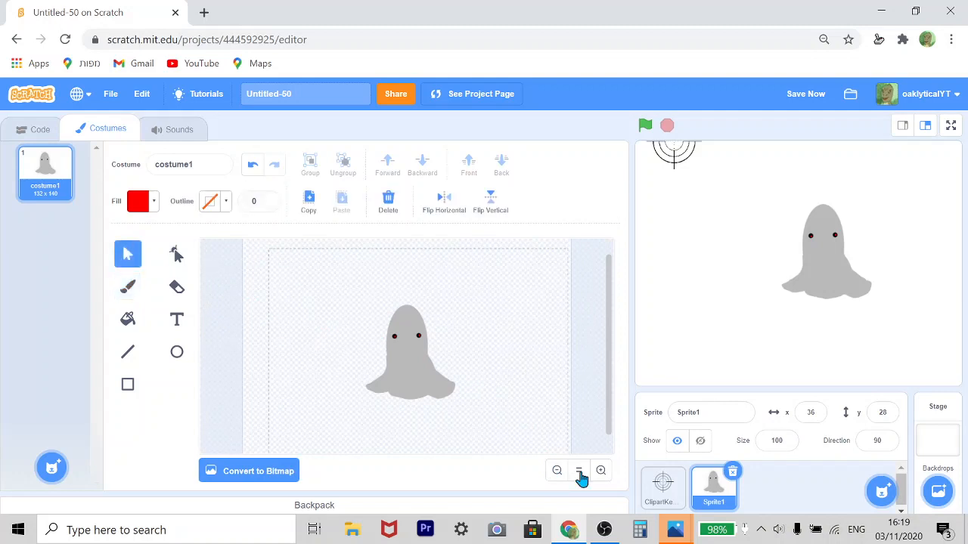
{"action": "left_click", "coordinate": [578, 470]}
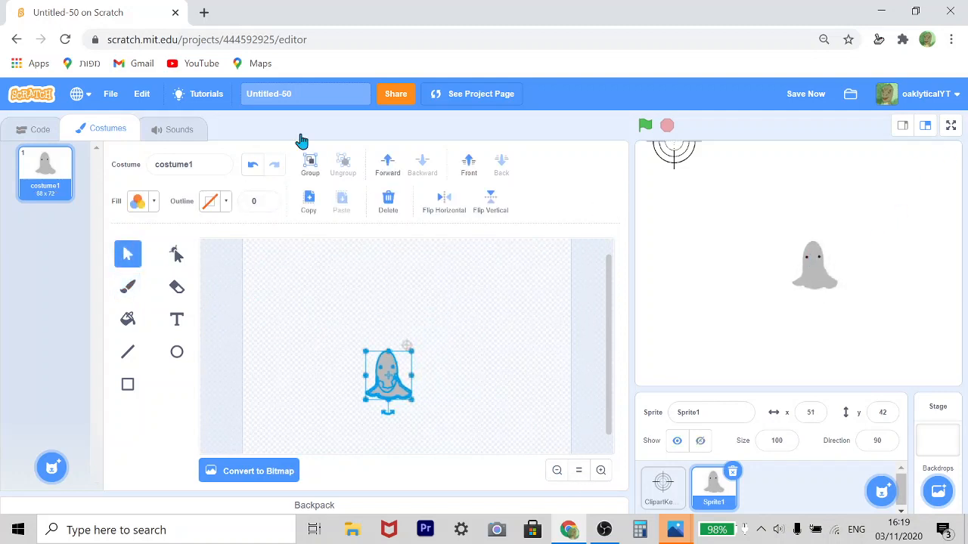
Create a Health variable from the ghost's code area
{"action": "left_click", "coordinate": [34, 129]}
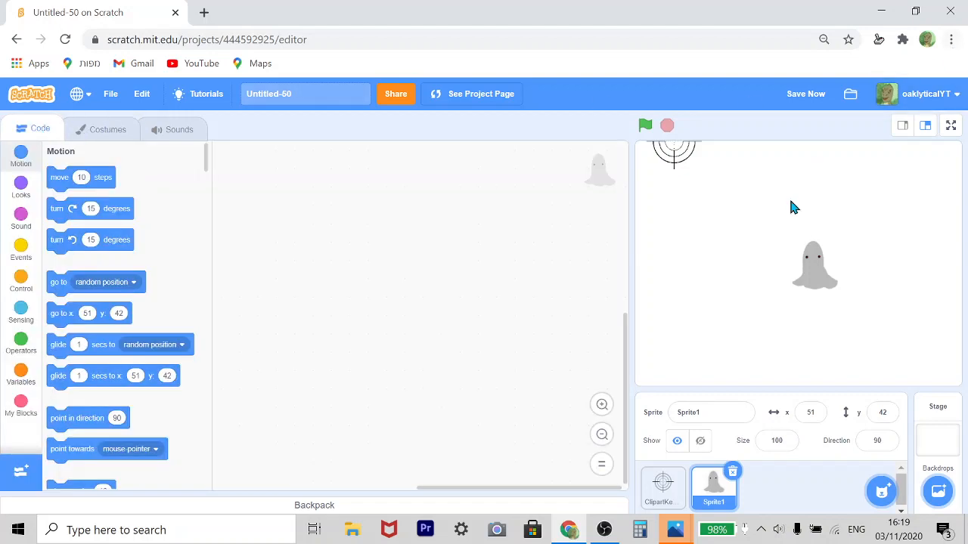
{"action": "mouse_move", "coordinate": [30, 384]}
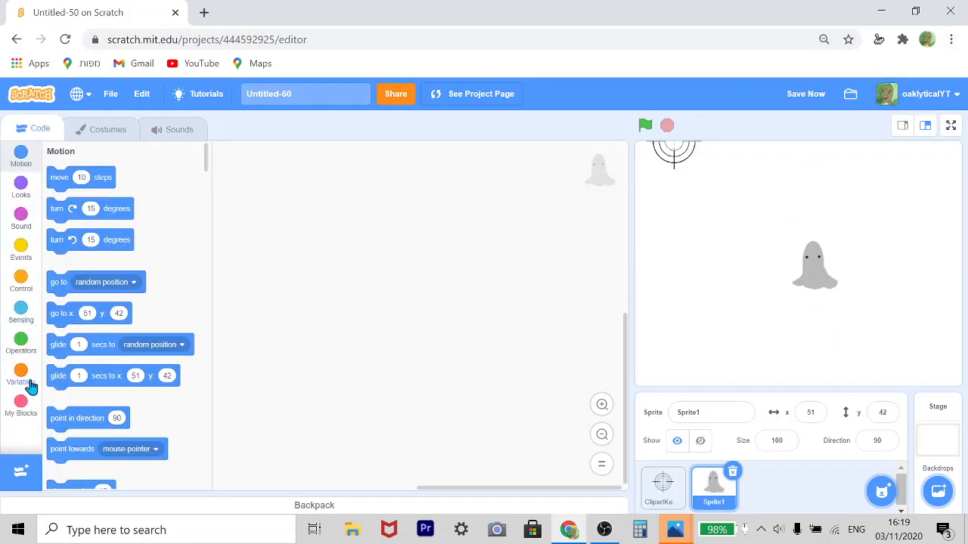
{"action": "left_click", "coordinate": [21, 390]}
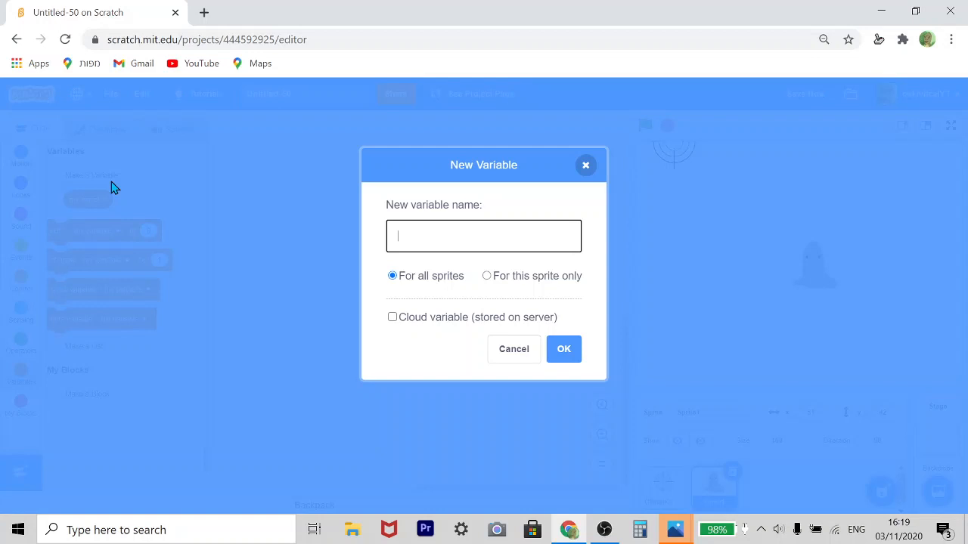
{"action": "type", "text": "Health"}
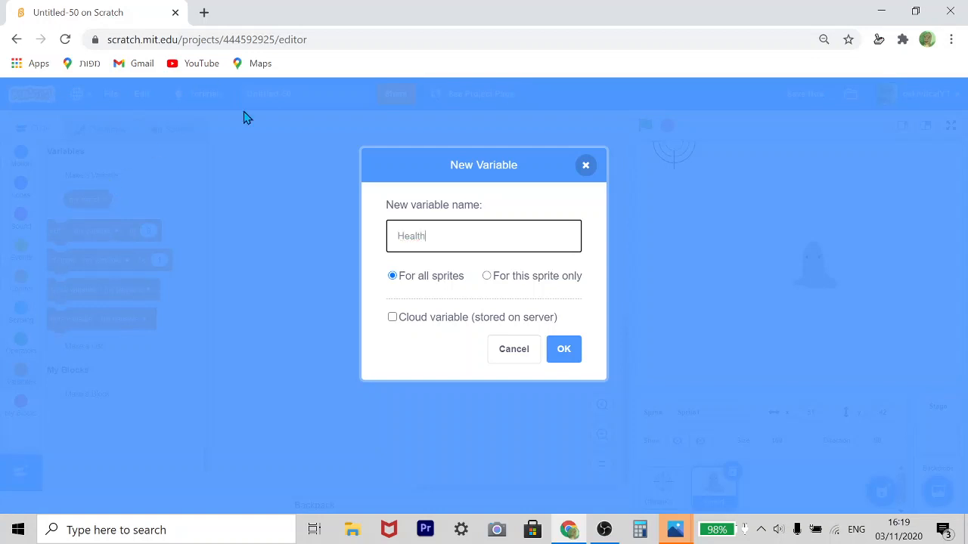
{"action": "left_click", "coordinate": [563, 350]}
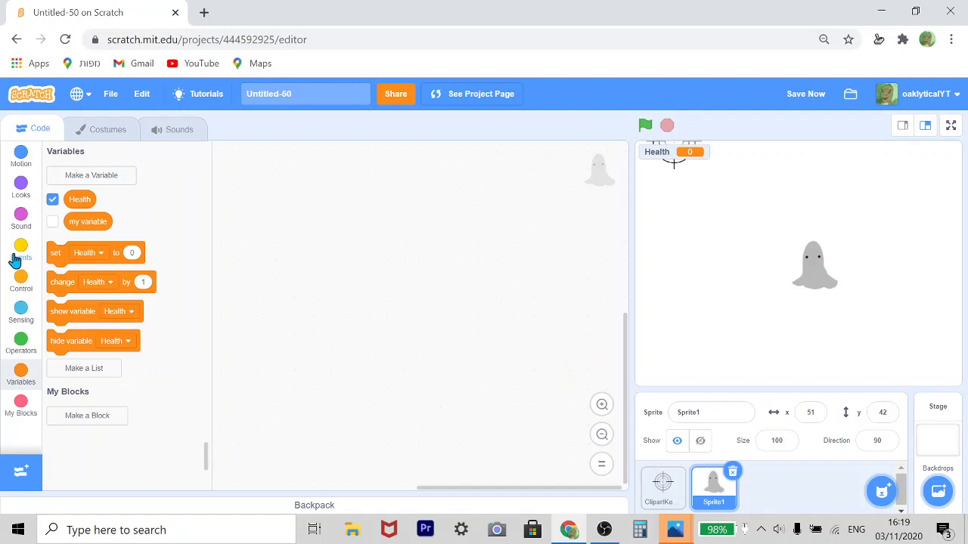
Add a green-flag script setting Health to 100 and run it to check the readout
{"action": "left_click", "coordinate": [21, 245]}
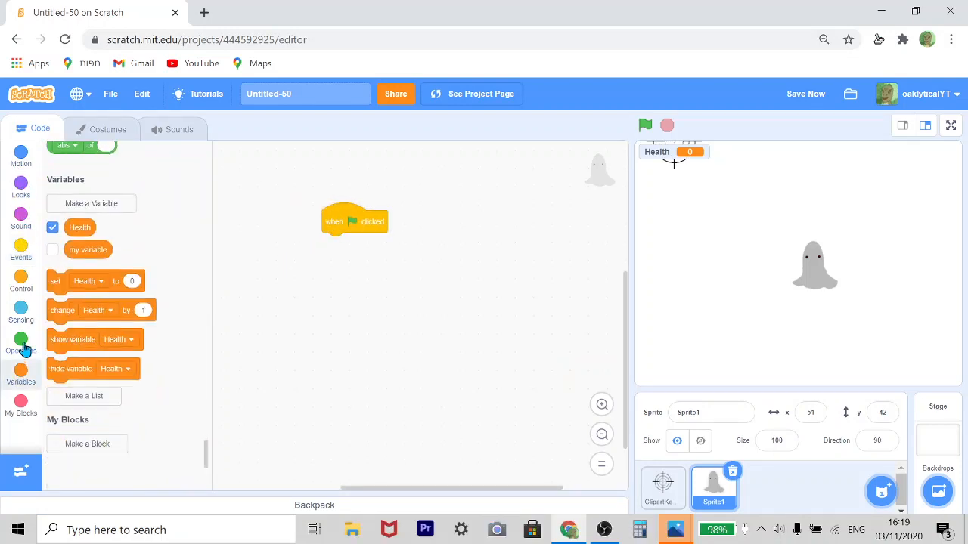
{"action": "left_click_drag", "start_coordinate": [54, 279], "coordinate": [347, 243]}
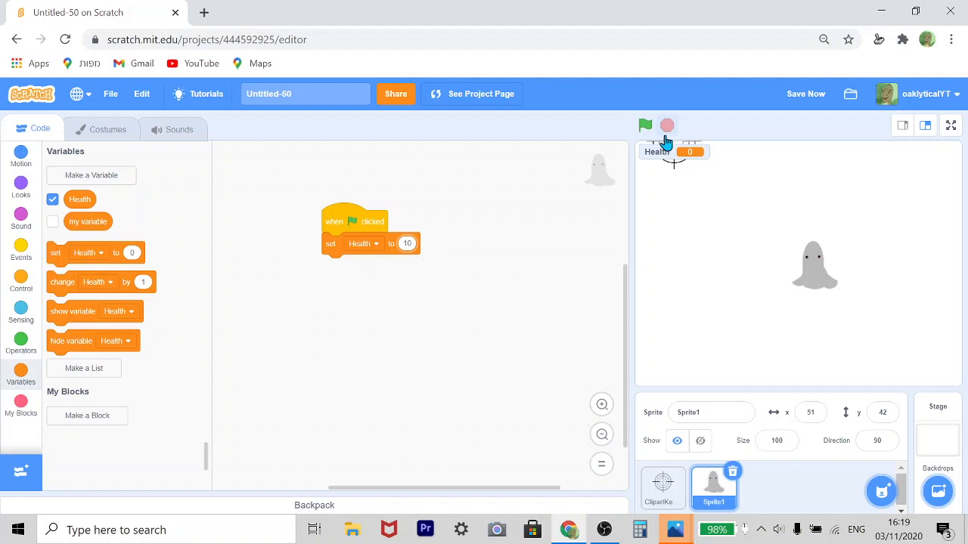
{"action": "type", "text": "100"}
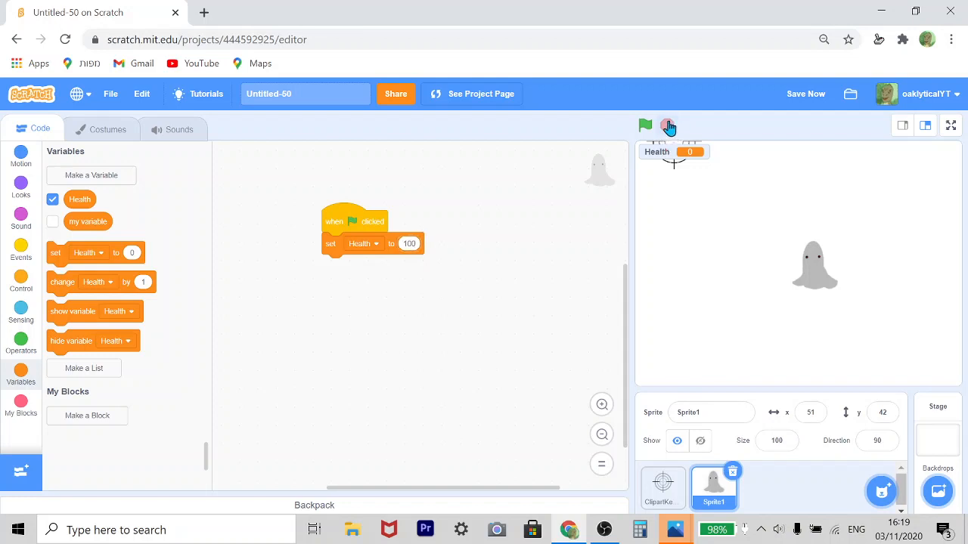
{"action": "left_click", "coordinate": [644, 124]}
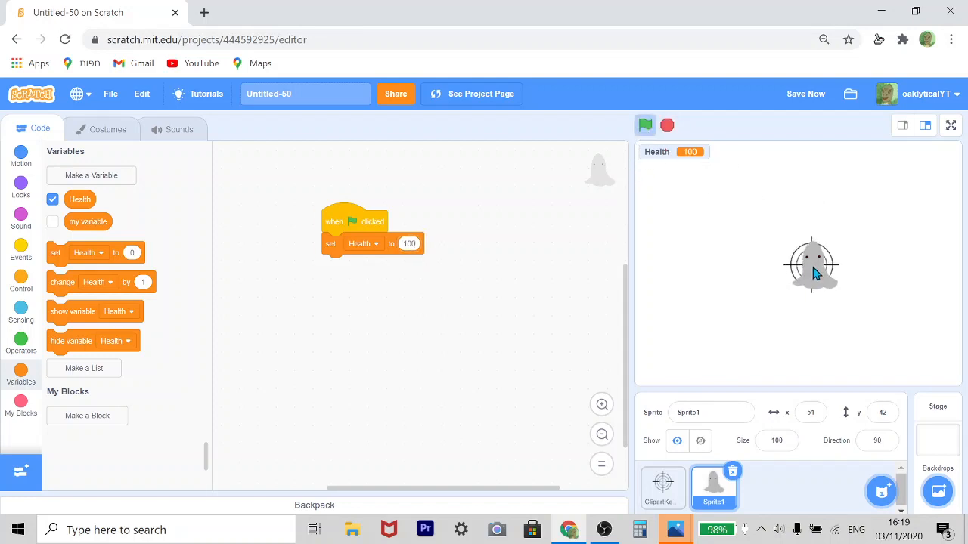
{"action": "left_click", "coordinate": [644, 124]}
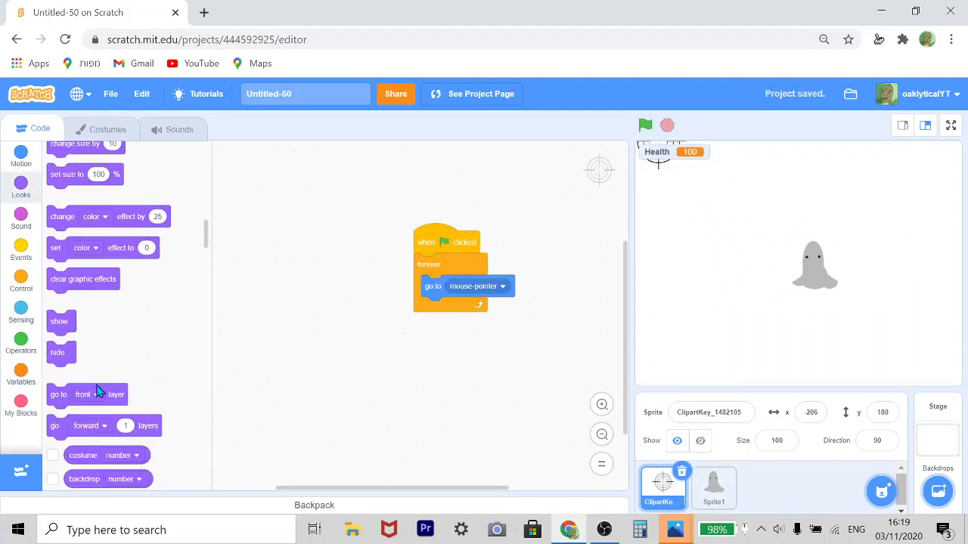
{"action": "left_click", "coordinate": [644, 124]}
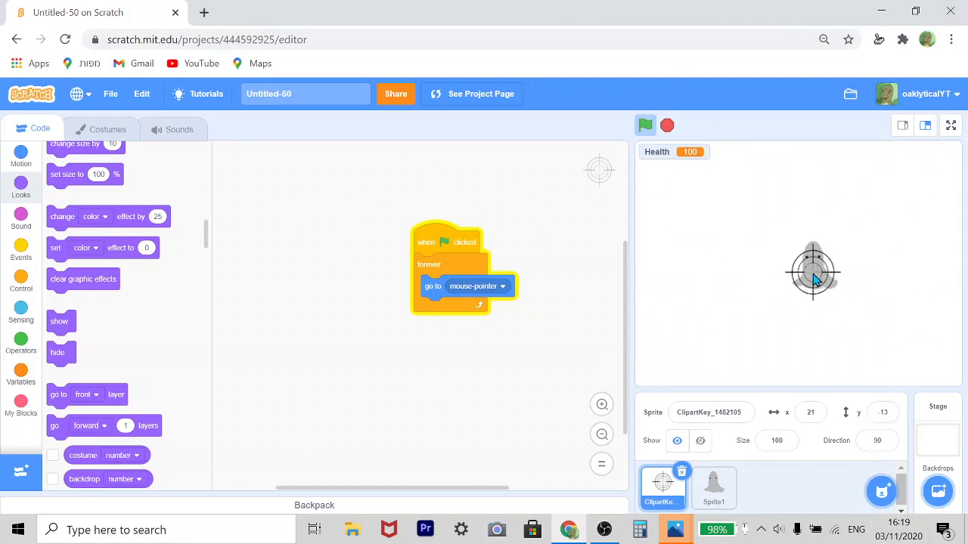
{"action": "mouse_move", "coordinate": [759, 260]}
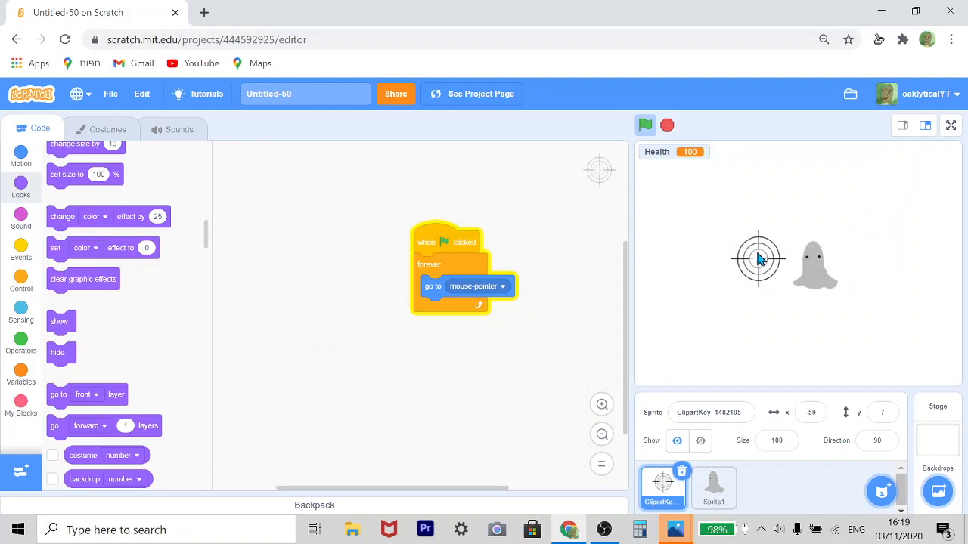
{"action": "left_click", "coordinate": [667, 124]}
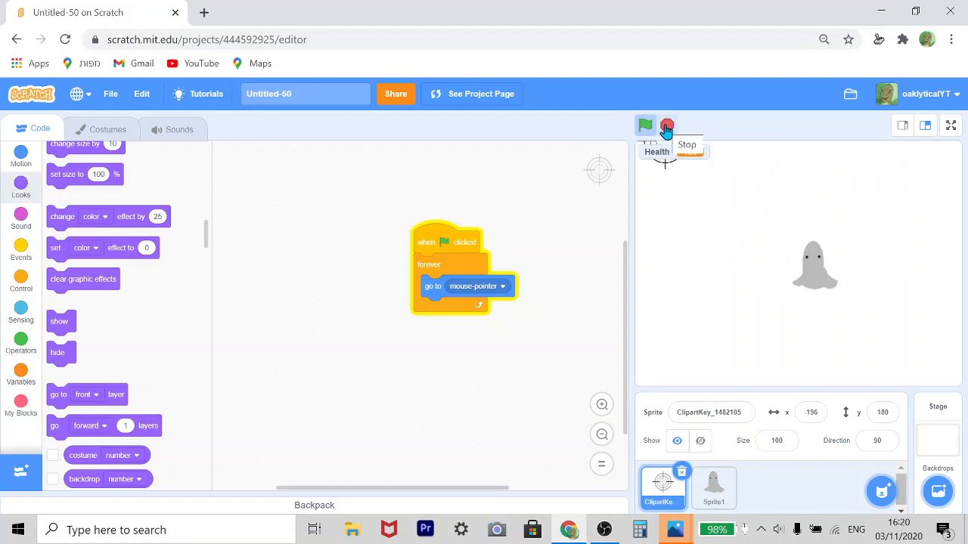
Create a new variable named ghostShow for all sprites
{"action": "left_click", "coordinate": [21, 378]}
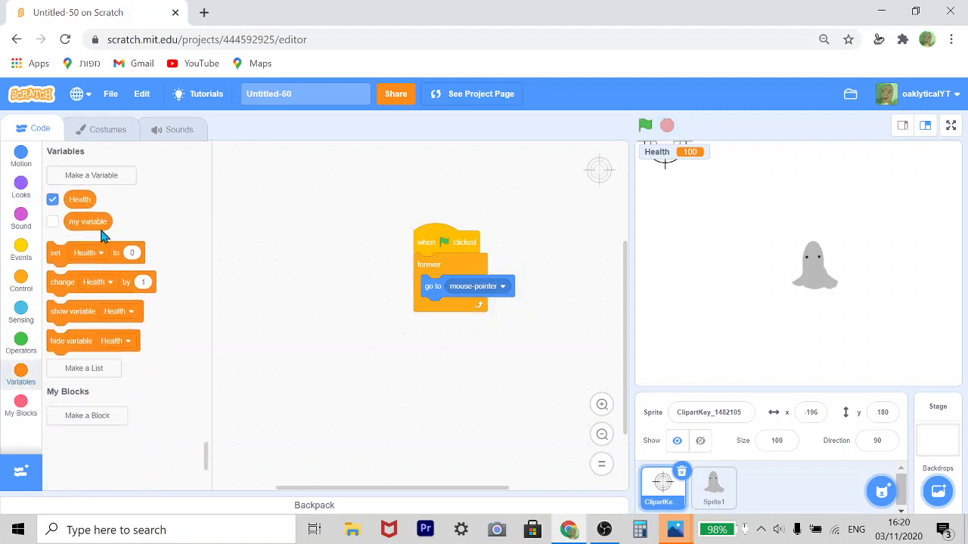
{"action": "left_click", "coordinate": [91, 175]}
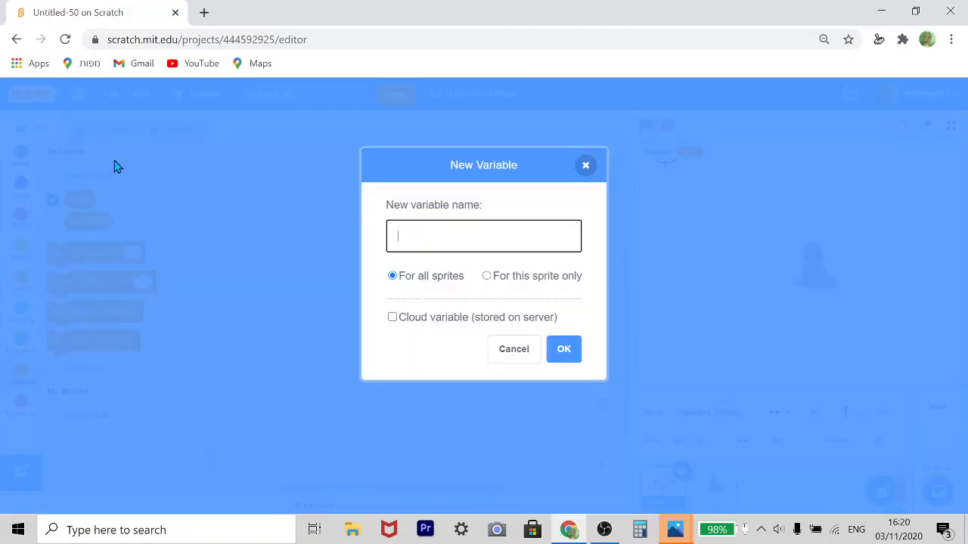
{"action": "type", "text": "ghost"}
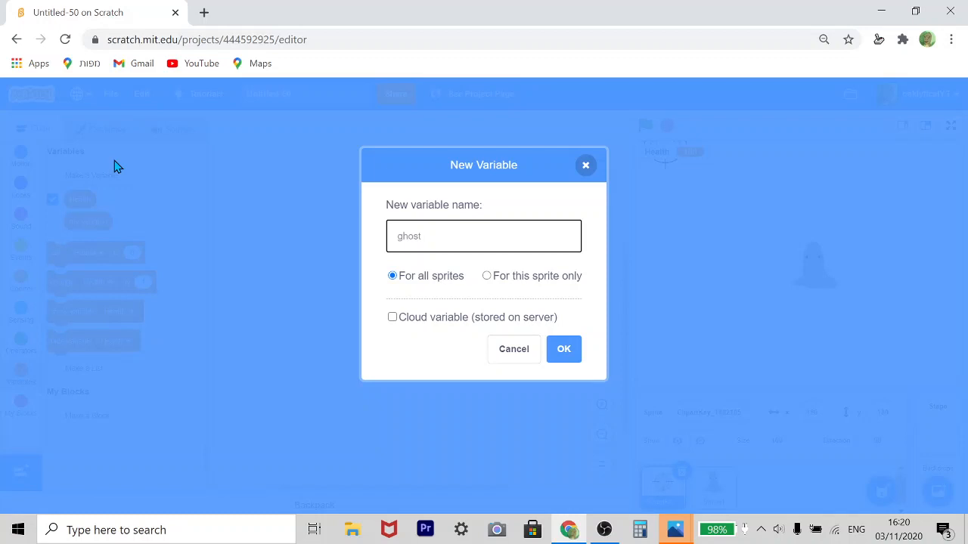
{"action": "type", "text": "Show"}
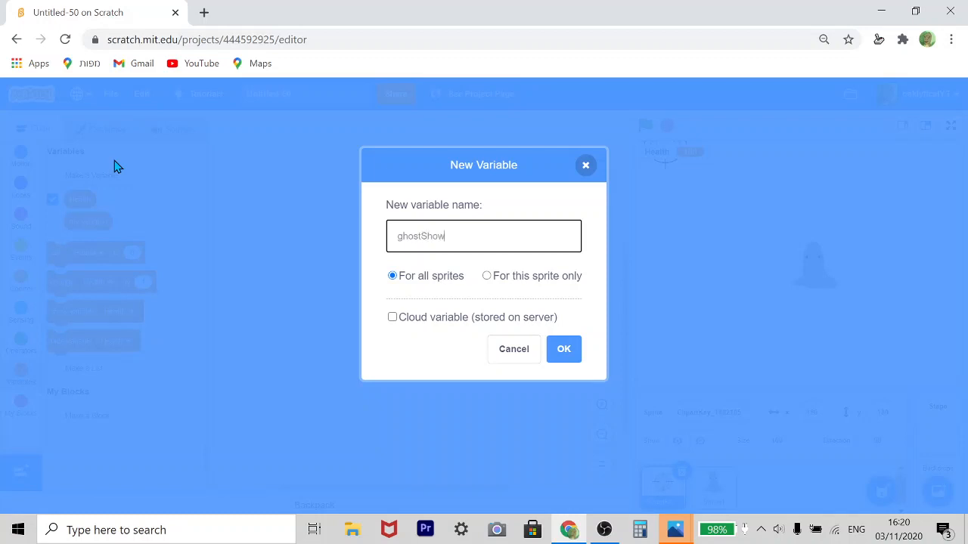
{"action": "left_click", "coordinate": [562, 349]}
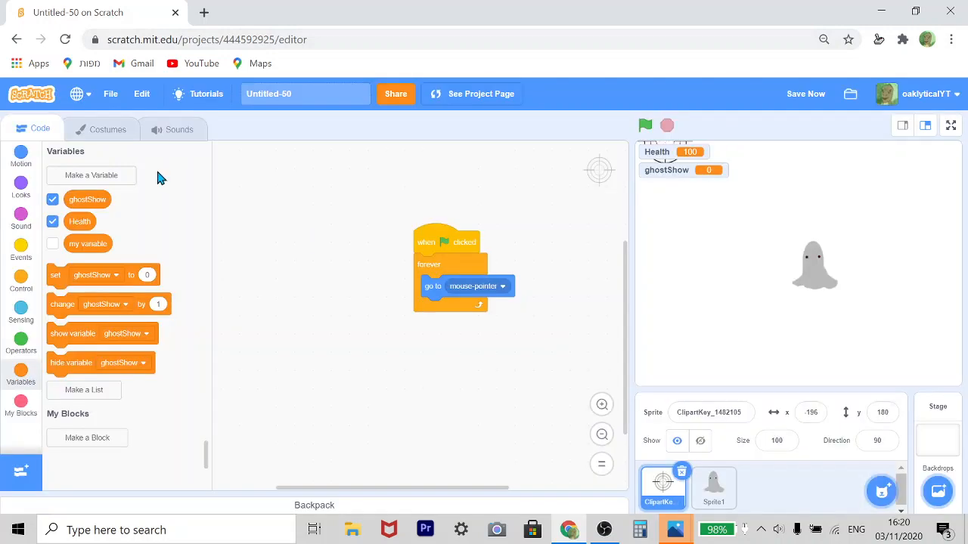
{"action": "mouse_move", "coordinate": [52, 275]}
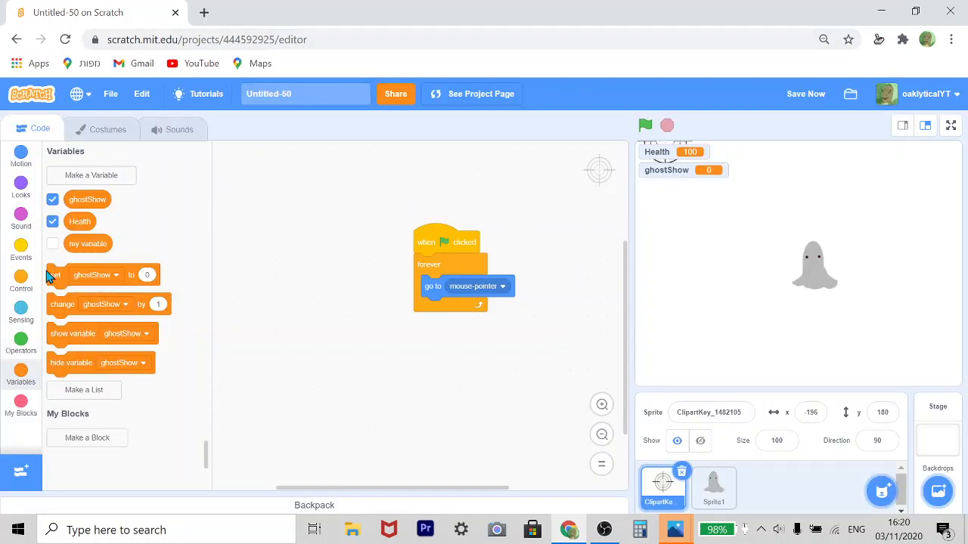
Set ghostShow to true at the top of the crosshair's start script, then select the ghost
{"action": "left_click_drag", "start_coordinate": [53, 275], "coordinate": [423, 263]}
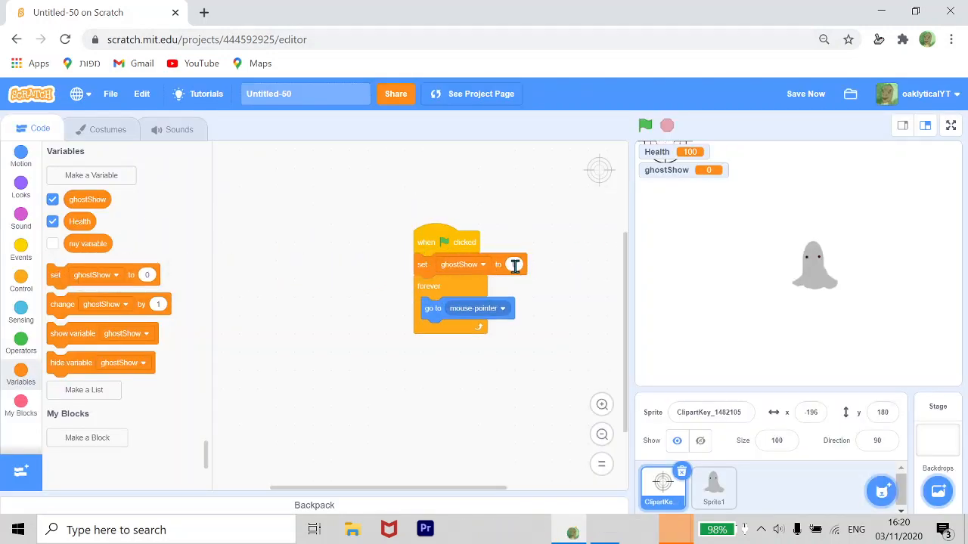
{"action": "type", "text": "true"}
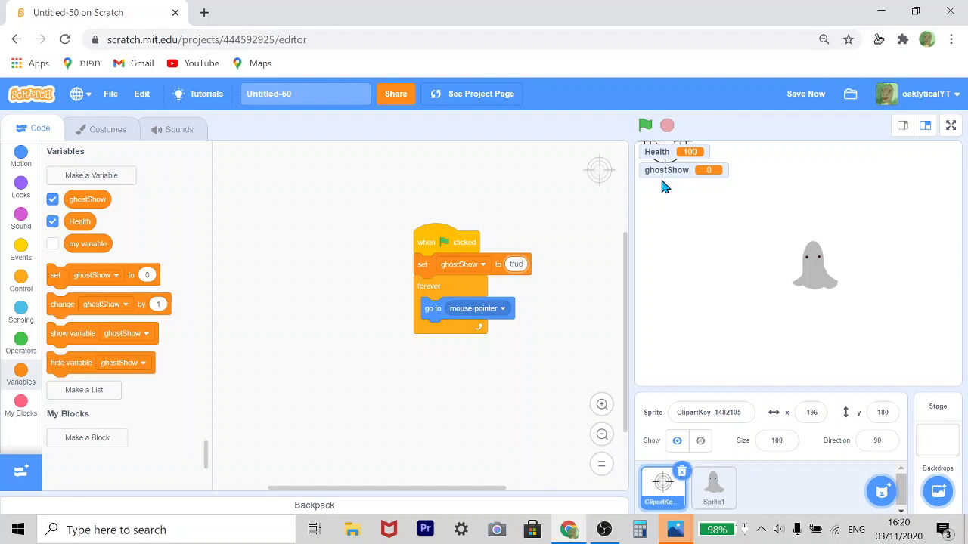
{"action": "mouse_move", "coordinate": [820, 275]}
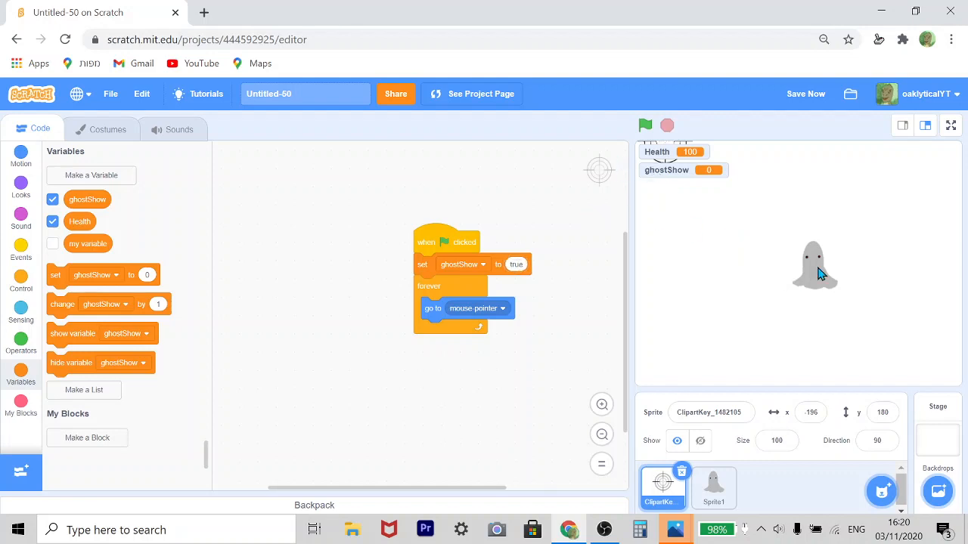
{"action": "left_click", "coordinate": [714, 487]}
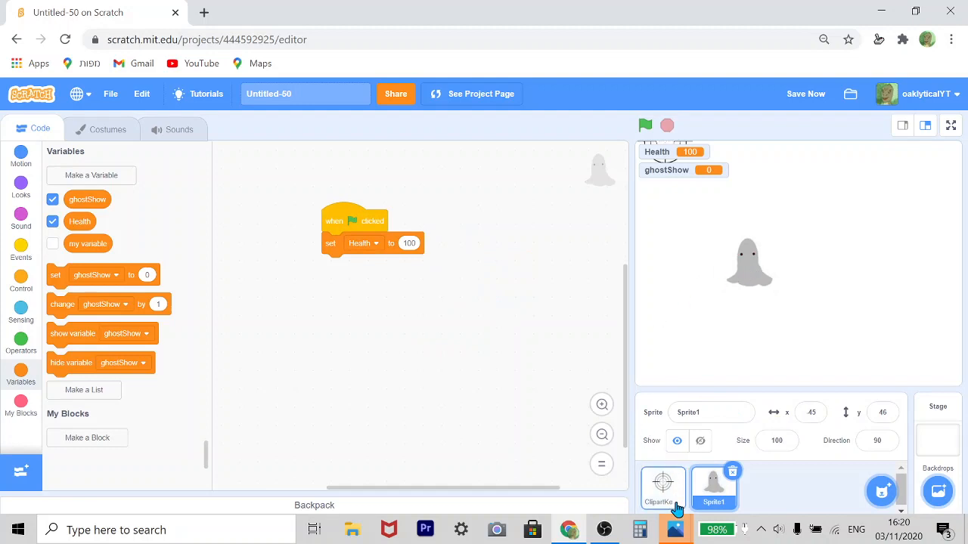
{"action": "left_click", "coordinate": [663, 489]}
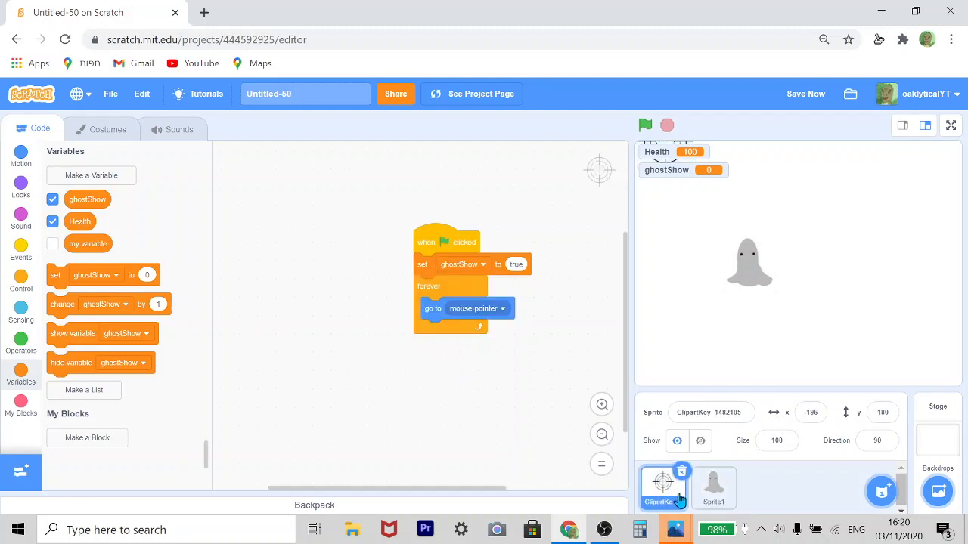
{"action": "left_click", "coordinate": [714, 487]}
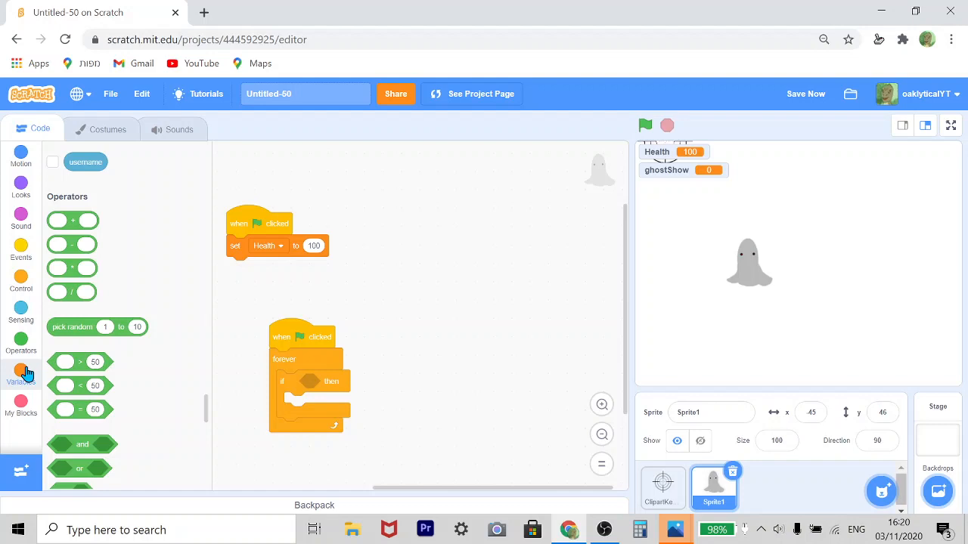
Name the new variable ghostHealth, shared by all sprites, and confirm it
{"action": "type", "text": "ghostH"}
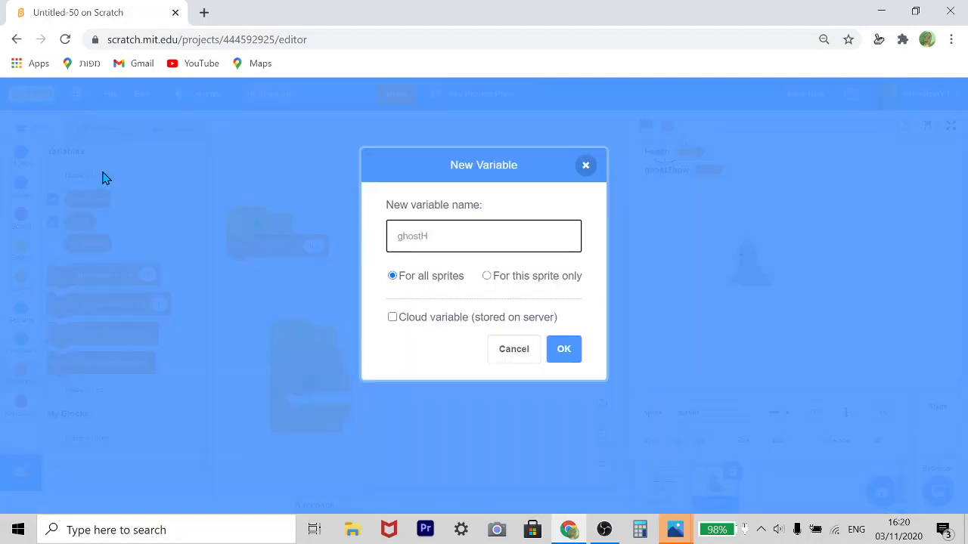
{"action": "type", "text": "ealth"}
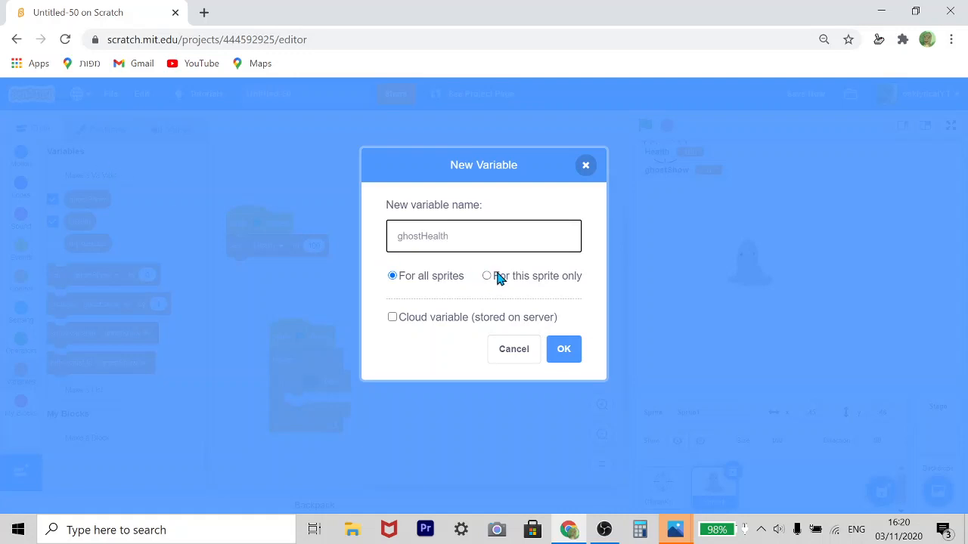
{"action": "left_click", "coordinate": [563, 349]}
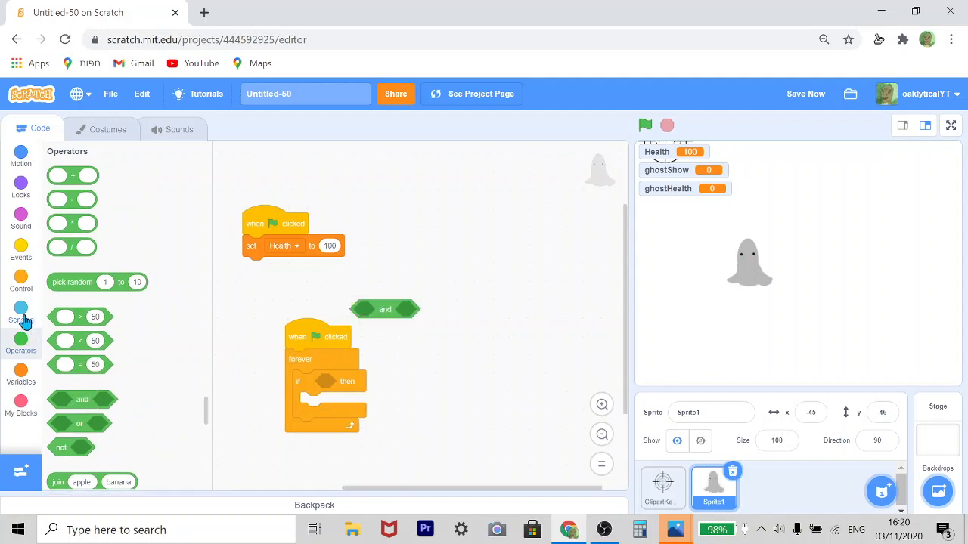
Set ghostHealth to 50 at start, reduce it when the clicked pointer touches the ghost, and test
{"action": "left_click", "coordinate": [21, 307]}
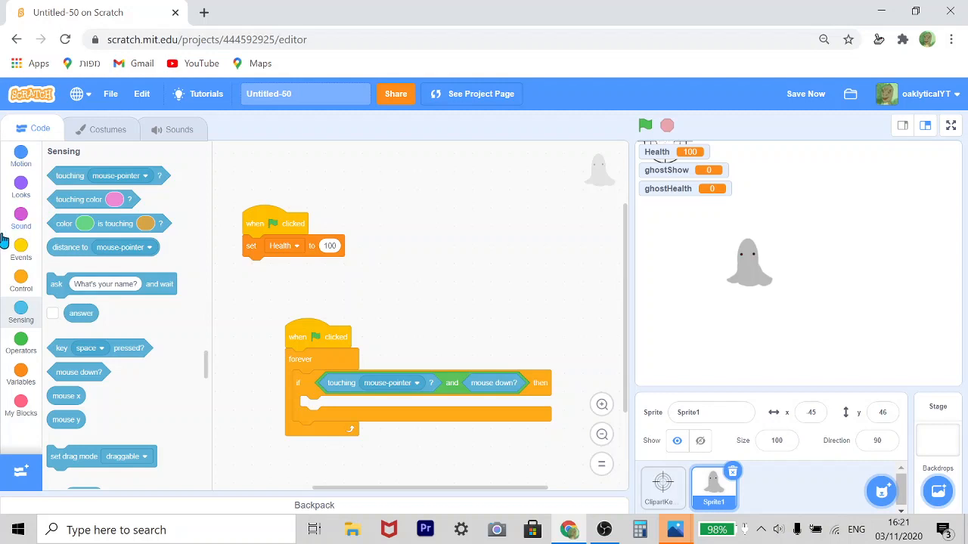
{"action": "mouse_move", "coordinate": [22, 374]}
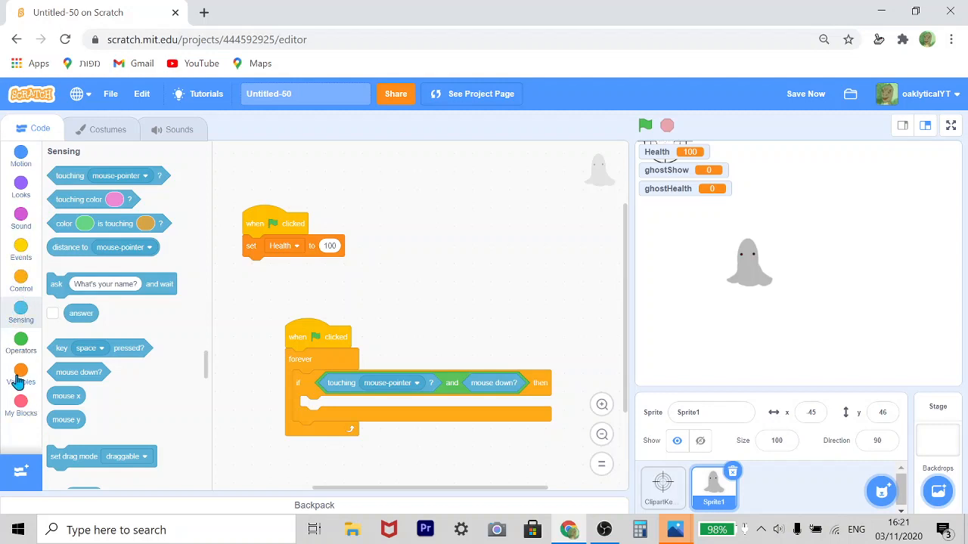
{"action": "mouse_move", "coordinate": [24, 390]}
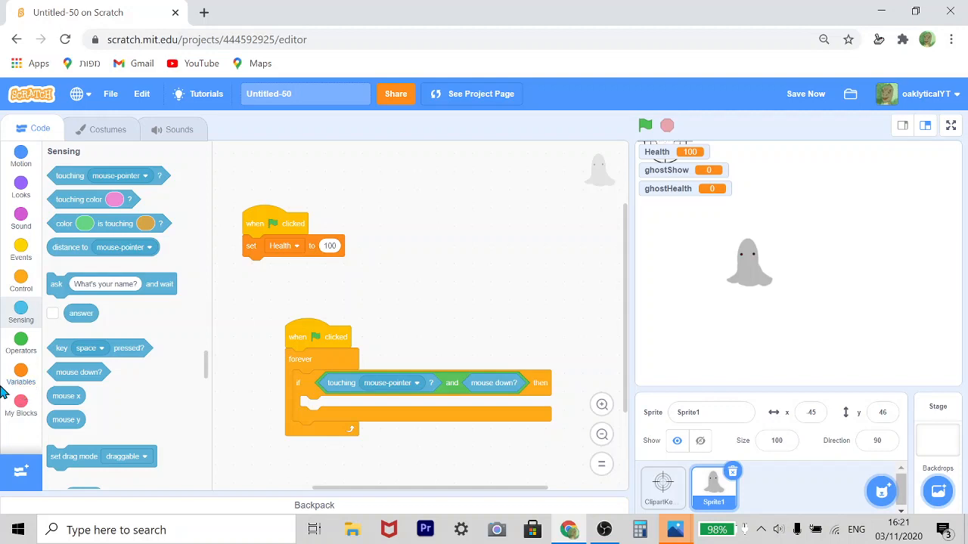
{"action": "mouse_move", "coordinate": [39, 294]}
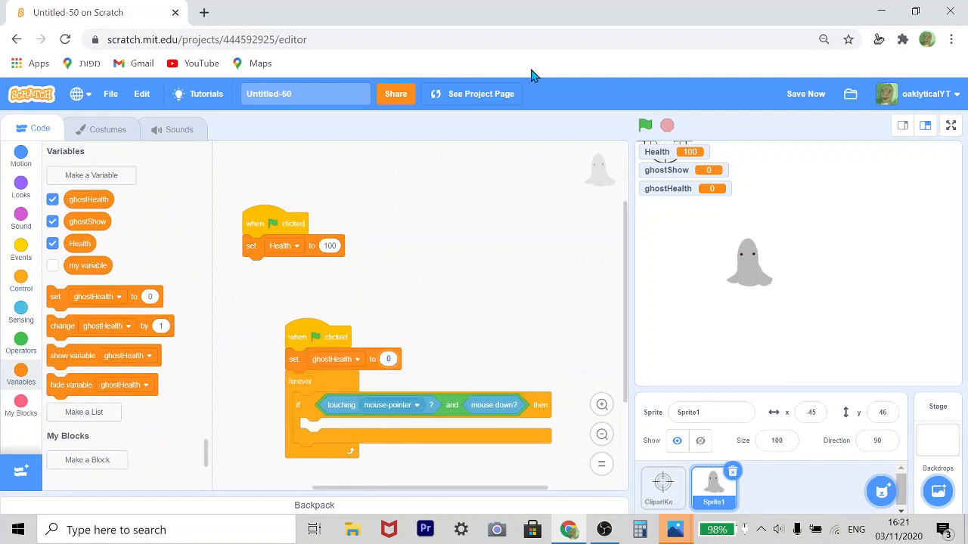
{"action": "type", "text": "50"}
{"action": "type", "text": "-5"}
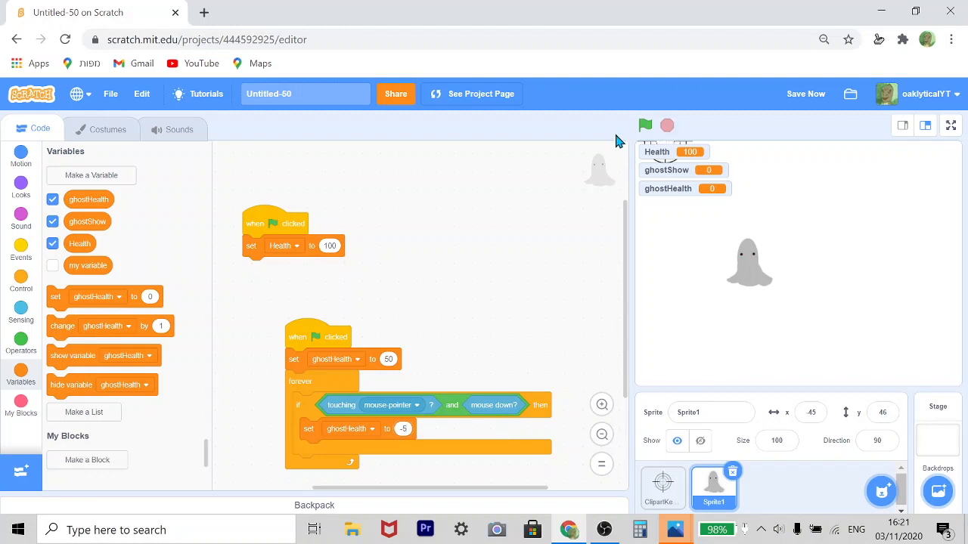
{"action": "left_click", "coordinate": [644, 124]}
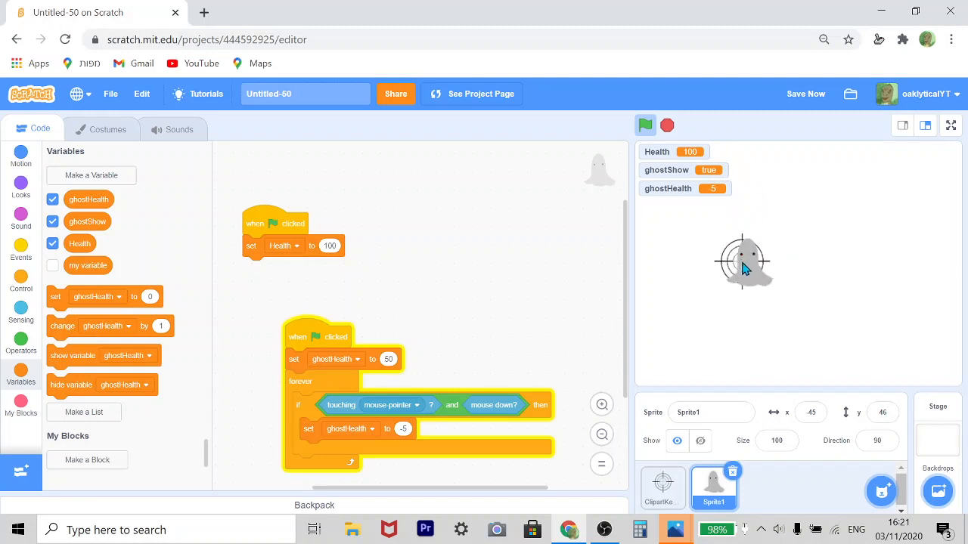
{"action": "left_click", "coordinate": [665, 124]}
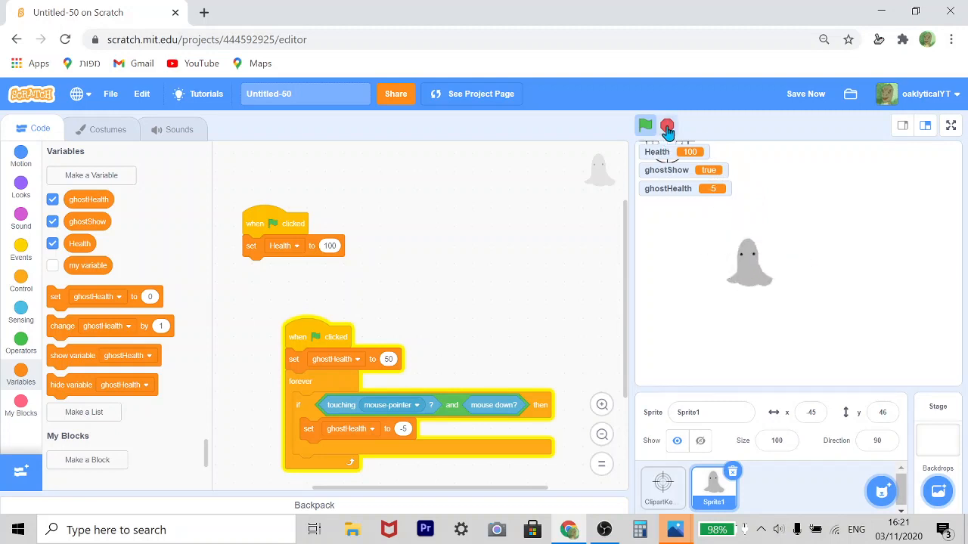
{"action": "left_click", "coordinate": [667, 124]}
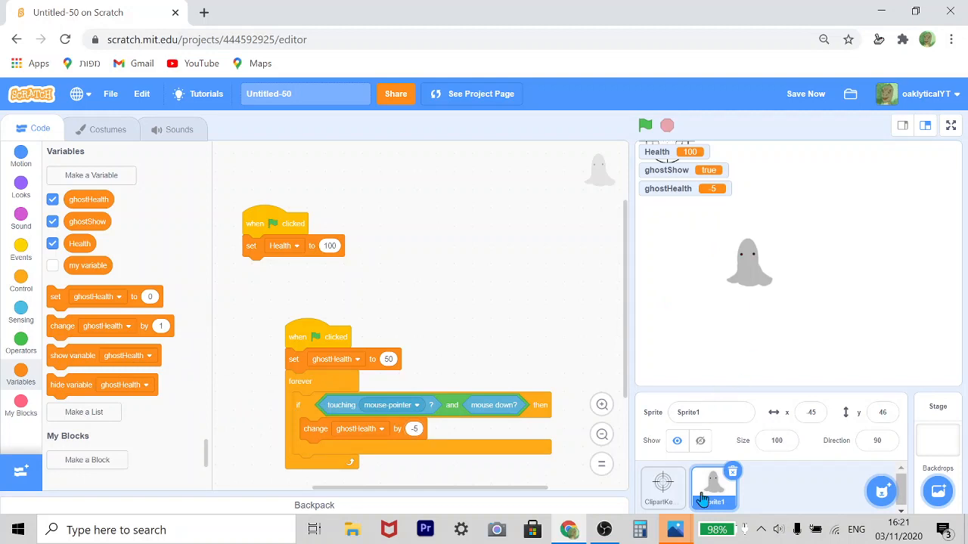
Add go to front layer inside the crosshair's forever loop
{"action": "left_click", "coordinate": [662, 486]}
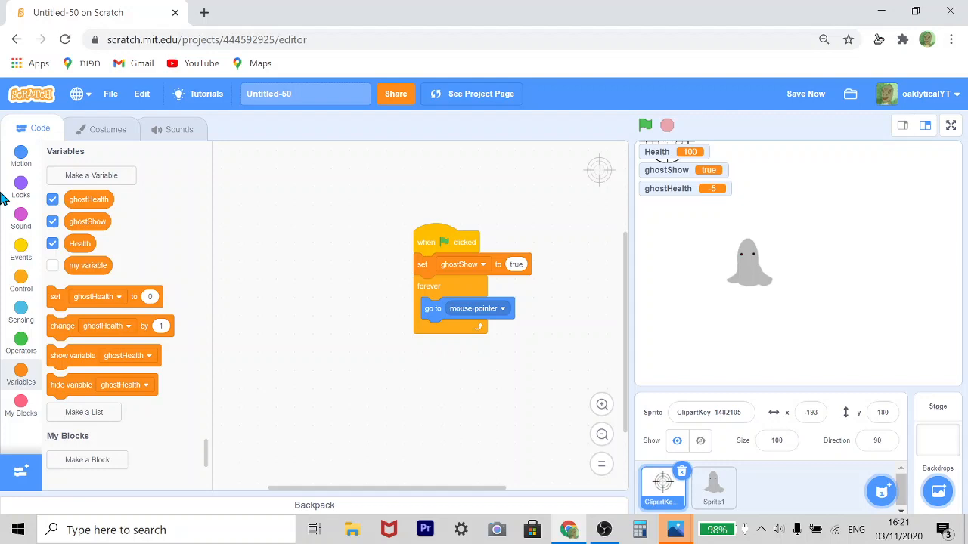
{"action": "left_click", "coordinate": [22, 184]}
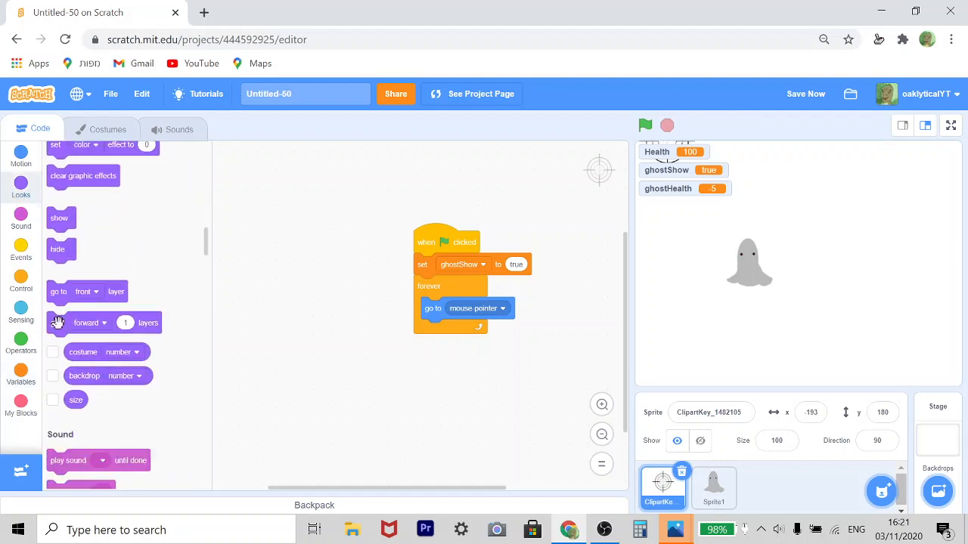
{"action": "left_click_drag", "start_coordinate": [88, 291], "coordinate": [465, 316]}
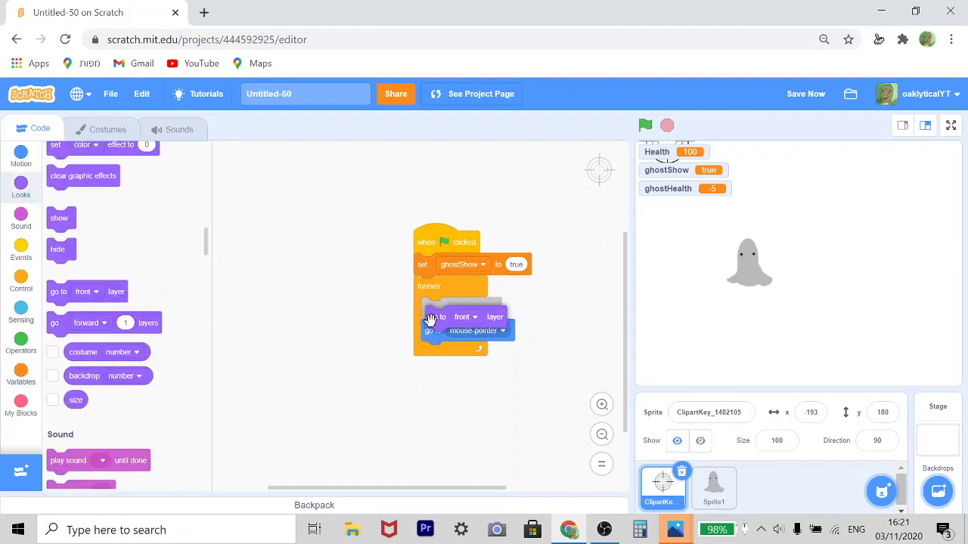
Run the project to check the crosshair stays in front, then return to the ghost sprite
{"action": "left_click", "coordinate": [644, 124]}
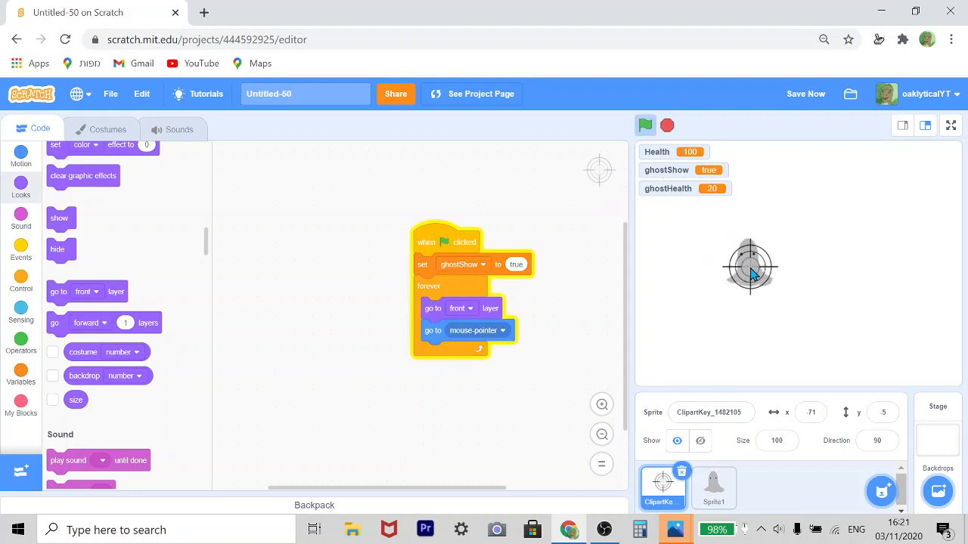
{"action": "left_click", "coordinate": [645, 124]}
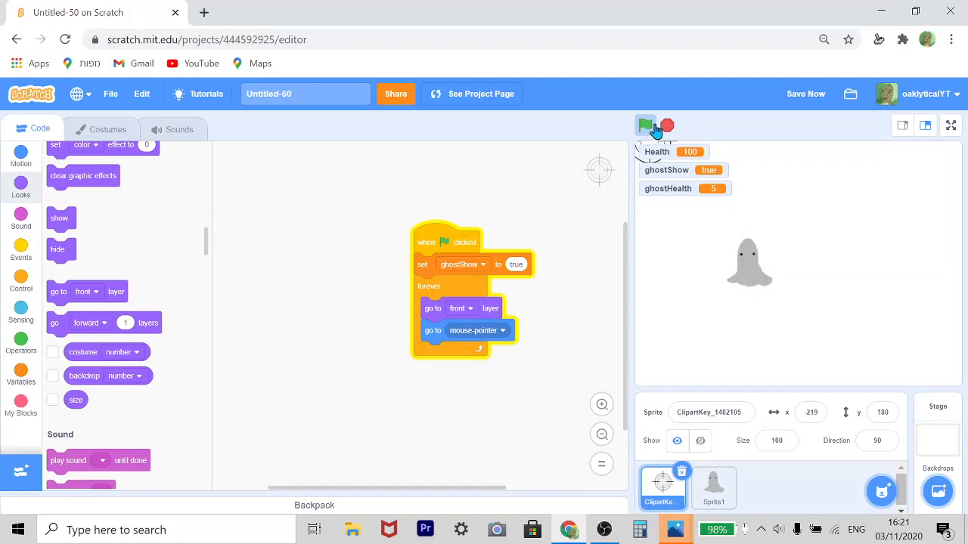
{"action": "left_click", "coordinate": [667, 126]}
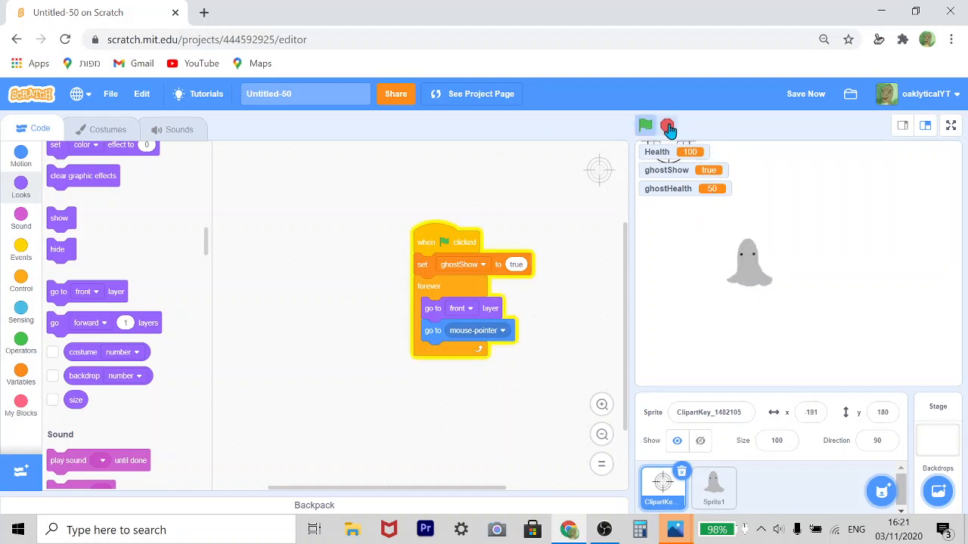
{"action": "left_click", "coordinate": [713, 487]}
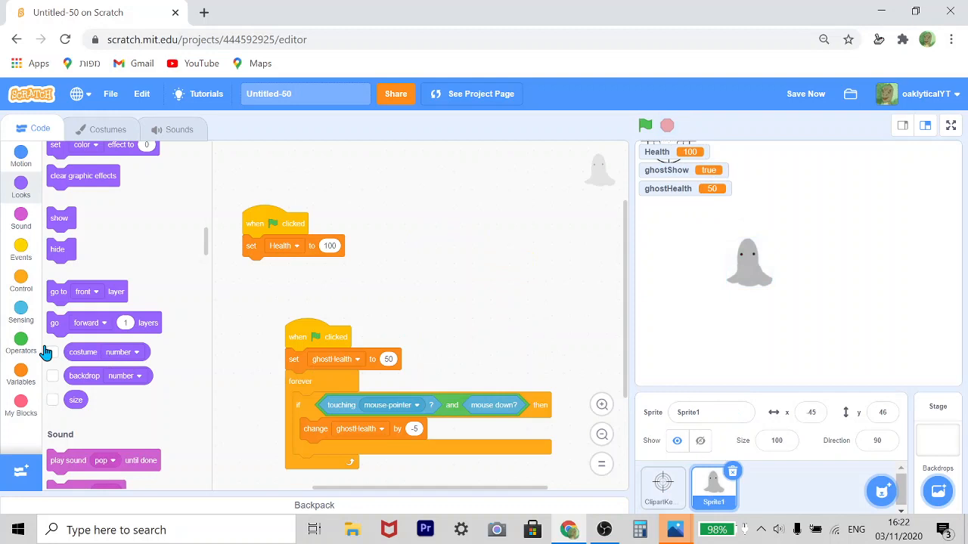
Insert a wait 0.2 seconds before change ghostHealth by -5 and run the project to test it
{"action": "left_click", "coordinate": [22, 364]}
{"action": "type", "text": "0.5"}
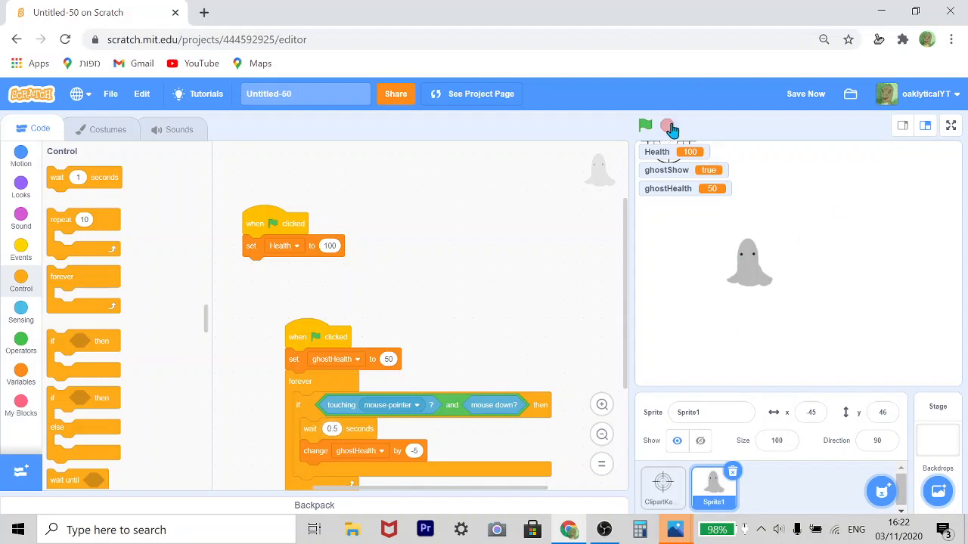
{"action": "left_click", "coordinate": [644, 124]}
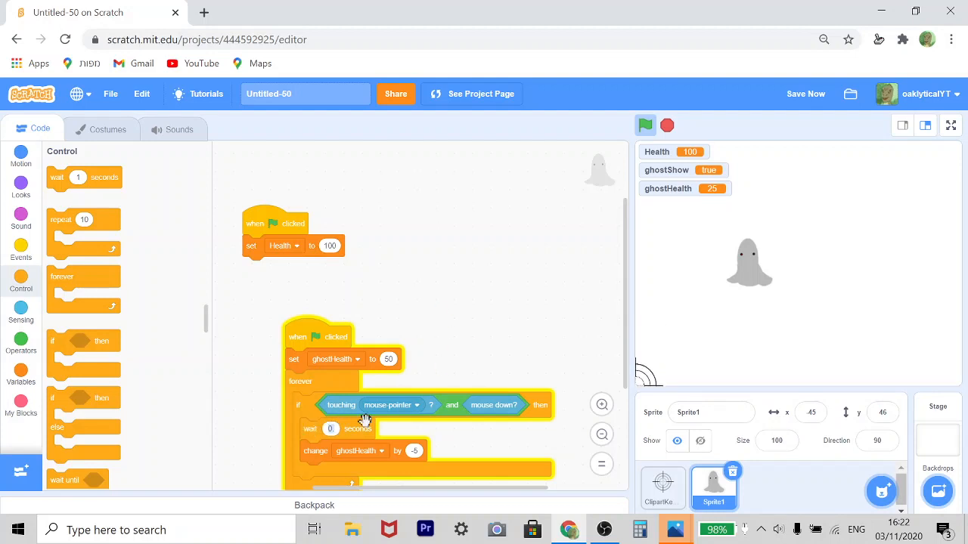
{"action": "mouse_move", "coordinate": [428, 403]}
{"action": "type", "text": "2"}
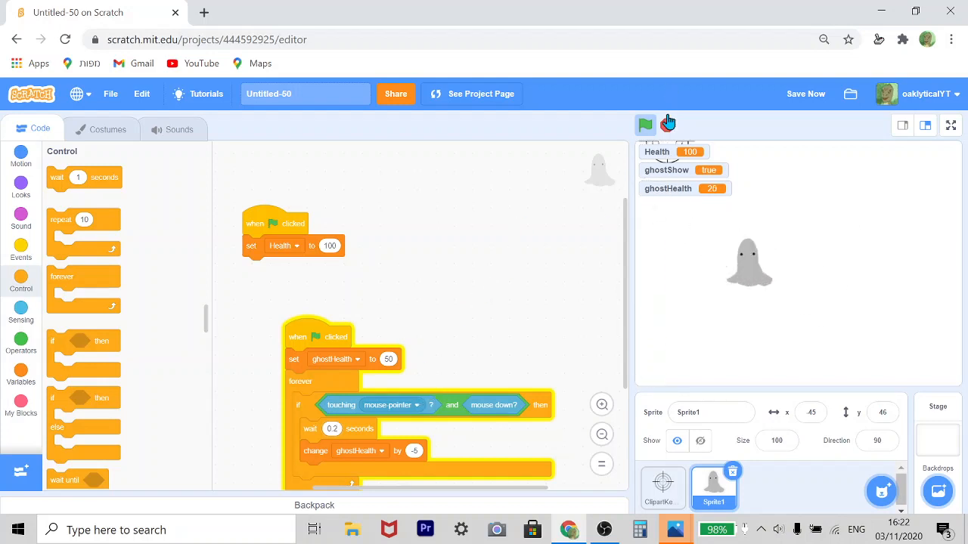
{"action": "left_click", "coordinate": [644, 124]}
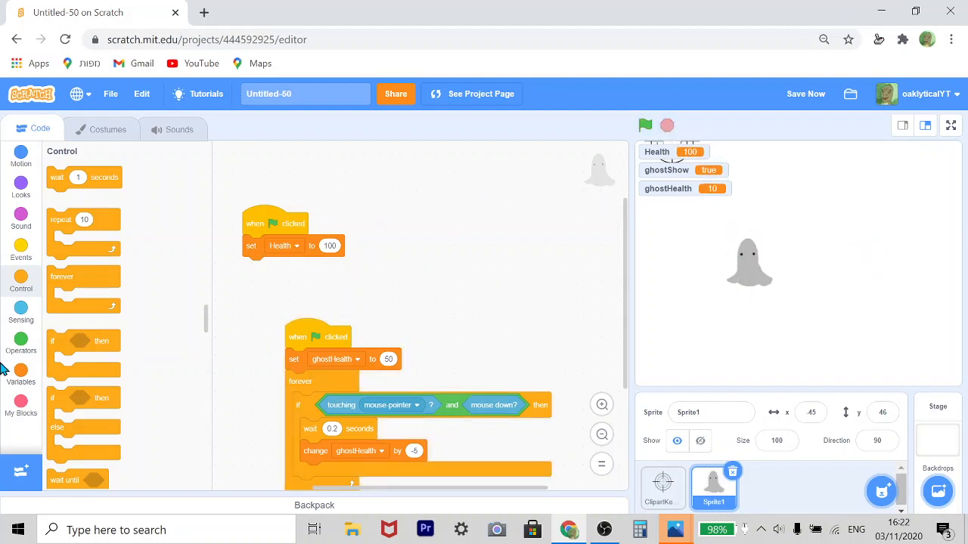
Hide the ghostShow readout from the stage, leaving ghostHealth showing 10, and bring up the Looks palette
{"action": "left_click", "coordinate": [21, 371]}
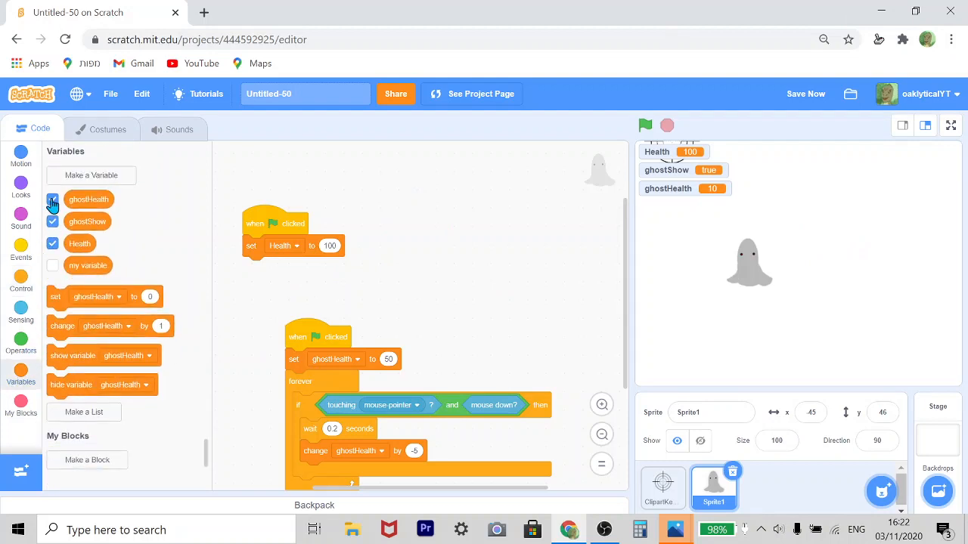
{"action": "left_click", "coordinate": [51, 221]}
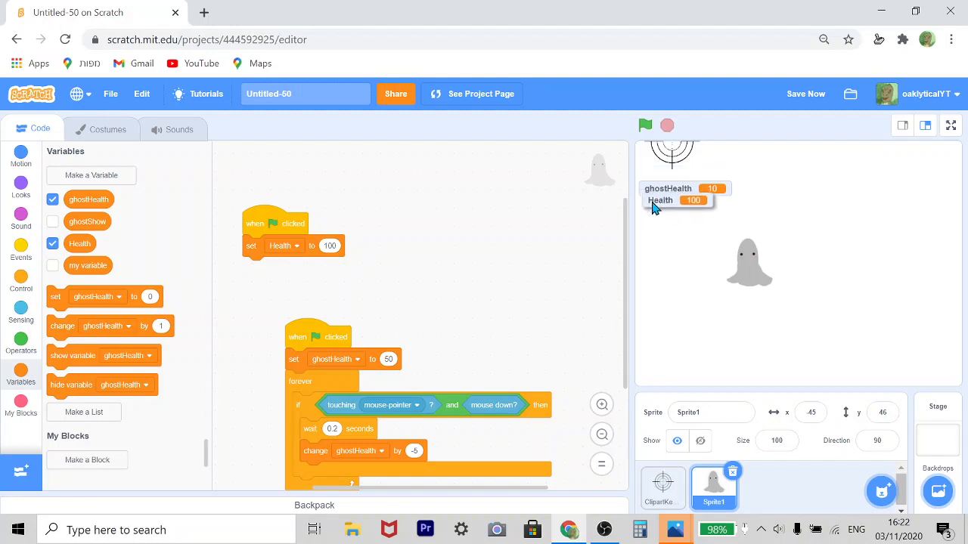
{"action": "right_click", "coordinate": [663, 199]}
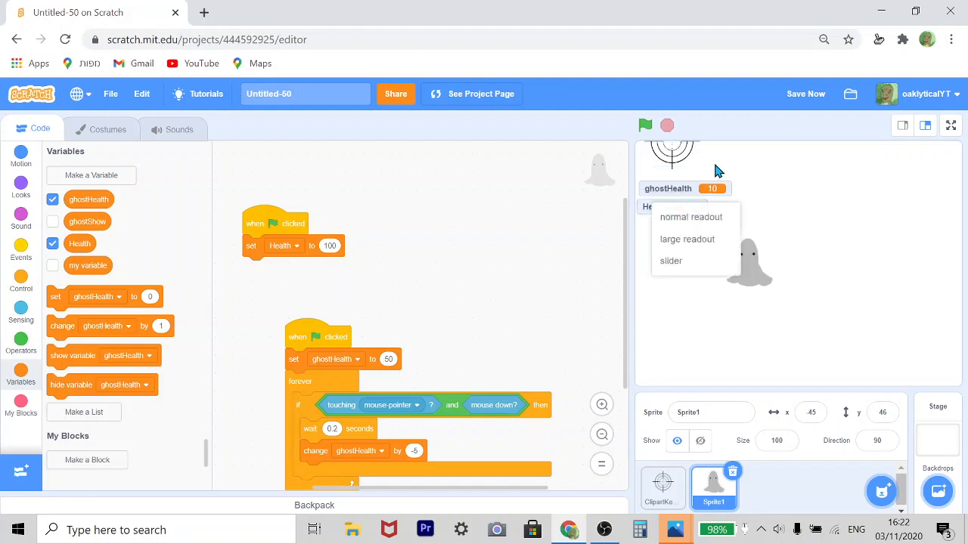
{"action": "left_click", "coordinate": [689, 218]}
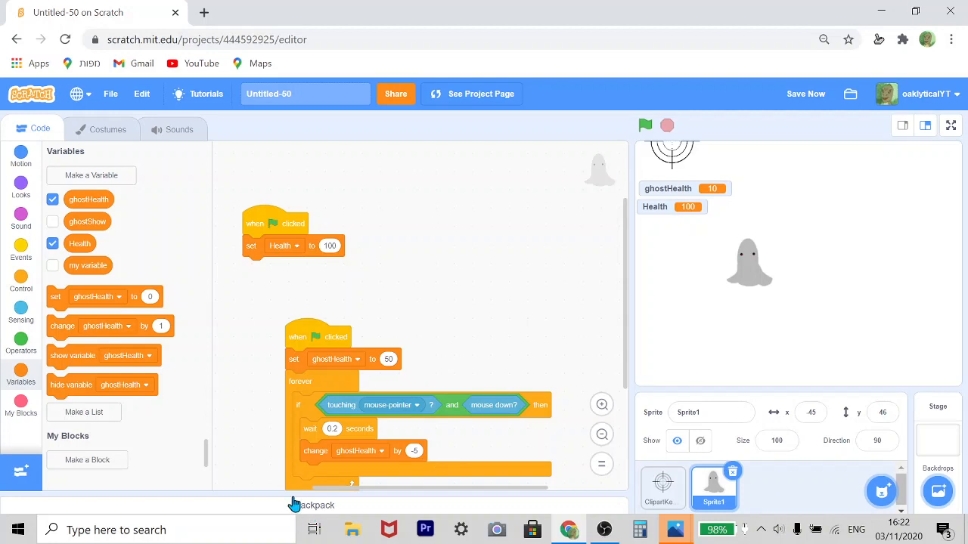
{"action": "mouse_move", "coordinate": [412, 432]}
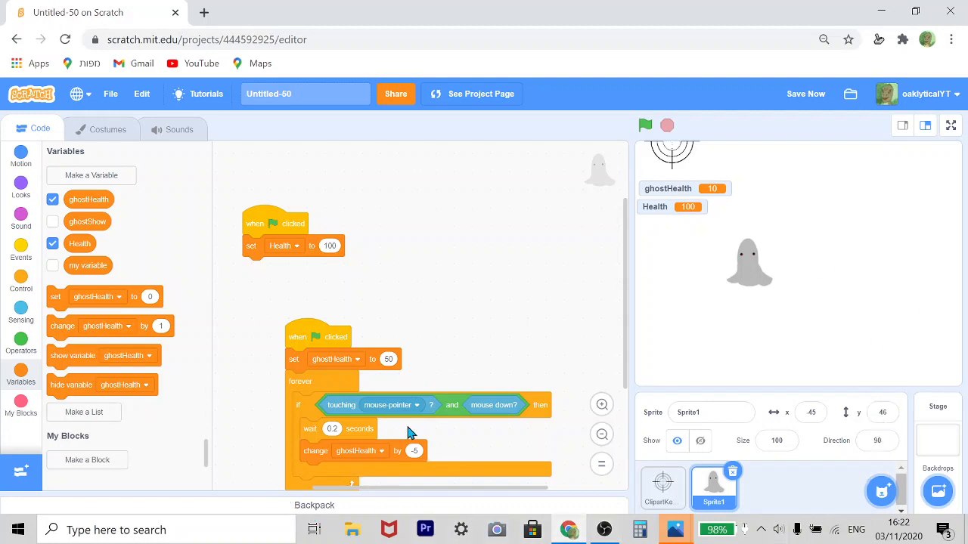
{"action": "mouse_move", "coordinate": [558, 341]}
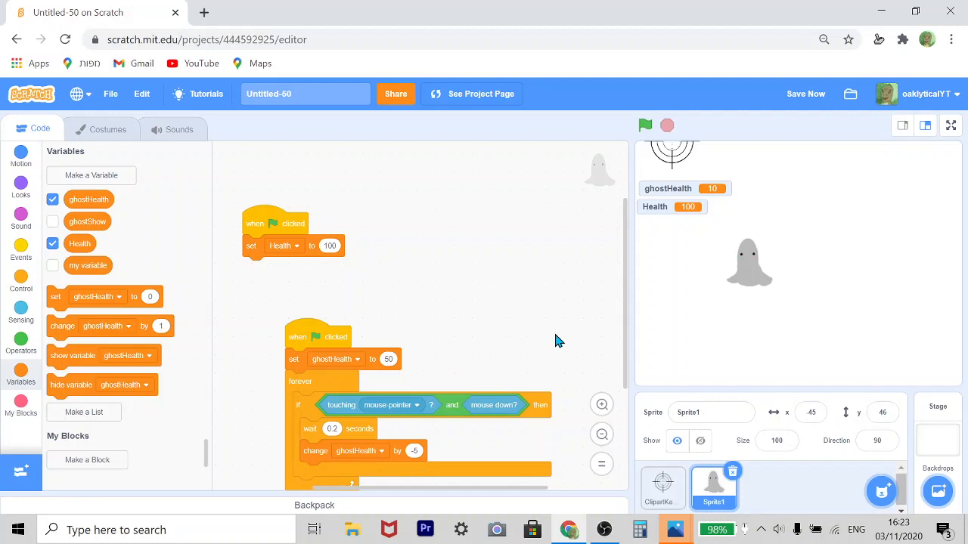
{"action": "mouse_move", "coordinate": [21, 184]}
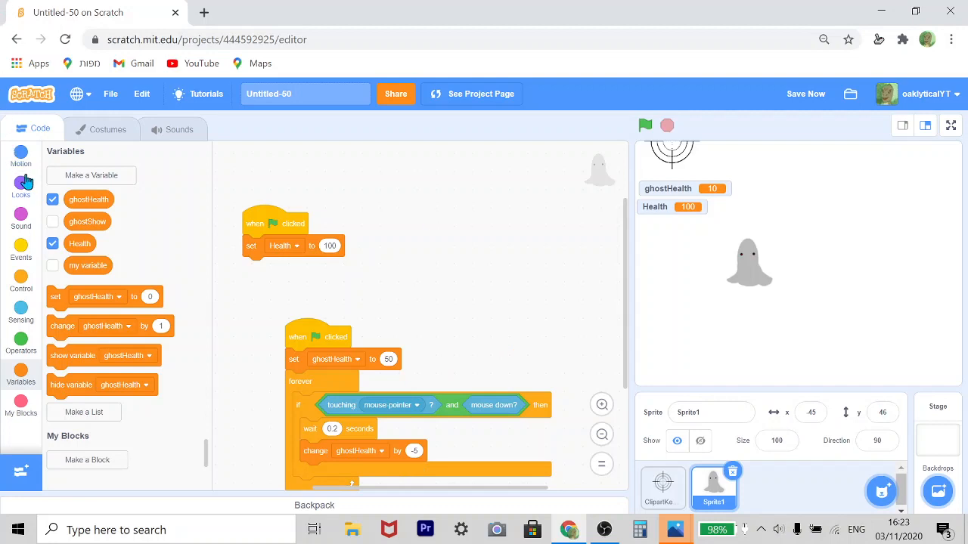
{"action": "left_click", "coordinate": [21, 184]}
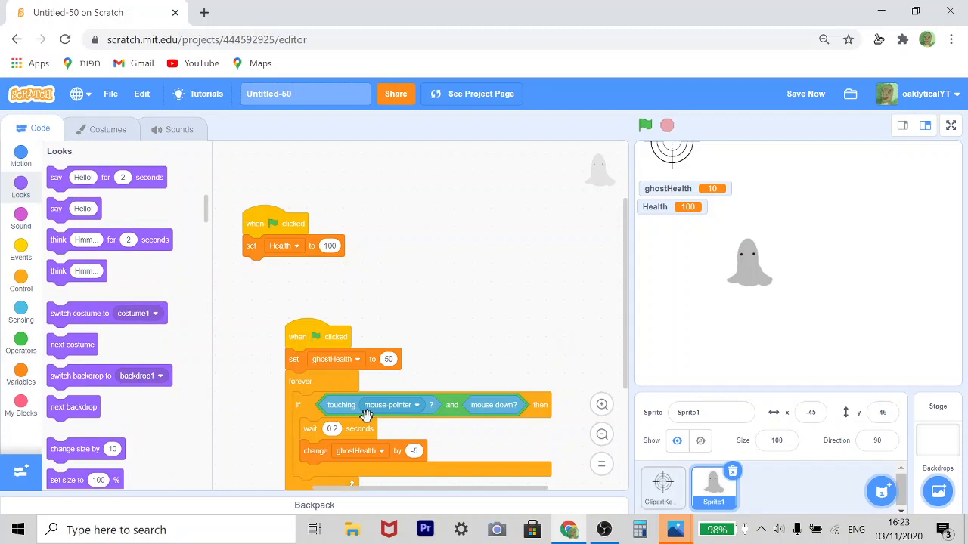
{"action": "mouse_move", "coordinate": [22, 350]}
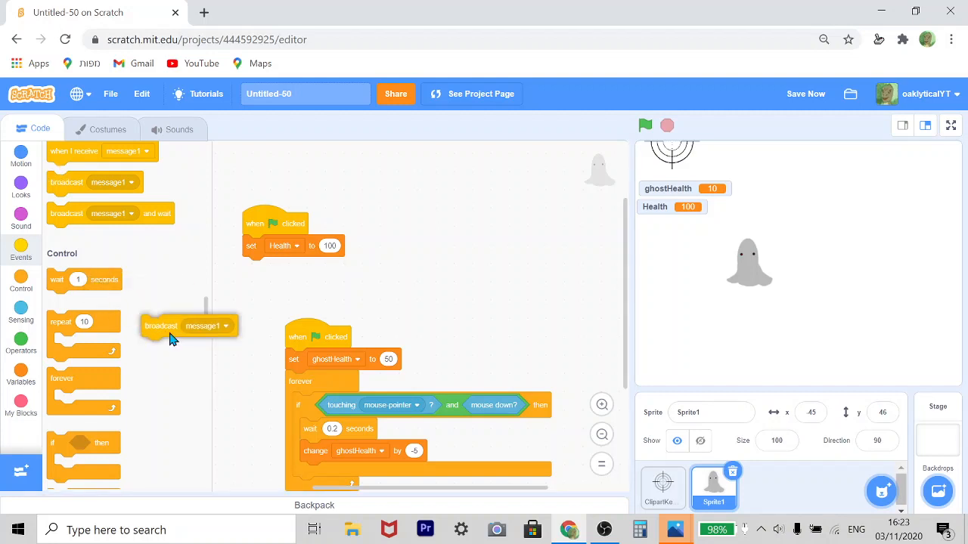
Add broadcast with a new message named hide1 after the health change in the damage loop
{"action": "left_click_drag", "start_coordinate": [169, 336], "coordinate": [348, 472]}
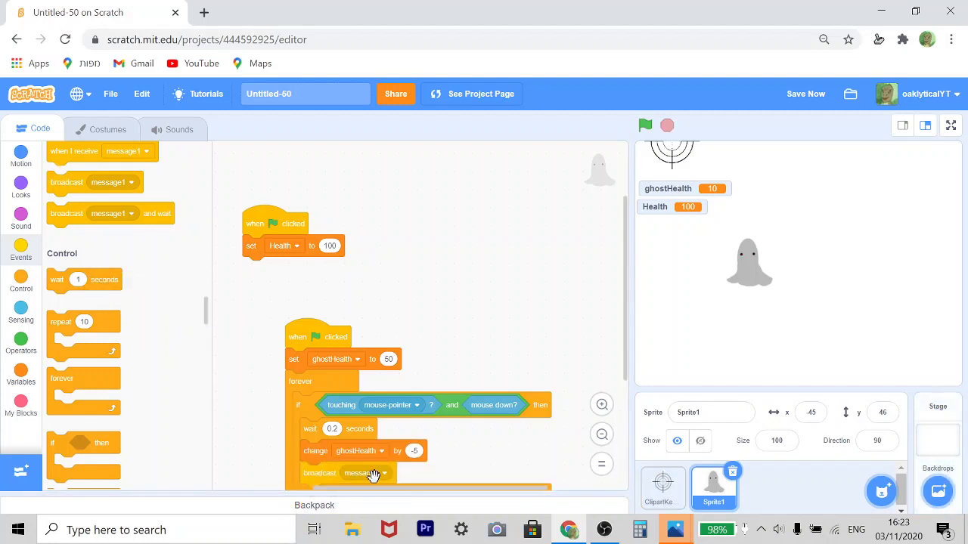
{"action": "left_click", "coordinate": [366, 474]}
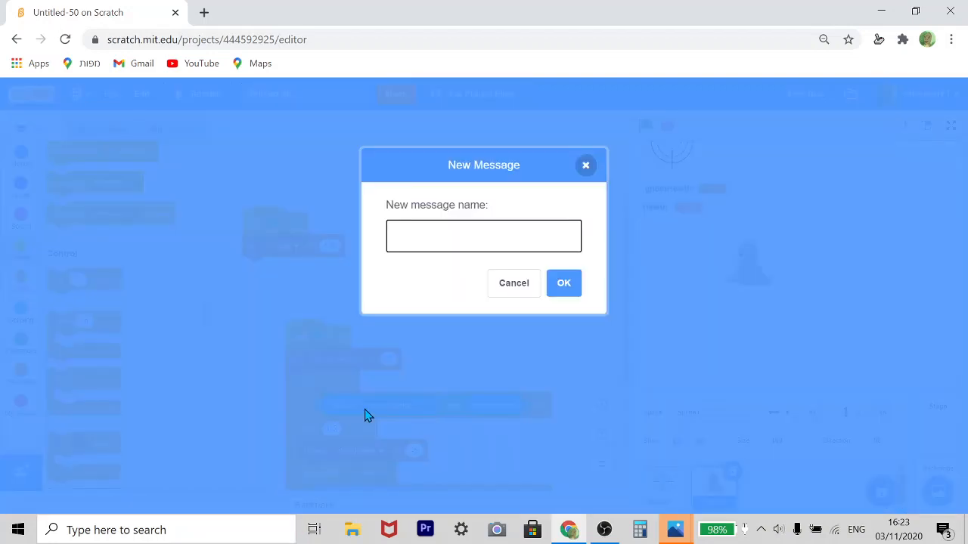
{"action": "type", "text": "hi"}
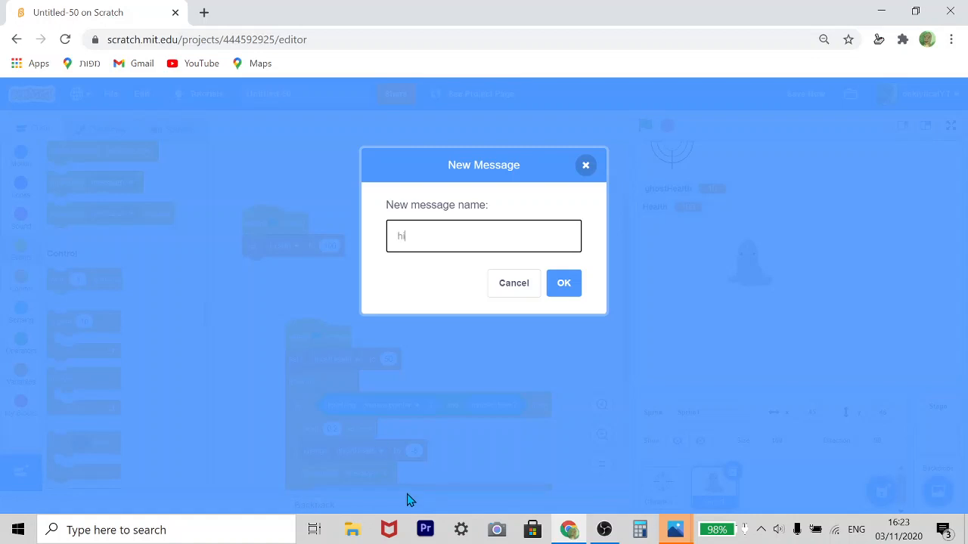
{"action": "type", "text": "hide1"}
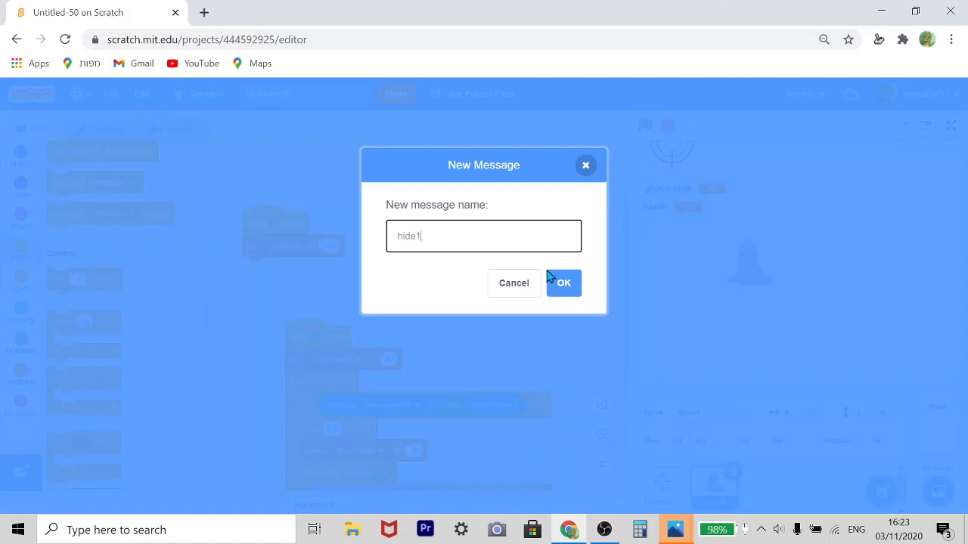
{"action": "left_click", "coordinate": [563, 283]}
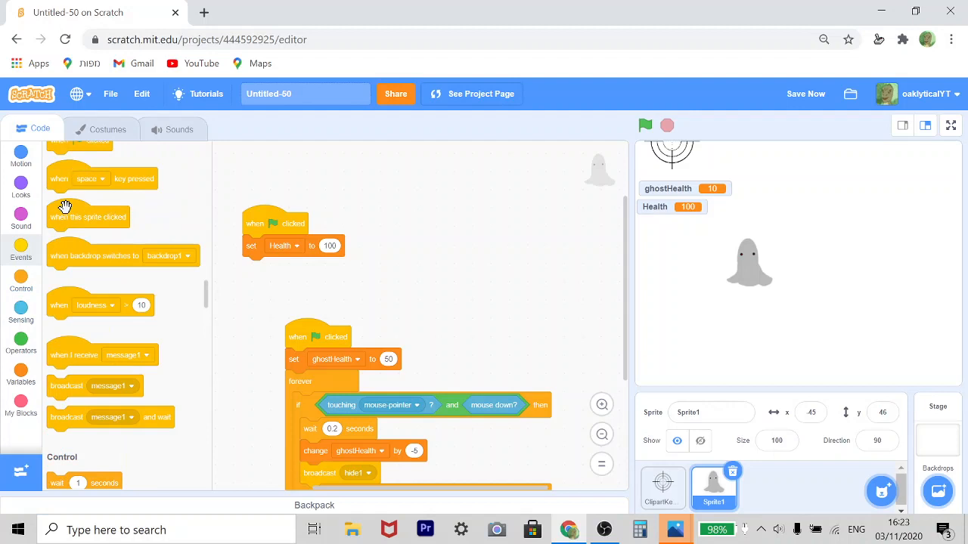
Build when I receive hide1: hide, wait 1 second, go to random position, show, testing along the way
{"action": "left_click_drag", "start_coordinate": [72, 354], "coordinate": [390, 256]}
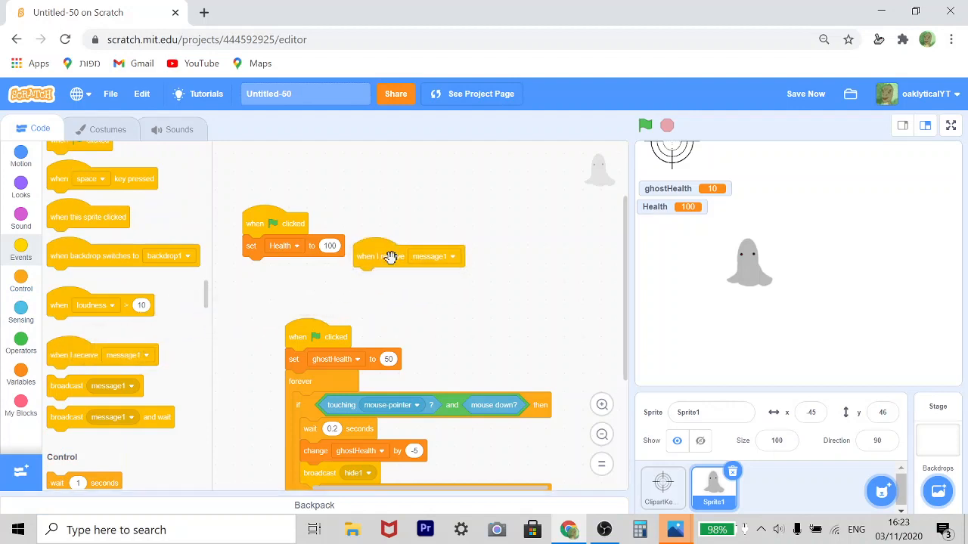
{"action": "left_click", "coordinate": [435, 255]}
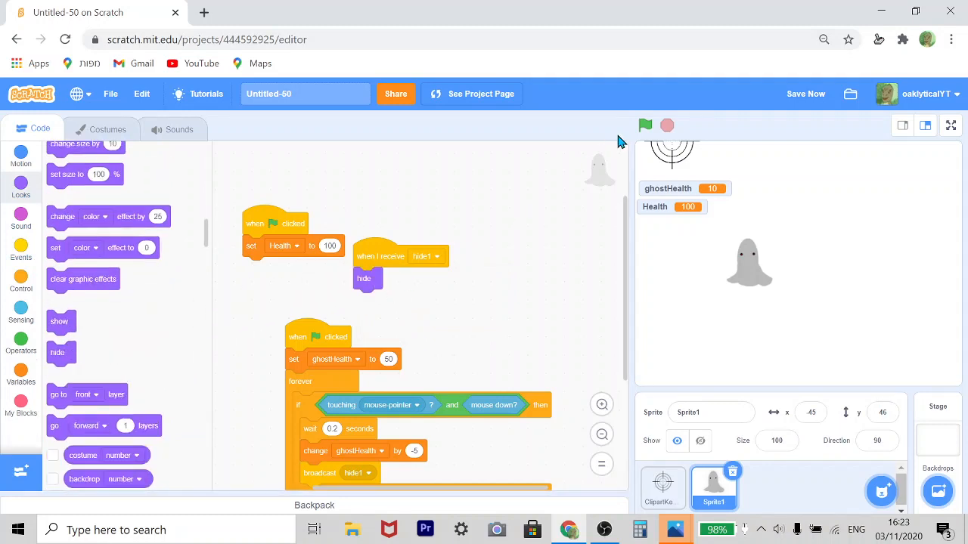
{"action": "left_click", "coordinate": [644, 124]}
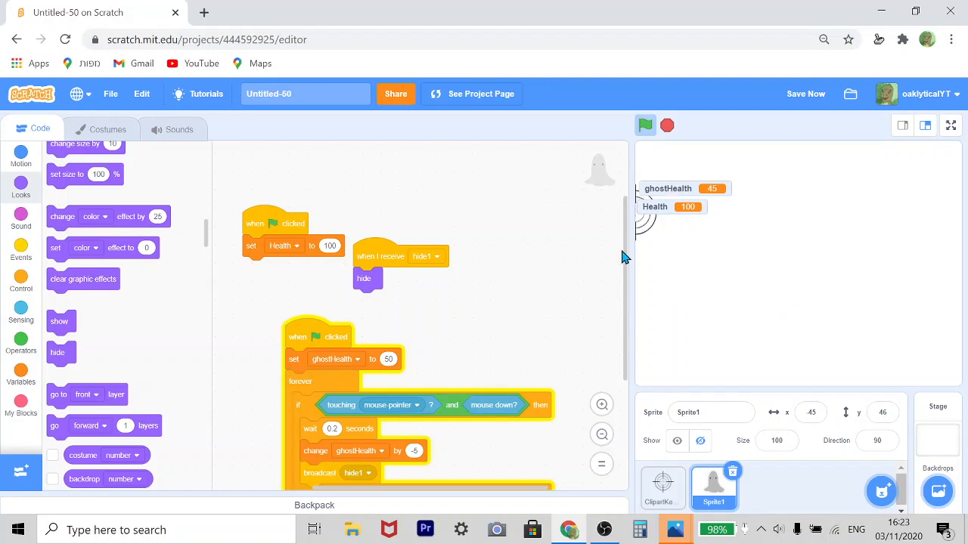
{"action": "left_click", "coordinate": [644, 124]}
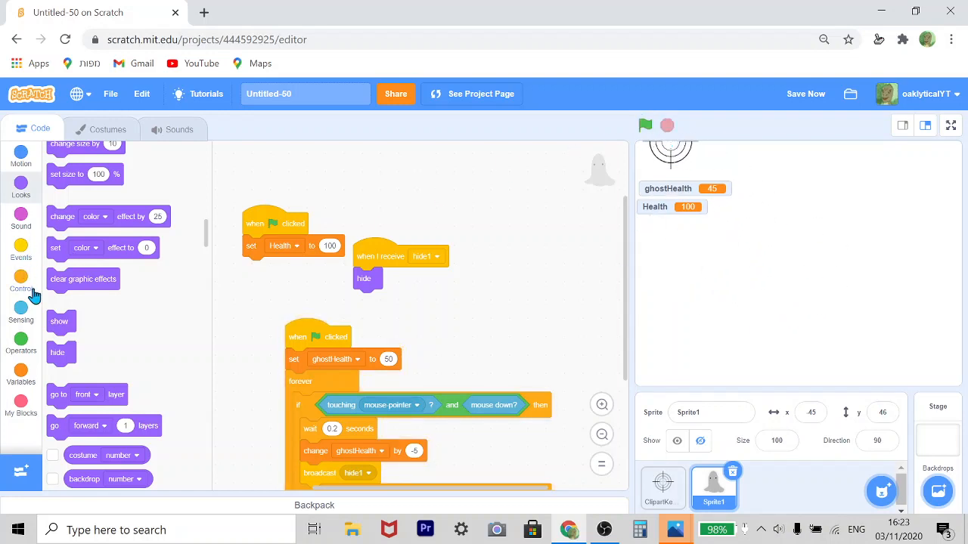
{"action": "left_click", "coordinate": [21, 290]}
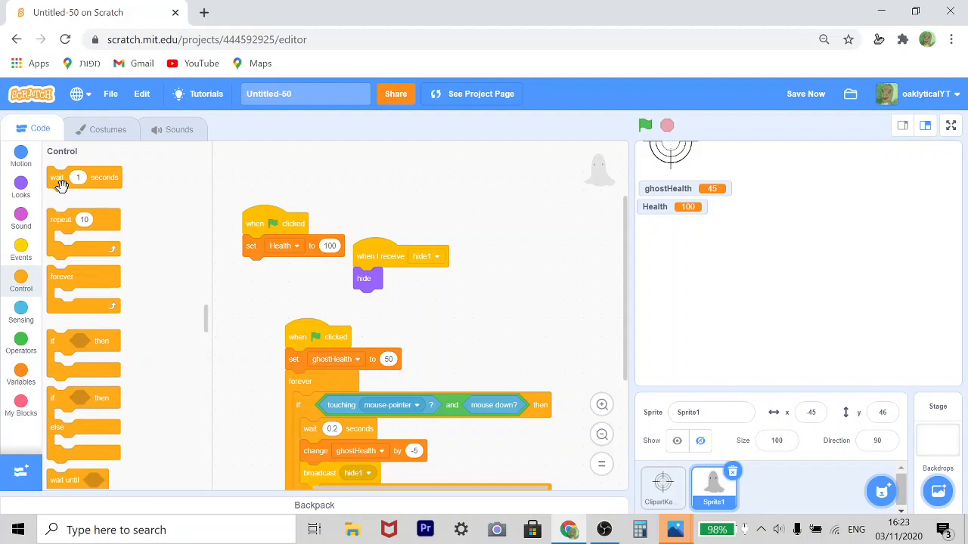
{"action": "left_click_drag", "start_coordinate": [83, 177], "coordinate": [366, 300]}
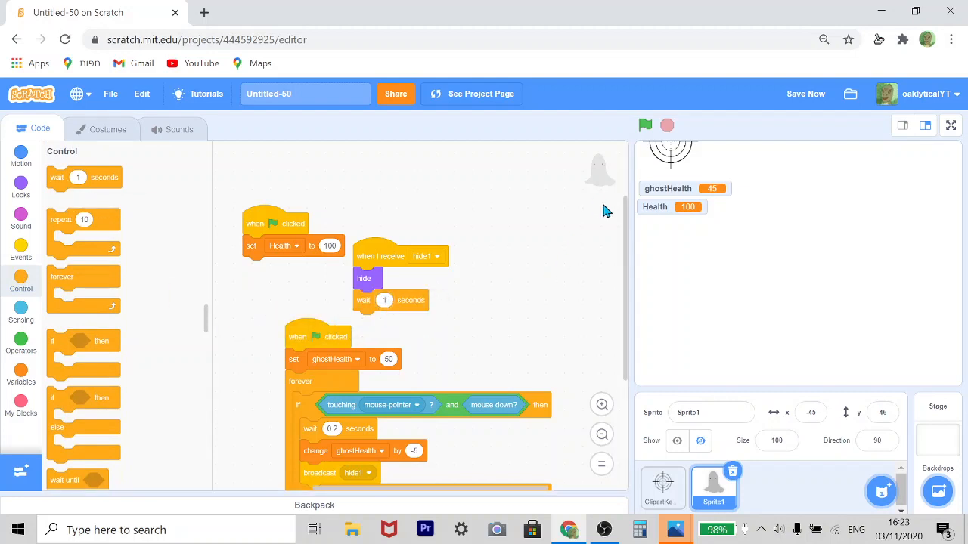
{"action": "left_click", "coordinate": [22, 159]}
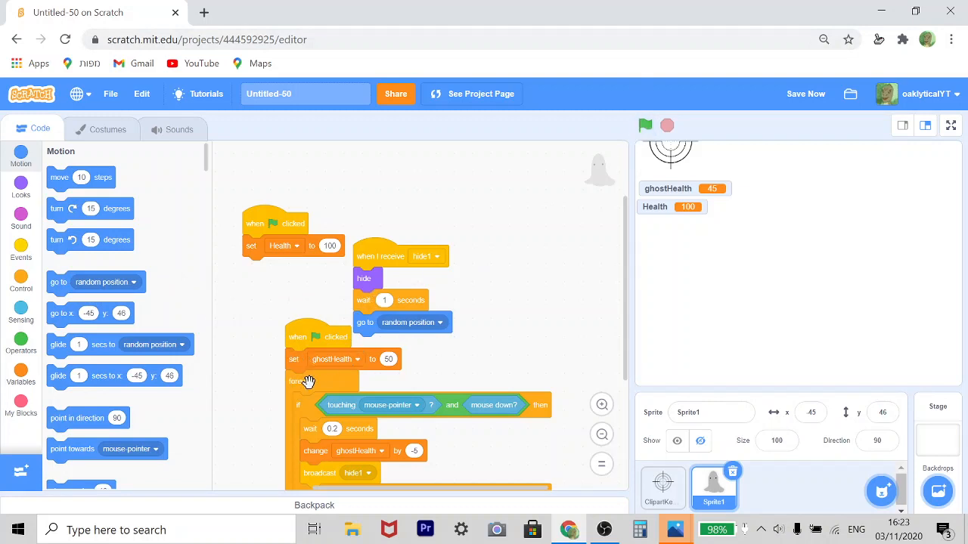
Duplicate the forever-if damage loop under the hide1 respawn blocks and run the game to test the respawn
{"action": "left_click_drag", "start_coordinate": [306, 381], "coordinate": [375, 354]}
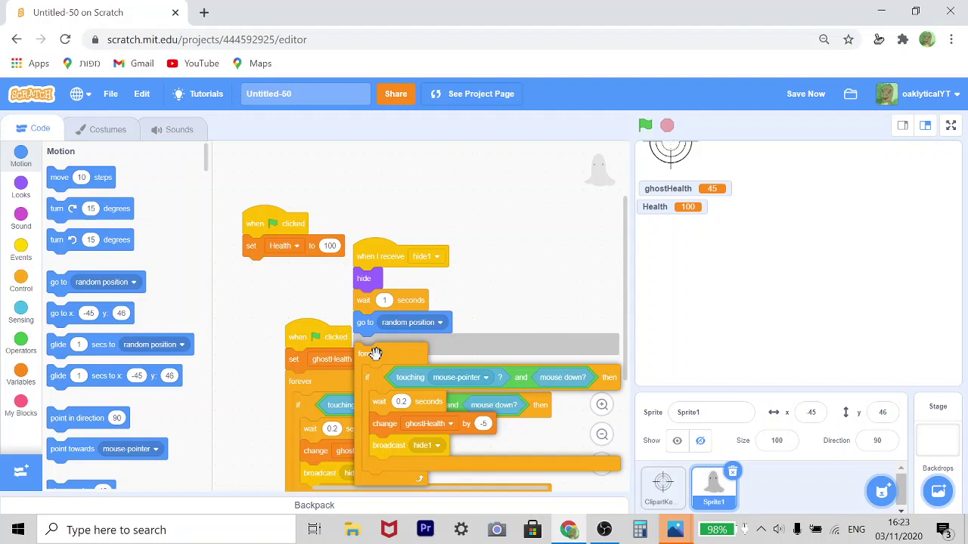
{"action": "left_click", "coordinate": [644, 124]}
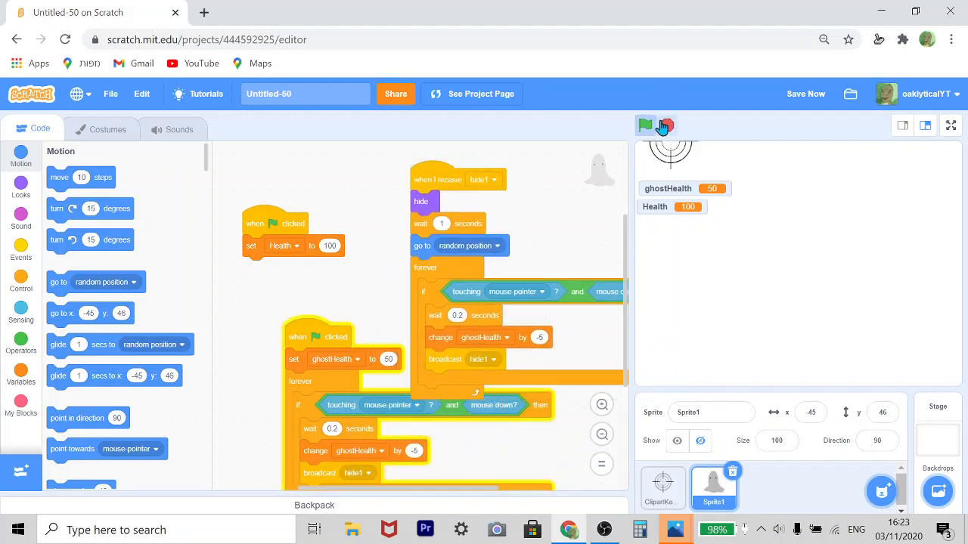
{"action": "left_click", "coordinate": [644, 126]}
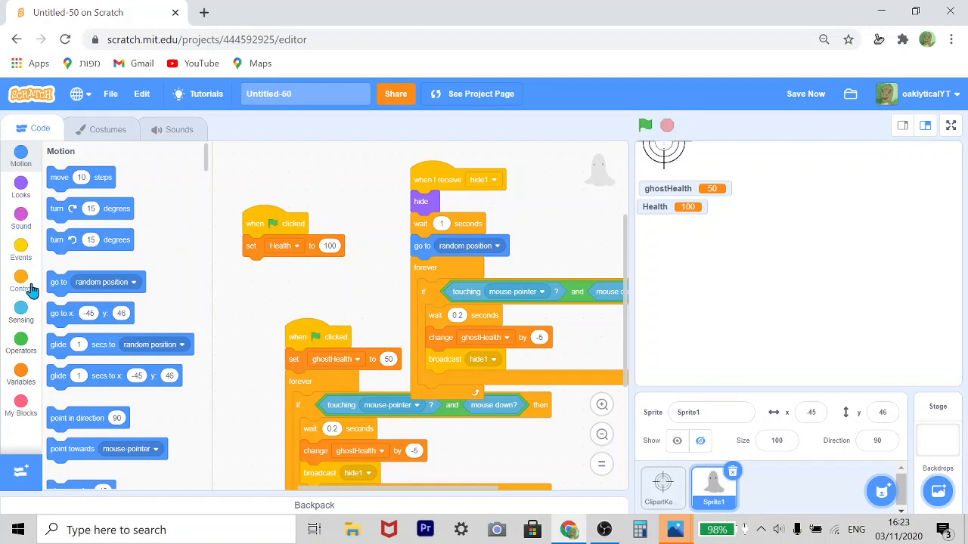
{"action": "mouse_move", "coordinate": [423, 205]}
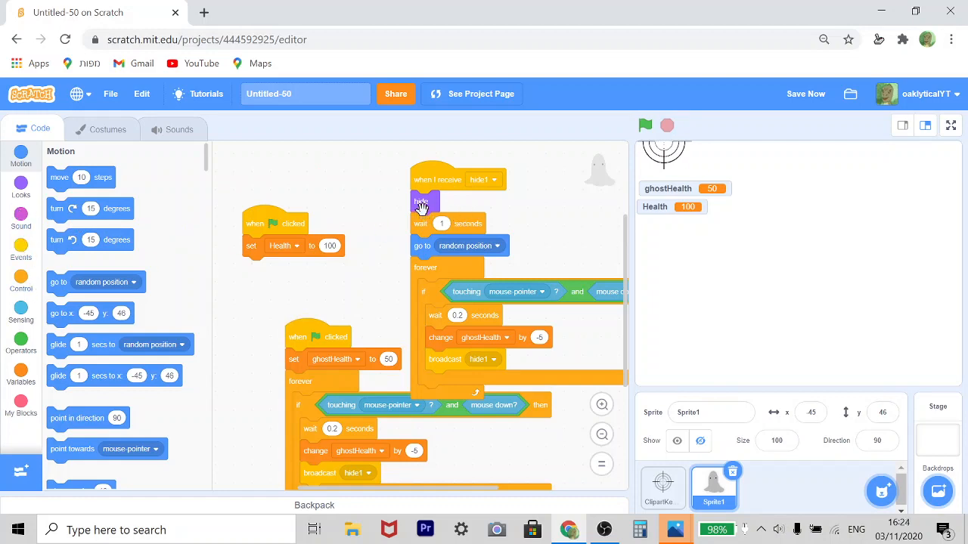
{"action": "mouse_move", "coordinate": [21, 191]}
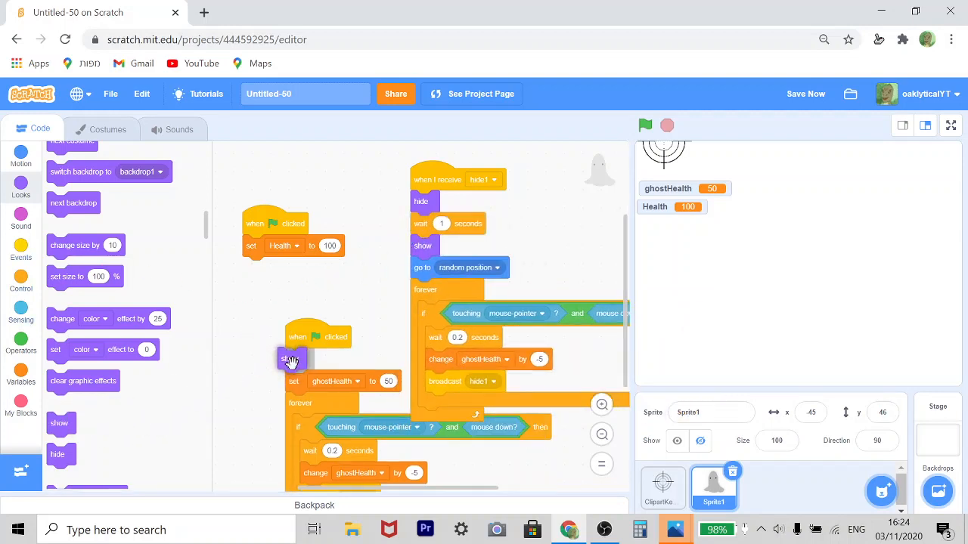
{"action": "left_click", "coordinate": [644, 124]}
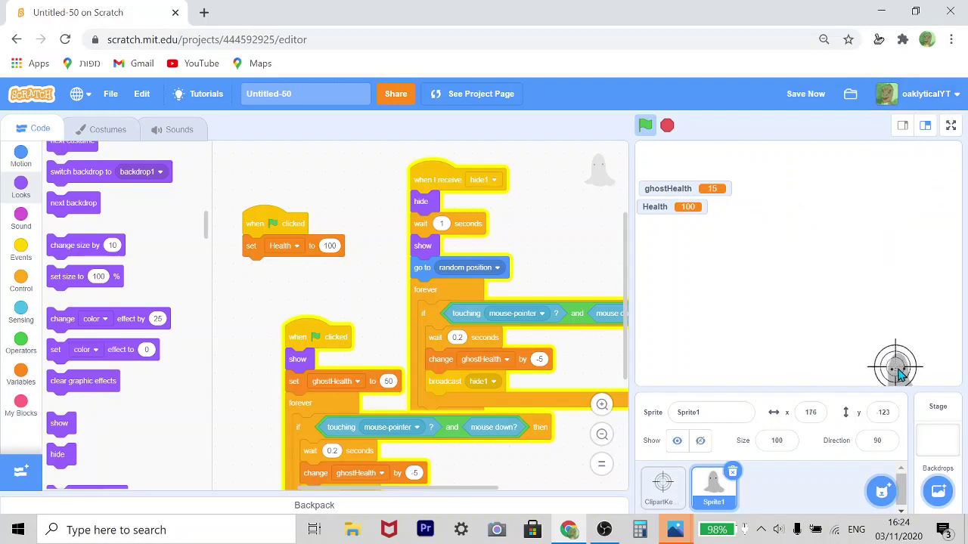
Play-test shooting the ghost on the stage until it respawns with ghostHealth at 5
{"action": "left_click", "coordinate": [695, 272]}
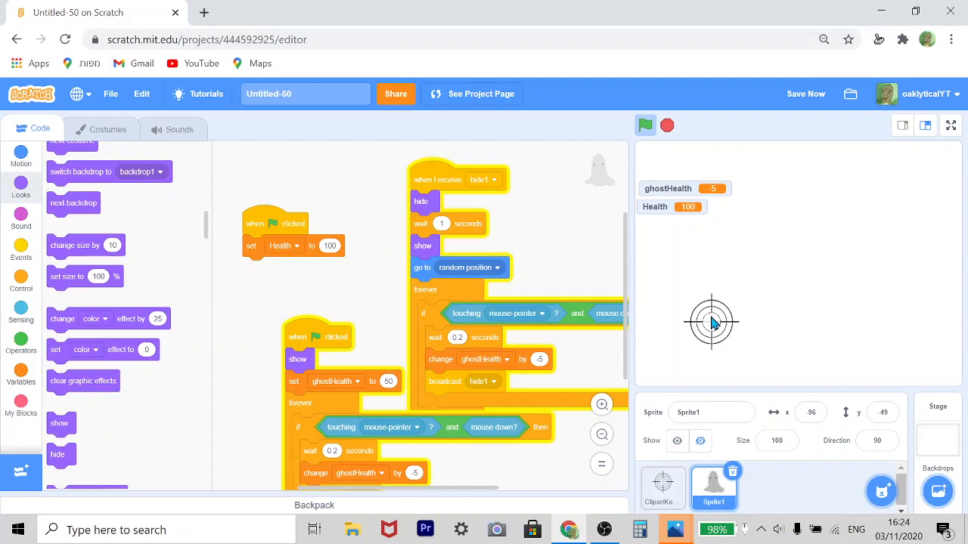
{"action": "left_click", "coordinate": [644, 124]}
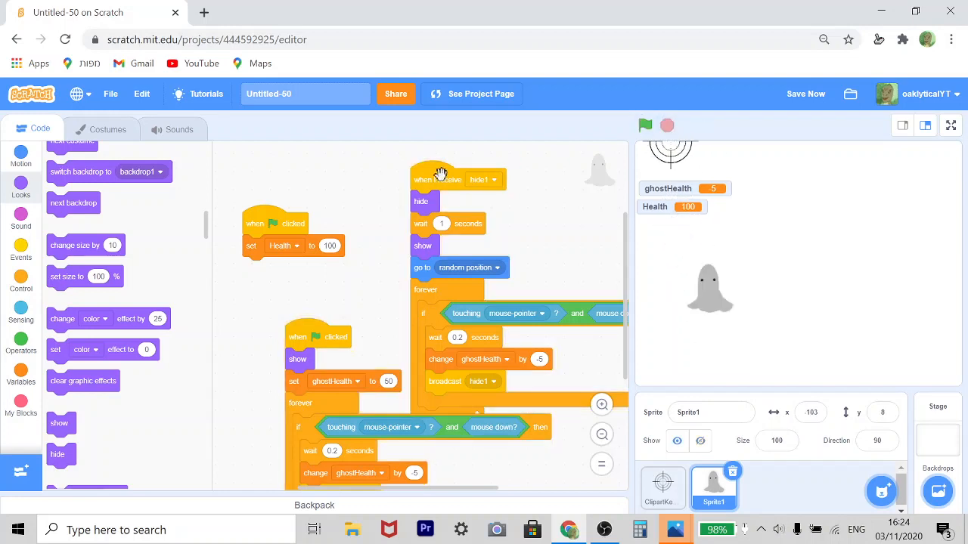
{"action": "mouse_move", "coordinate": [63, 229]}
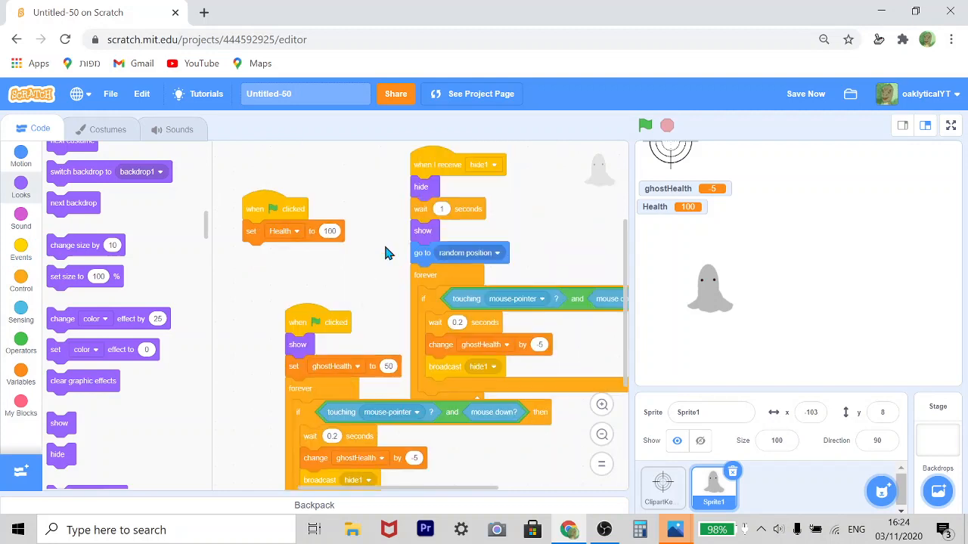
{"action": "scroll", "scroll_direction": "down", "scroll_amount": 3}
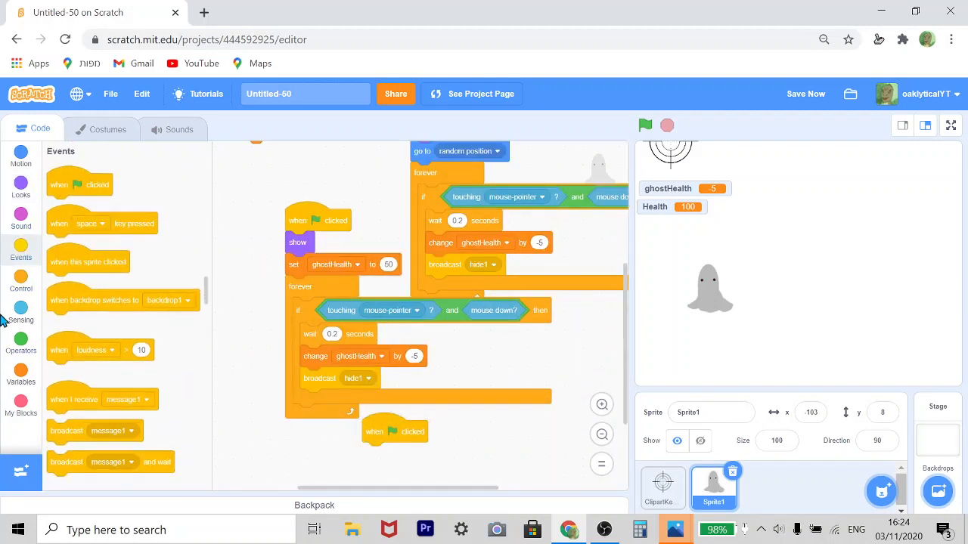
Give the new start script a forever loop and bring equals and or operators into its health check
{"action": "left_click", "coordinate": [21, 280]}
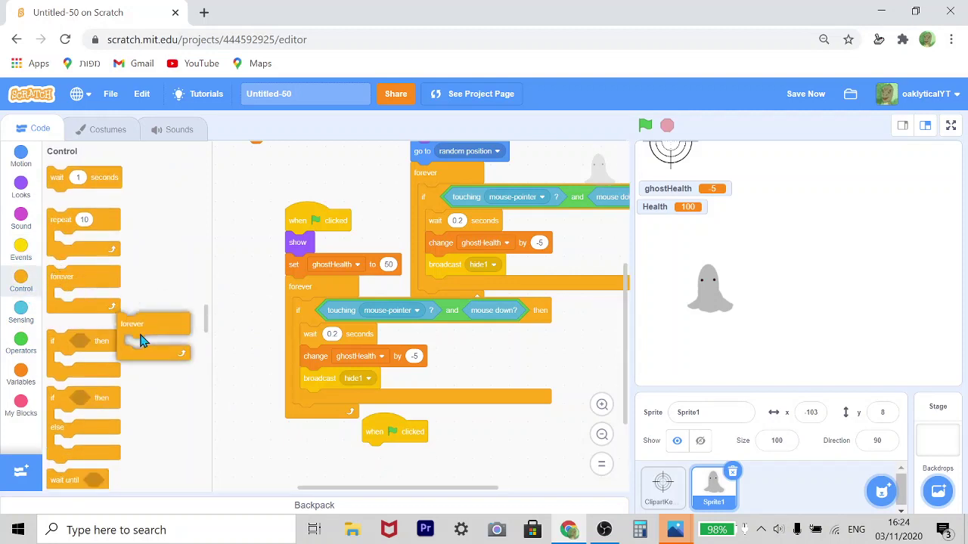
{"action": "left_click_drag", "start_coordinate": [155, 324], "coordinate": [399, 446]}
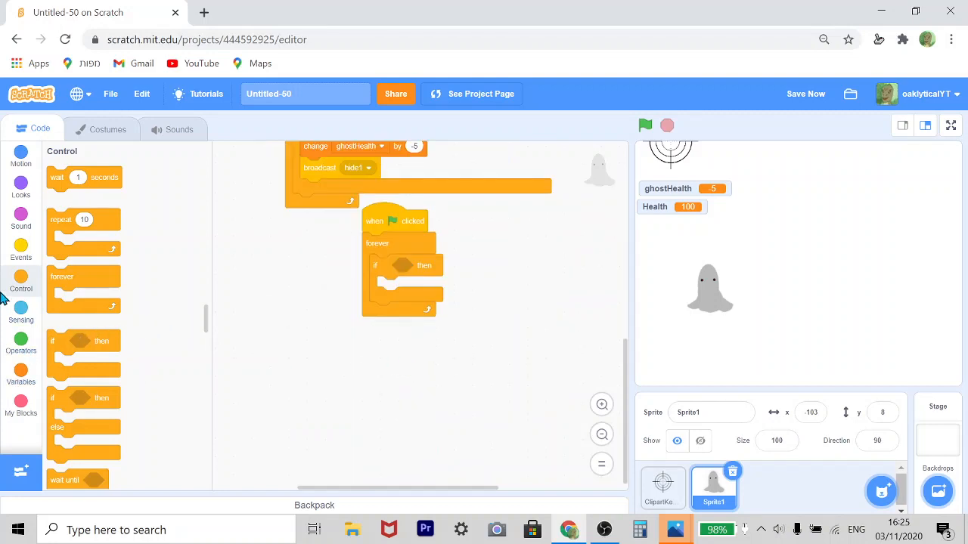
{"action": "mouse_move", "coordinate": [27, 369]}
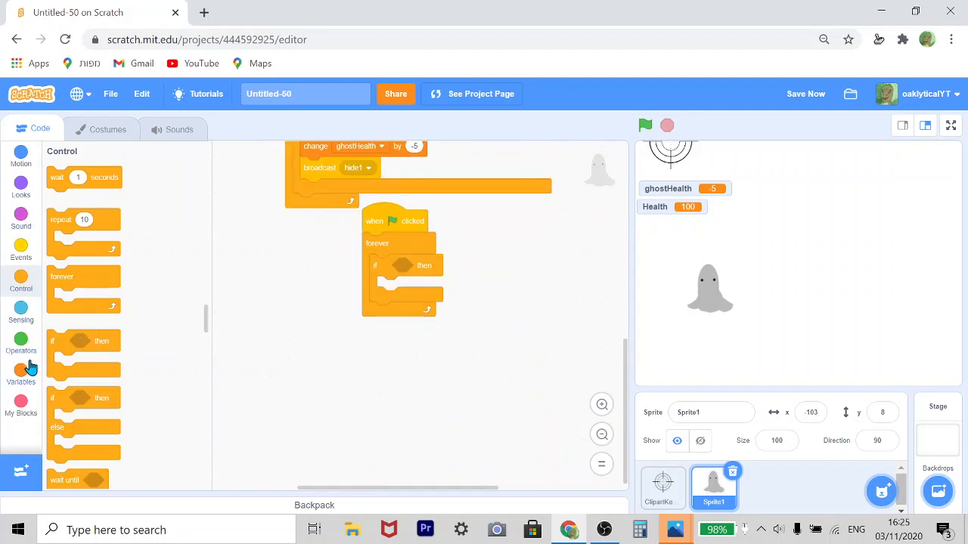
{"action": "left_click", "coordinate": [22, 375]}
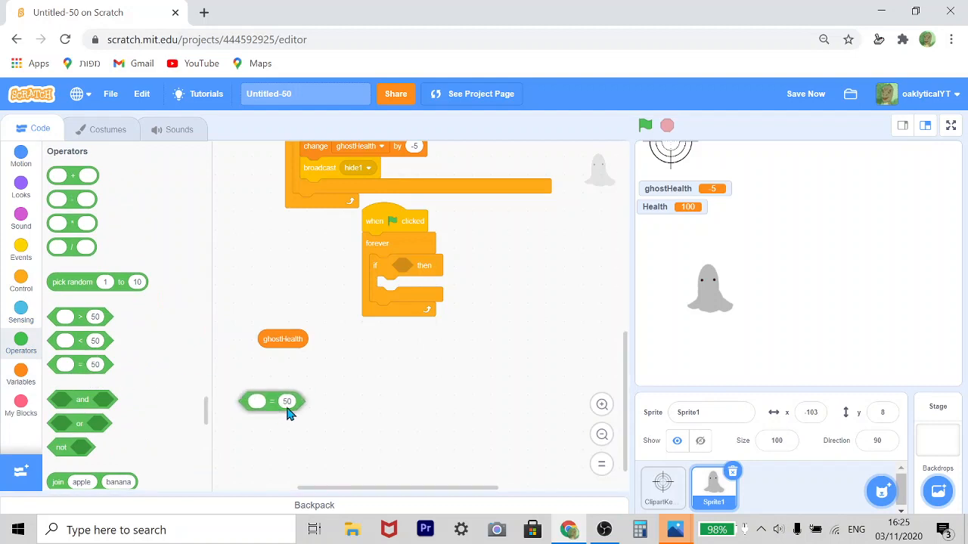
{"action": "left_click_drag", "start_coordinate": [281, 338], "coordinate": [341, 387]}
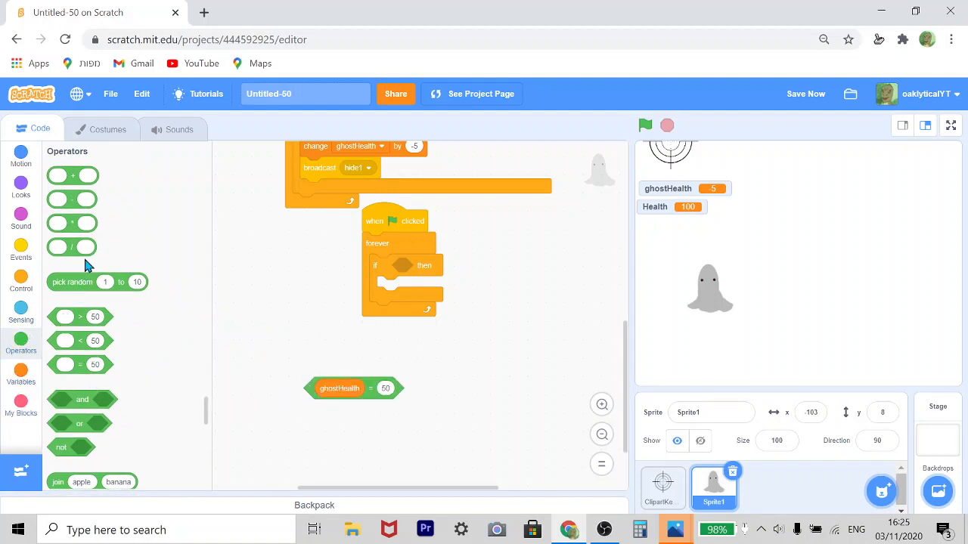
{"action": "left_click_drag", "start_coordinate": [78, 424], "coordinate": [415, 393]}
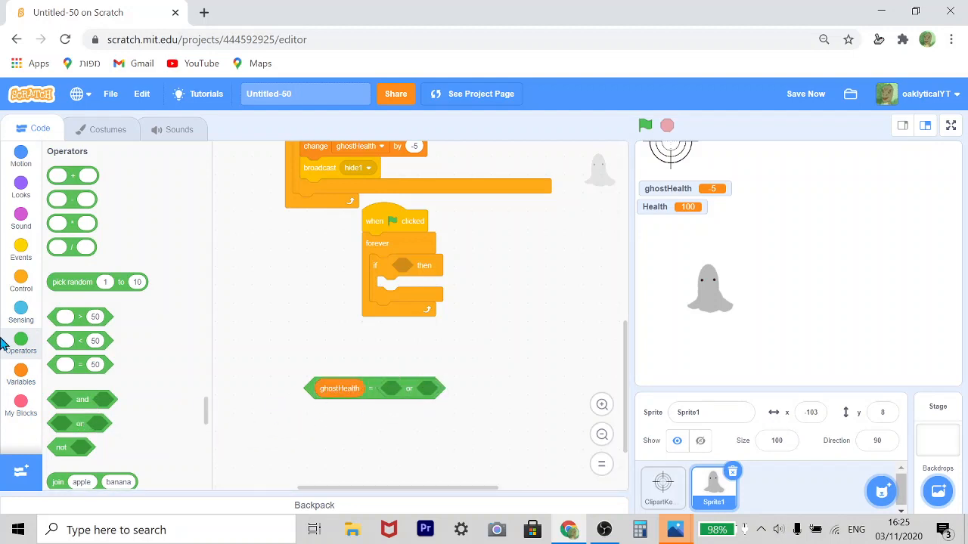
{"action": "mouse_move", "coordinate": [81, 363]}
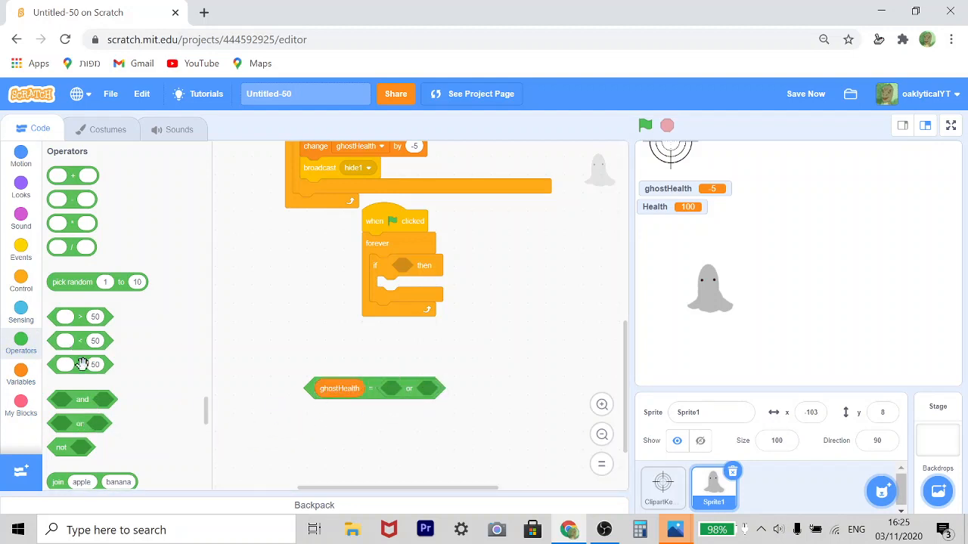
{"action": "mouse_move", "coordinate": [472, 390]}
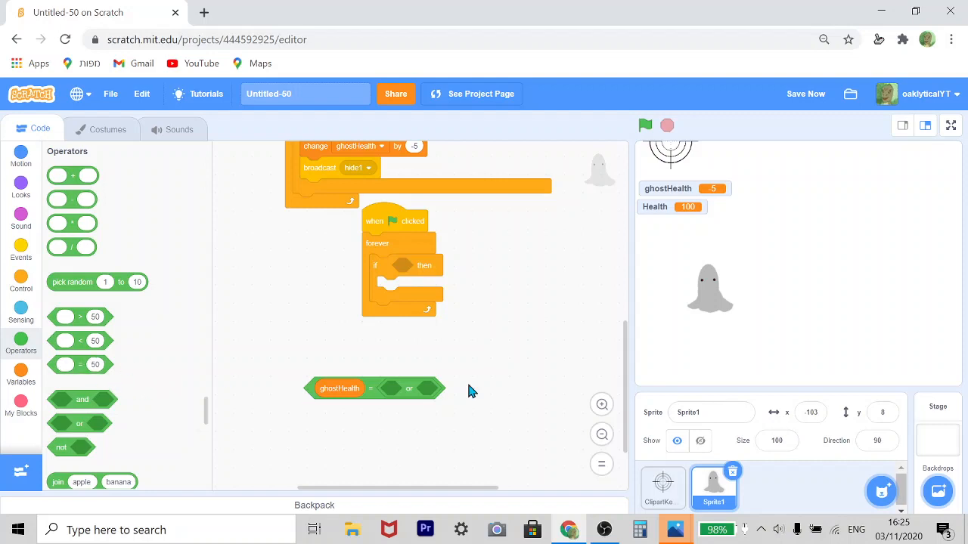
{"action": "mouse_move", "coordinate": [426, 387]}
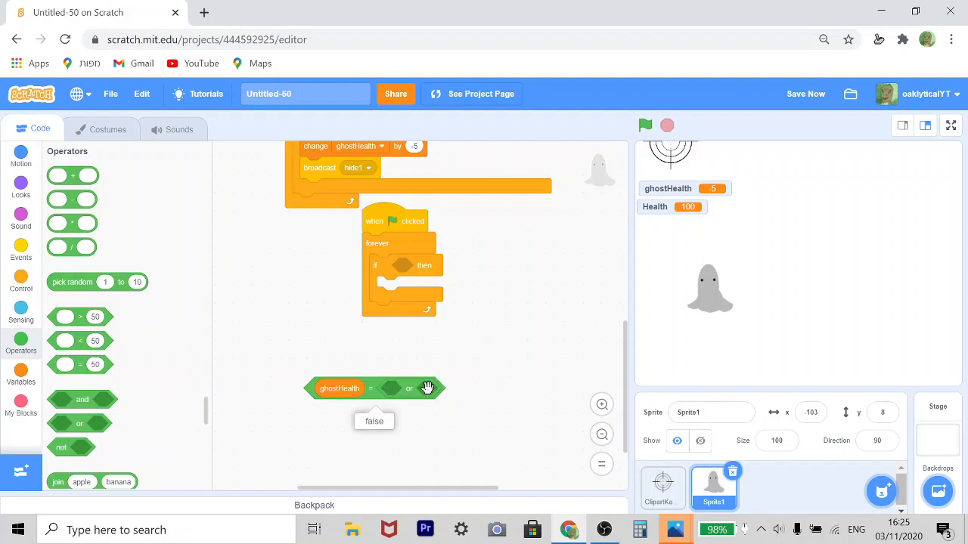
{"action": "mouse_move", "coordinate": [85, 400]}
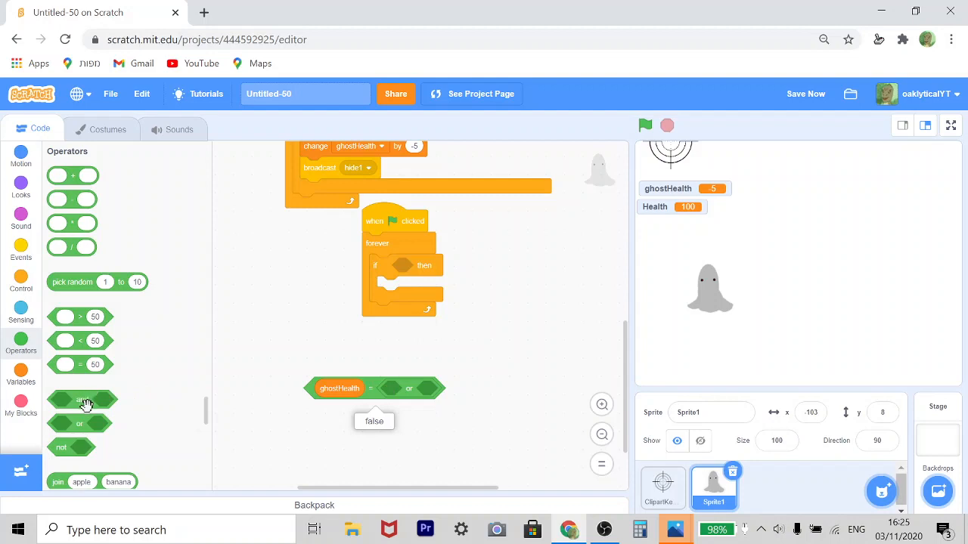
{"action": "mouse_move", "coordinate": [405, 382]}
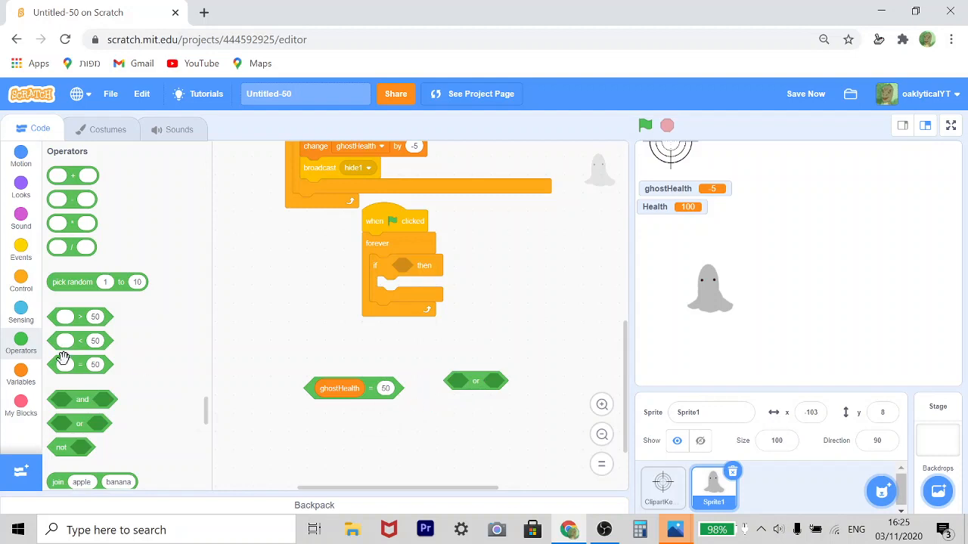
Complete the condition as ghostHealth = 0 or ghostHealth < 0 using a less-than comparison
{"action": "left_click_drag", "start_coordinate": [80, 364], "coordinate": [438, 393]}
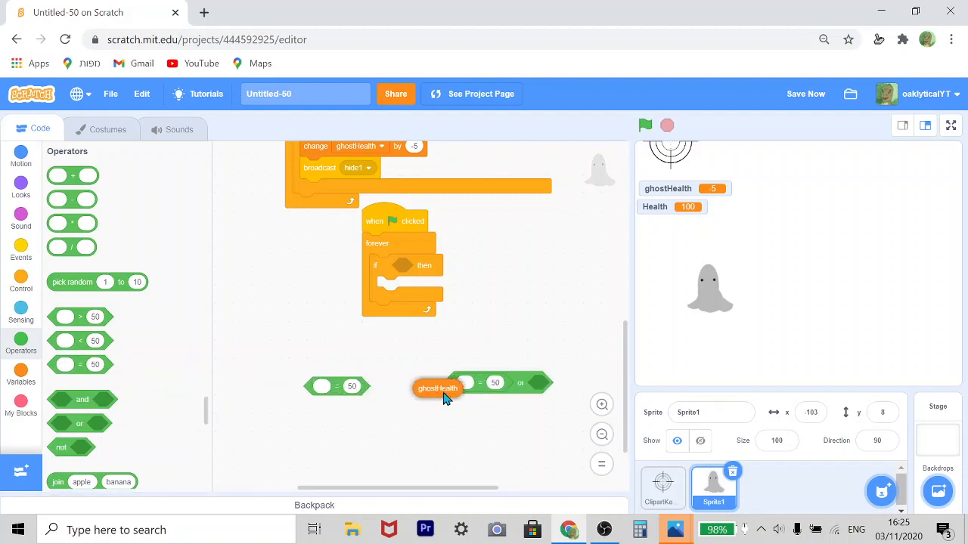
{"action": "left_click_drag", "start_coordinate": [437, 387], "coordinate": [482, 384]}
{"action": "type", "text": "0"}
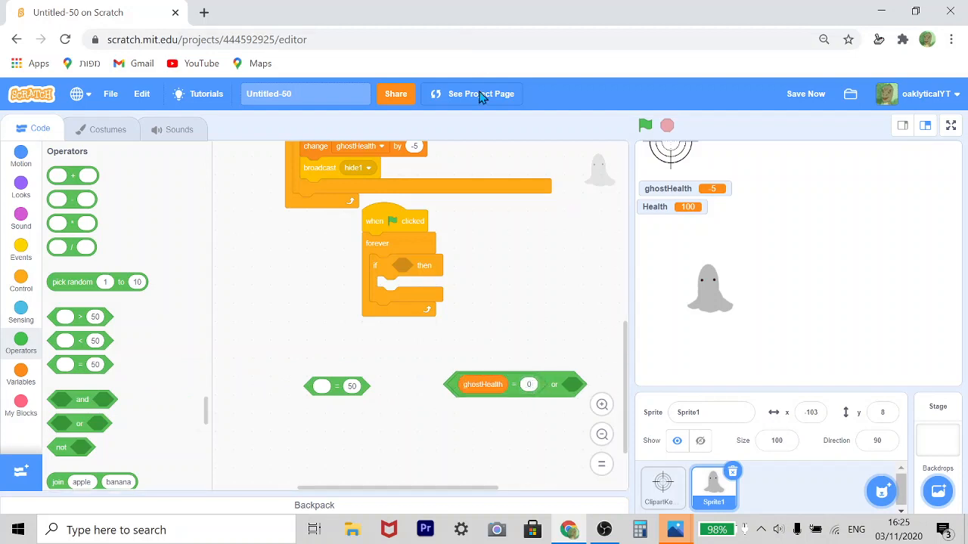
{"action": "mouse_move", "coordinate": [516, 387]}
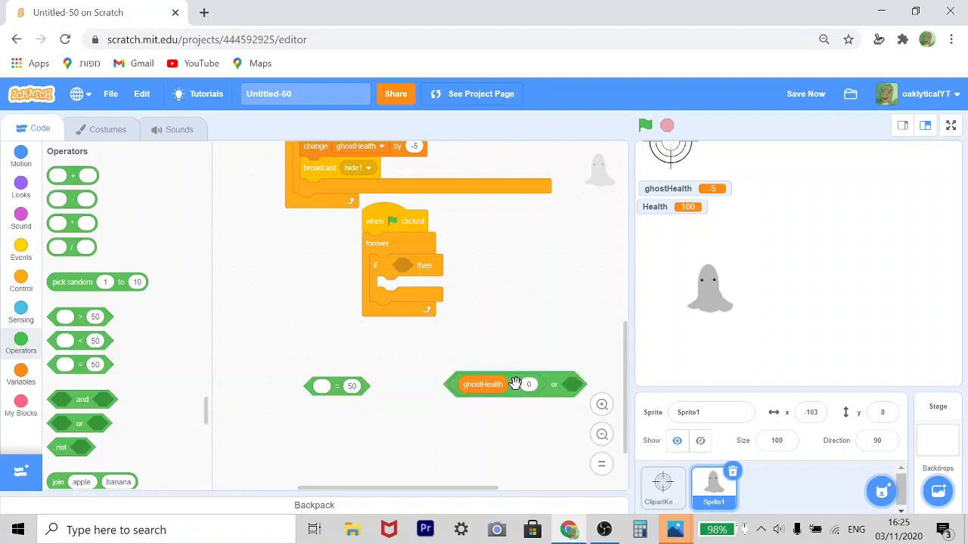
{"action": "mouse_move", "coordinate": [590, 397]}
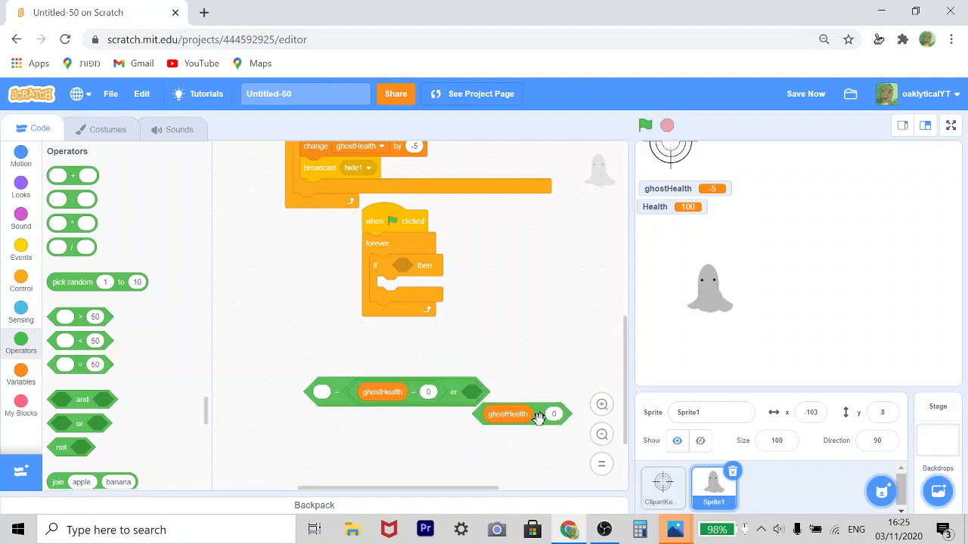
{"action": "left_click_drag", "start_coordinate": [508, 415], "coordinate": [499, 391]}
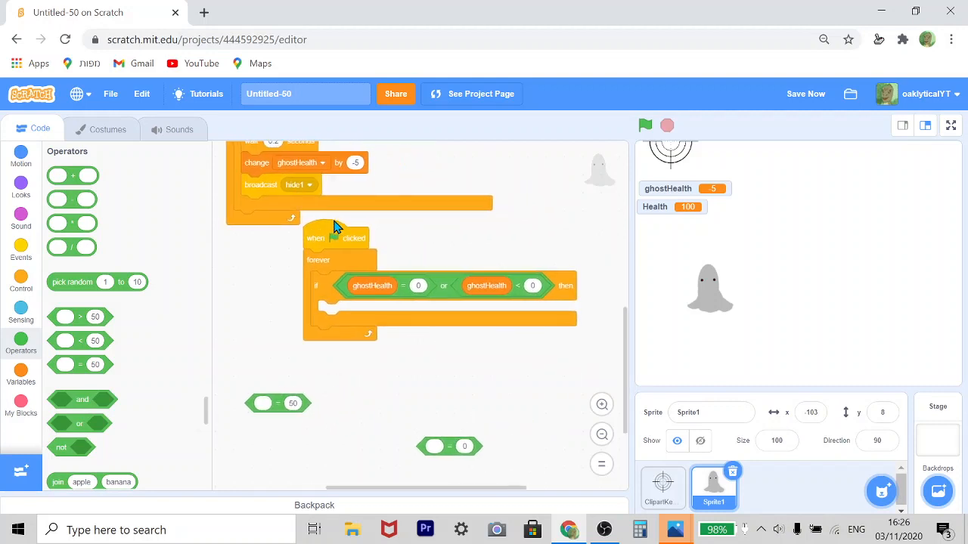
Inside the zero-health if, make the ghost hide and then stop all scripts
{"action": "left_click", "coordinate": [21, 184]}
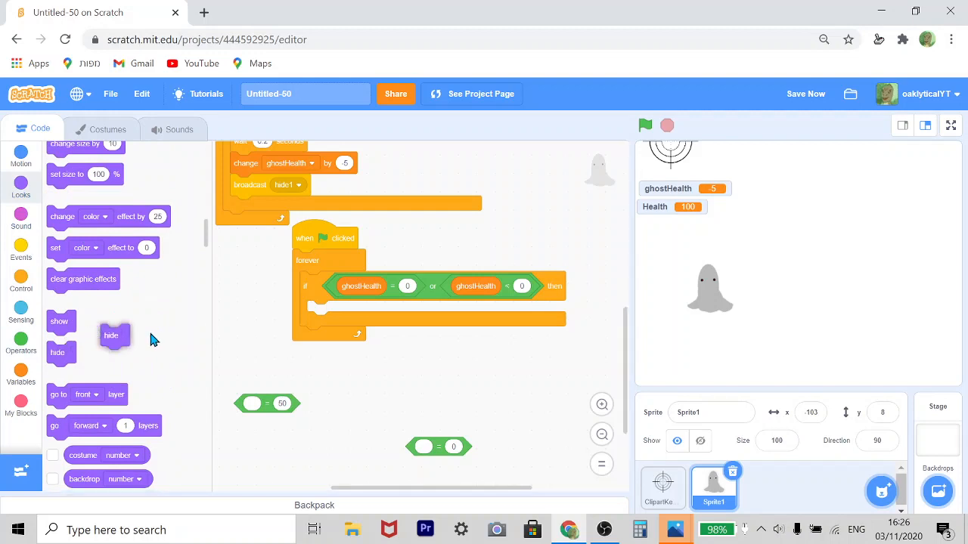
{"action": "left_click_drag", "start_coordinate": [112, 336], "coordinate": [318, 312]}
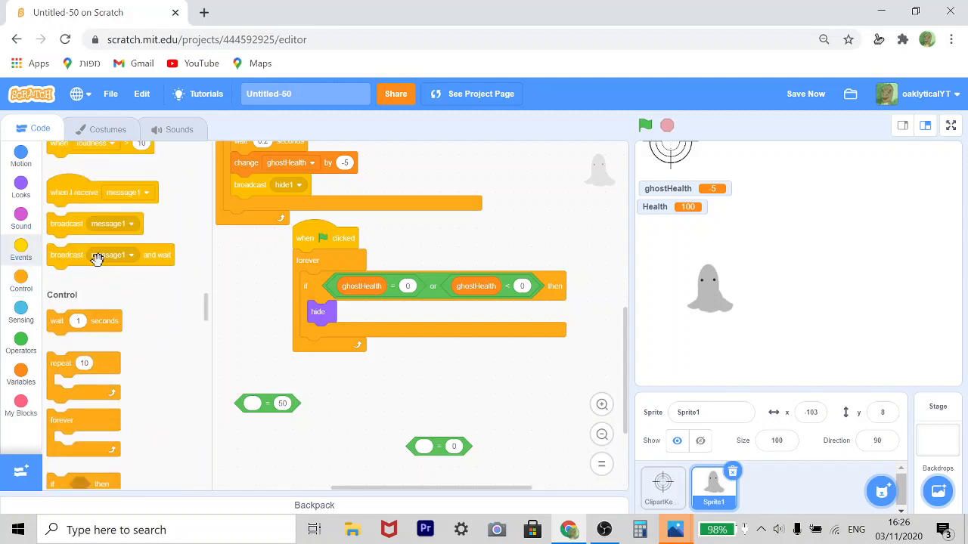
{"action": "scroll", "scroll_direction": "down", "scroll_amount": 3}
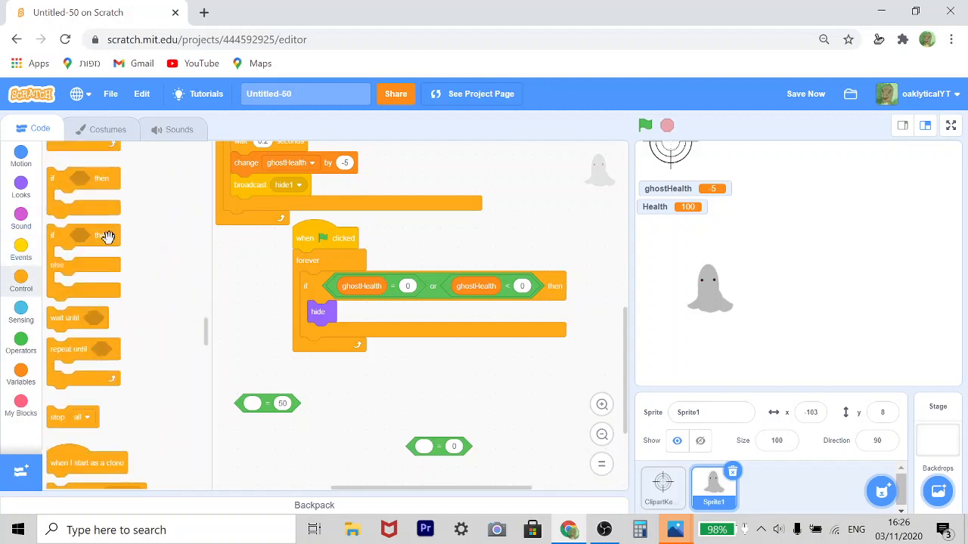
{"action": "left_click", "coordinate": [84, 418]}
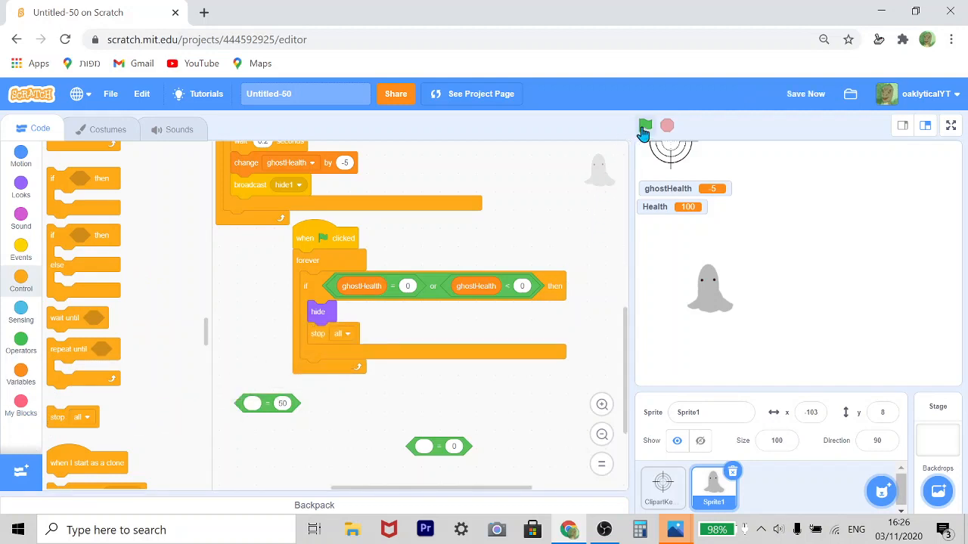
Run the game, shoot the ghost under the crosshair, and remove the ghostHealth readout from the stage
{"action": "left_click", "coordinate": [644, 124]}
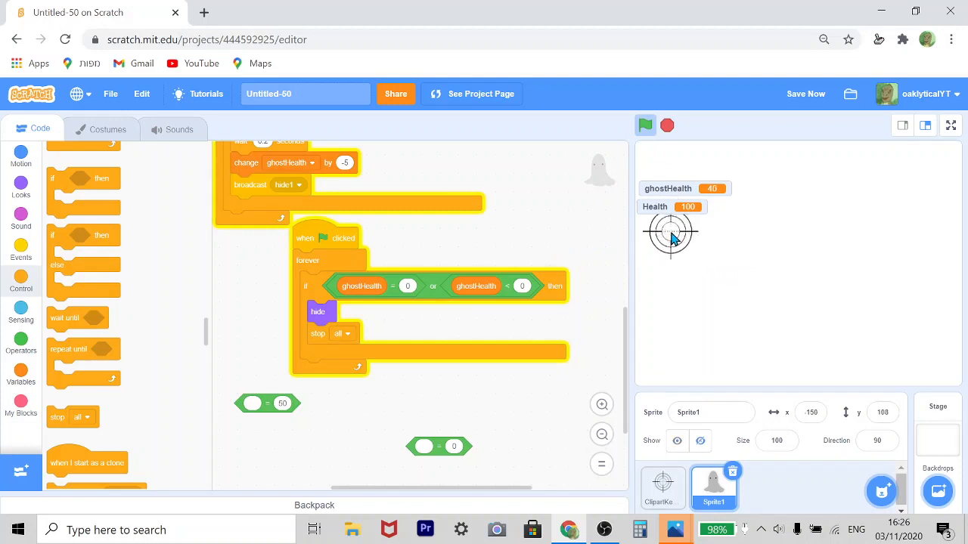
{"action": "left_click_drag", "start_coordinate": [669, 233], "coordinate": [779, 338]}
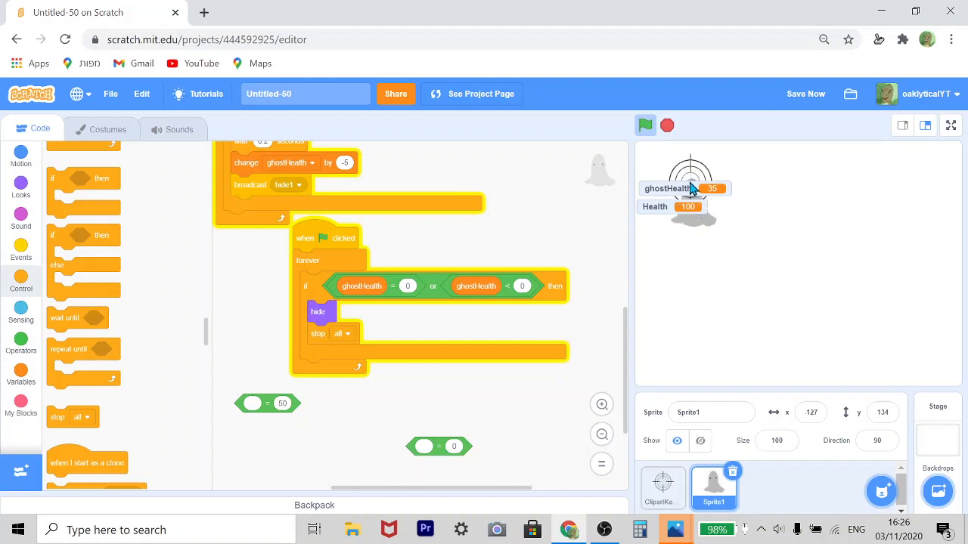
{"action": "left_click", "coordinate": [645, 124]}
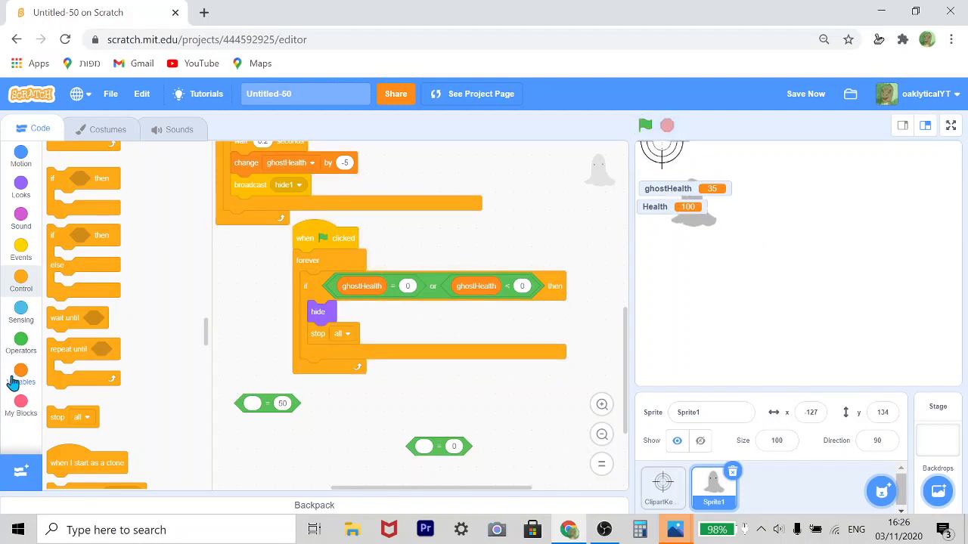
{"action": "left_click", "coordinate": [21, 381]}
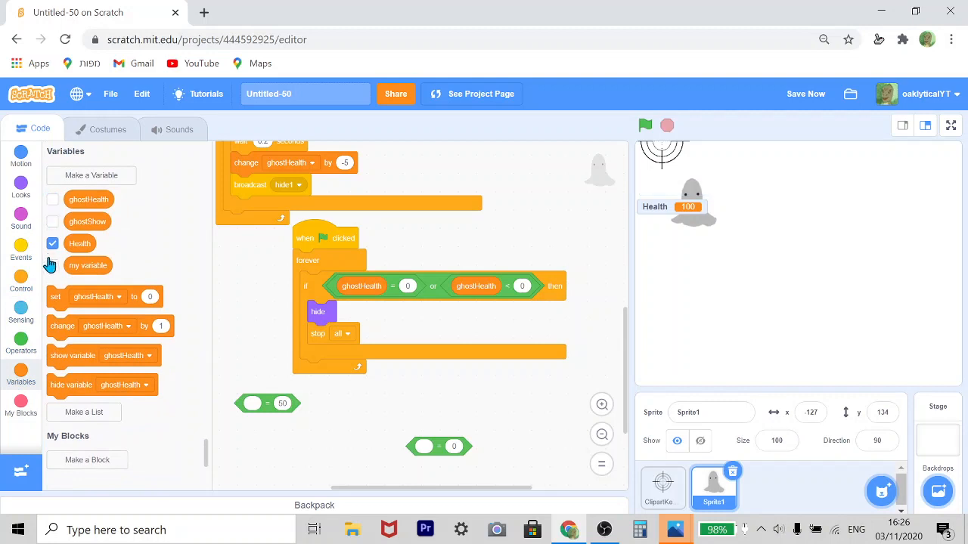
Restart the game and chase the faint ghost with the crosshair toward the lower right of the stage
{"action": "left_click", "coordinate": [645, 124]}
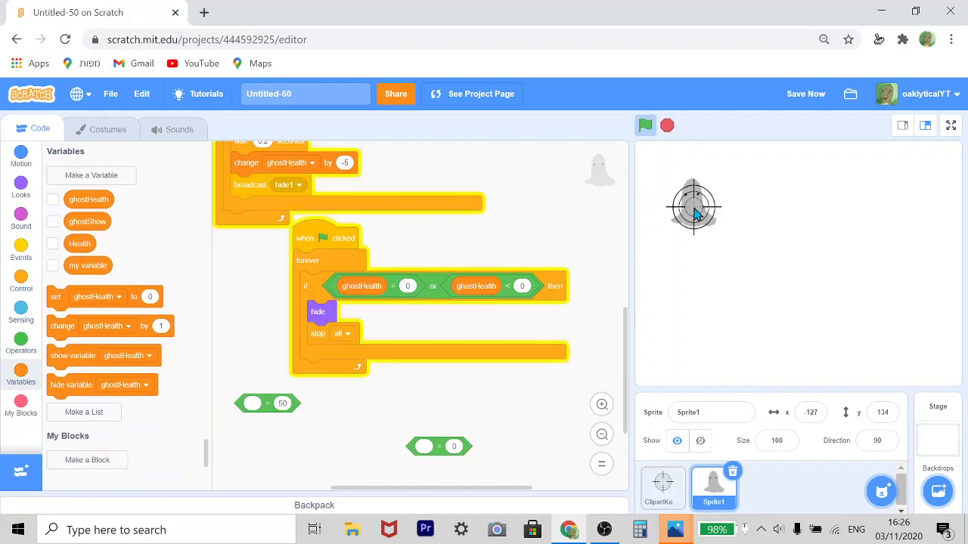
{"action": "left_click_drag", "start_coordinate": [693, 209], "coordinate": [696, 242]}
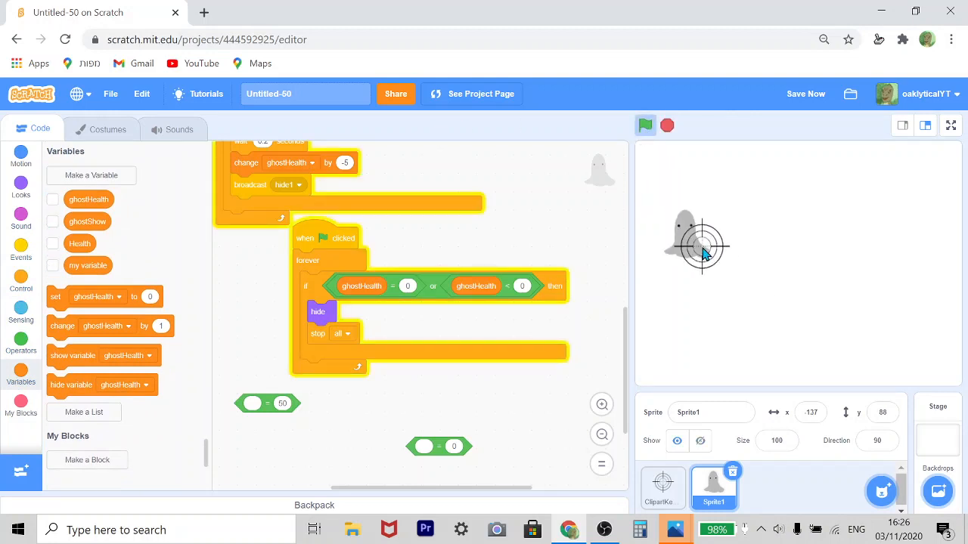
{"action": "left_click_drag", "start_coordinate": [696, 250], "coordinate": [877, 310]}
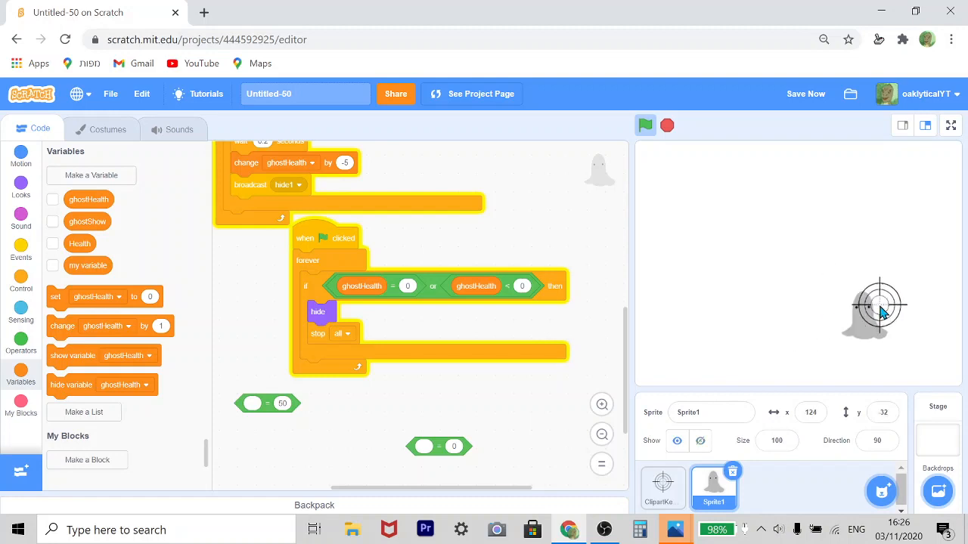
{"action": "left_click_drag", "start_coordinate": [877, 305], "coordinate": [771, 336]}
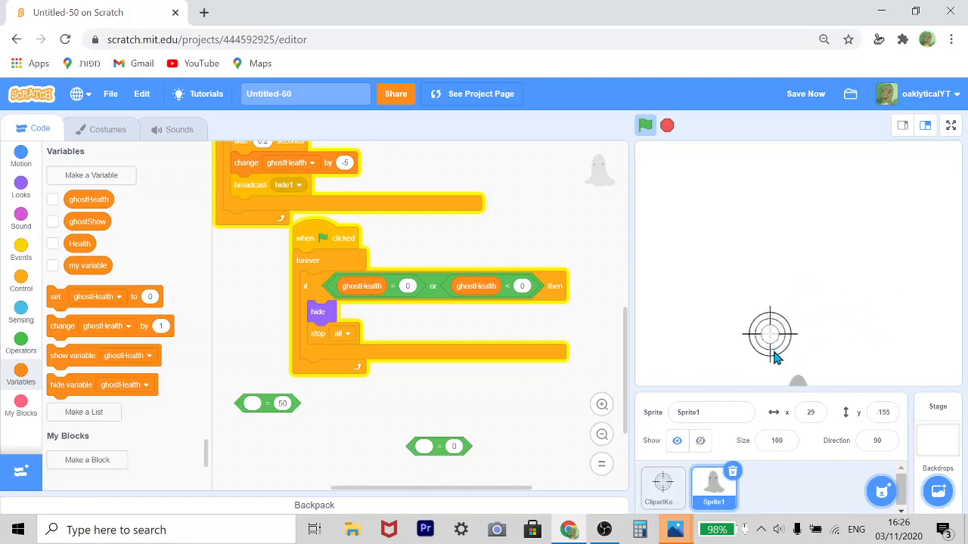